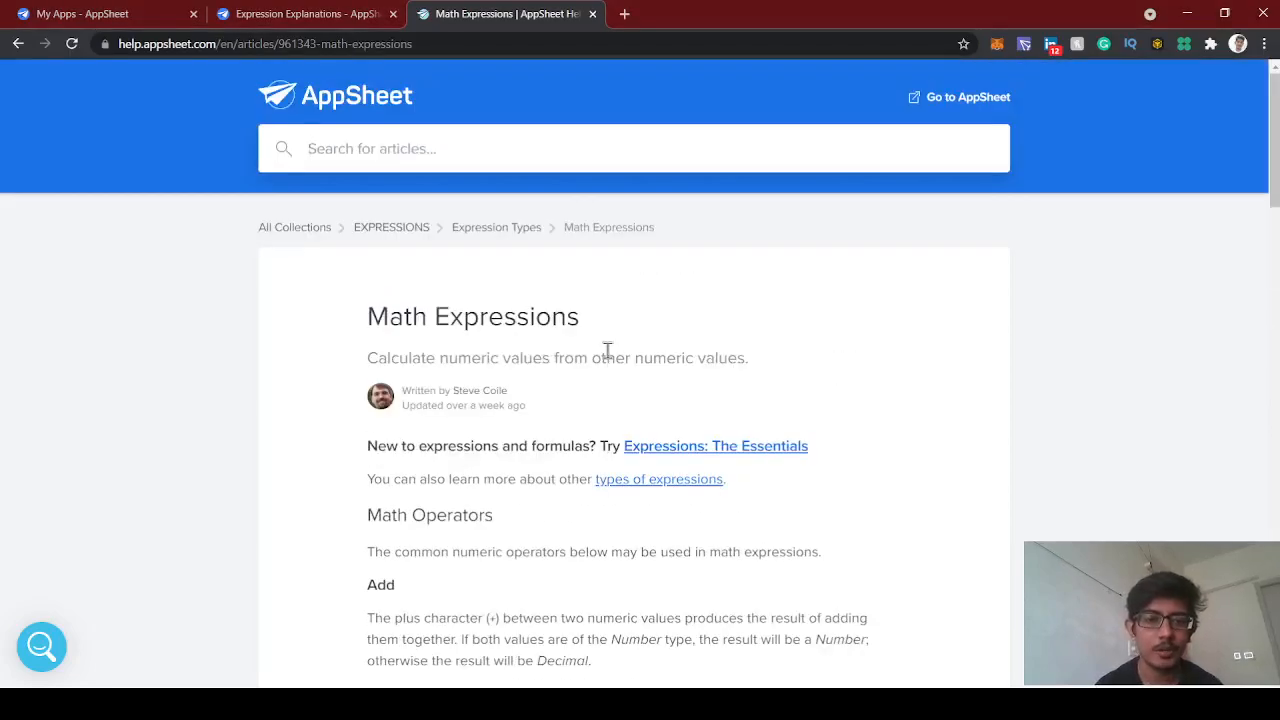
Scroll through the Math Expressions help article to review its contents.
{"action": "scroll", "scroll_direction": "down", "scroll_amount": 3}
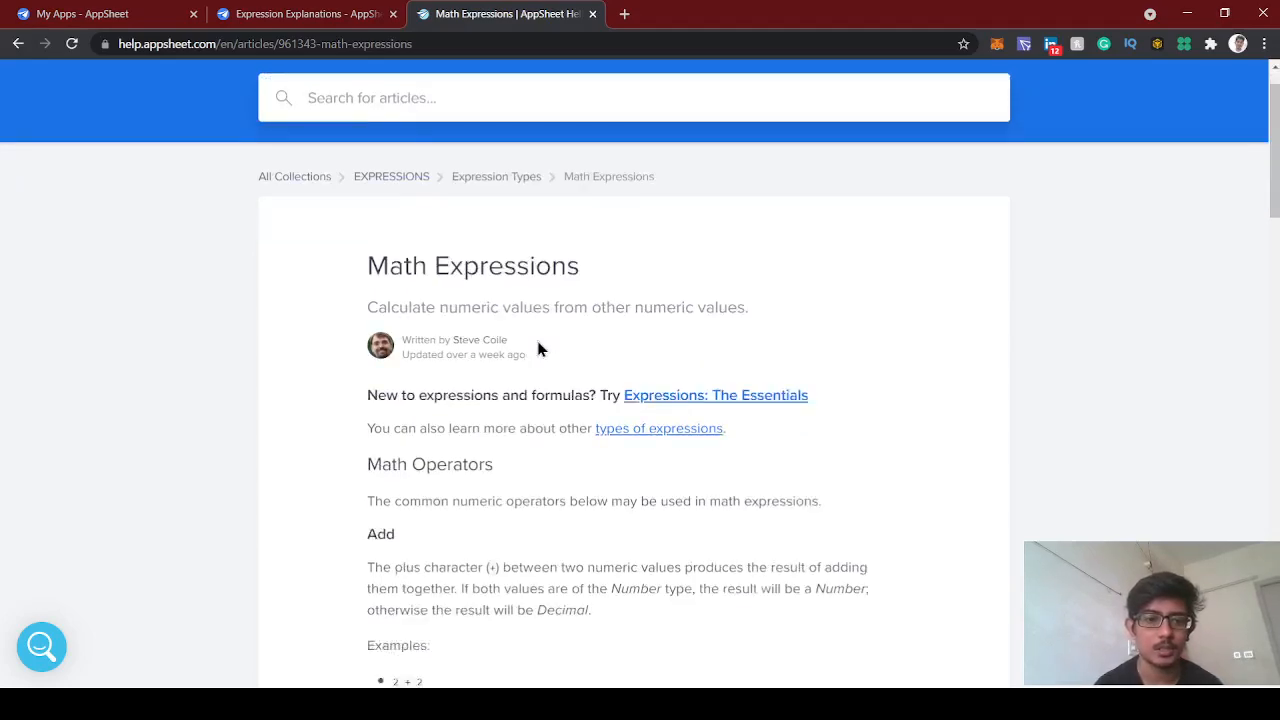
{"action": "scroll", "scroll_direction": "down", "scroll_amount": 3}
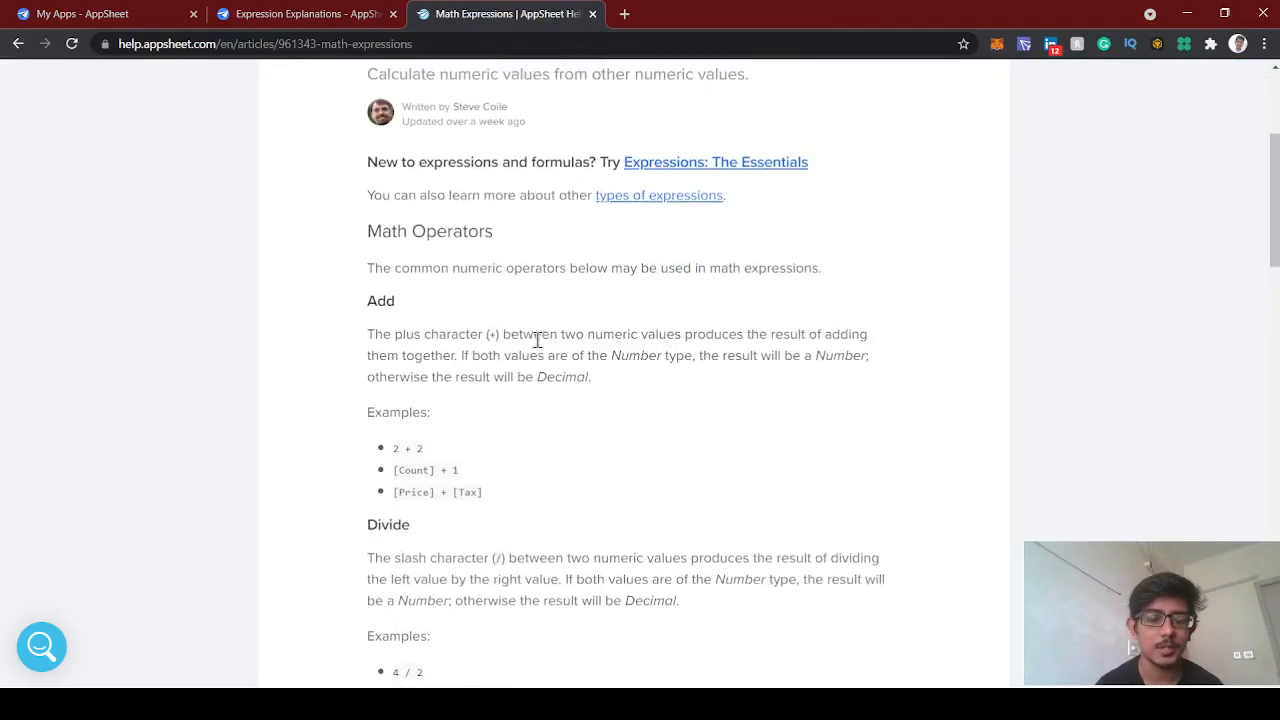
{"action": "scroll", "scroll_direction": "down", "scroll_amount": 3}
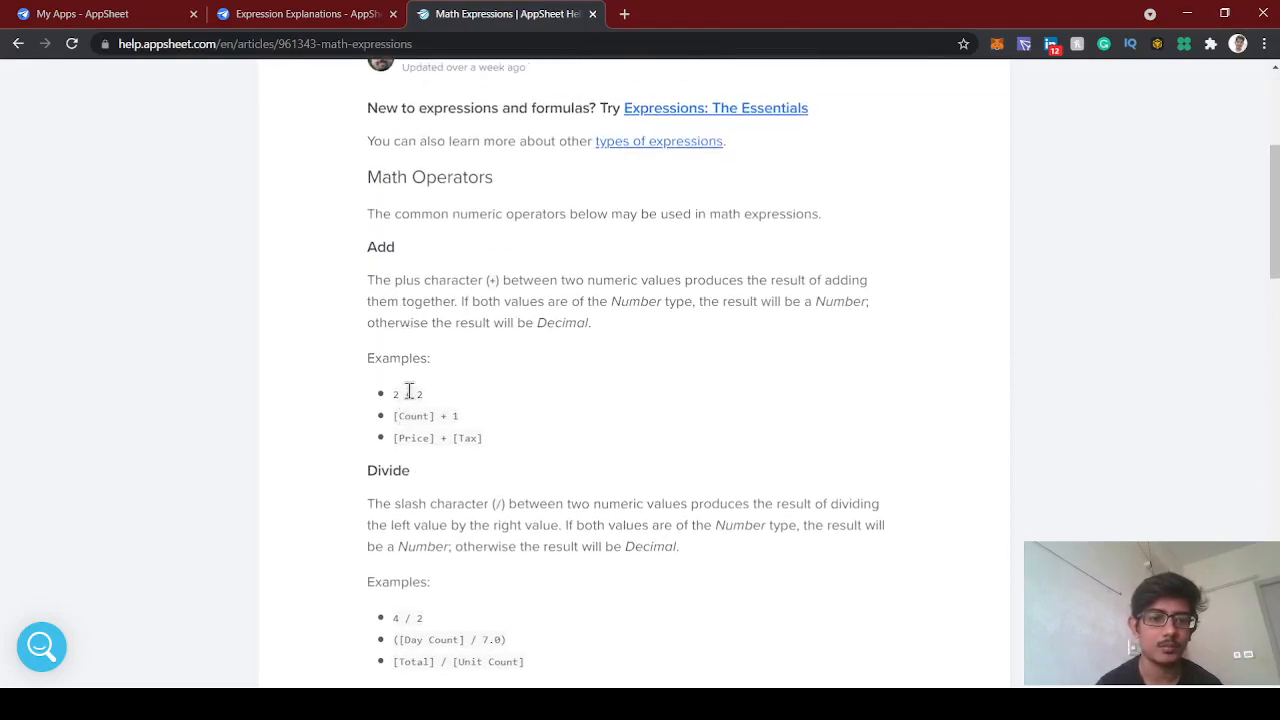
{"action": "scroll", "scroll_direction": "down", "scroll_amount": 3}
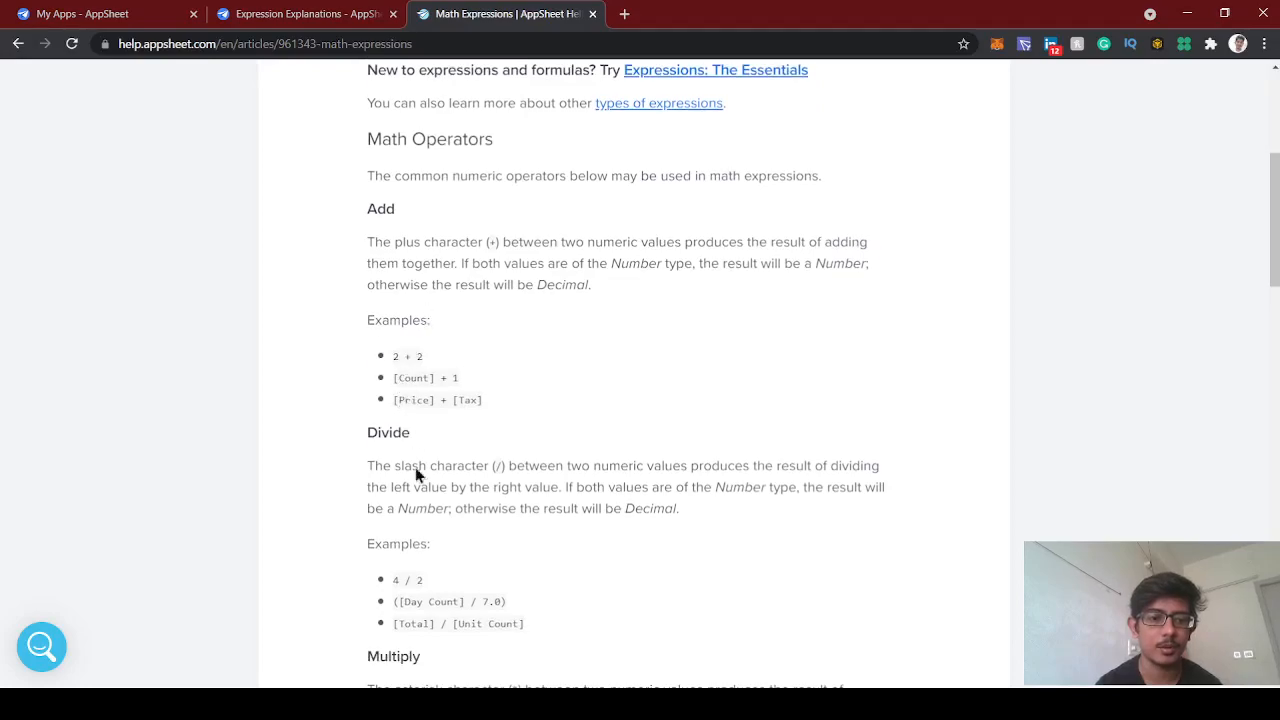
{"action": "scroll", "scroll_direction": "down", "scroll_amount": 3}
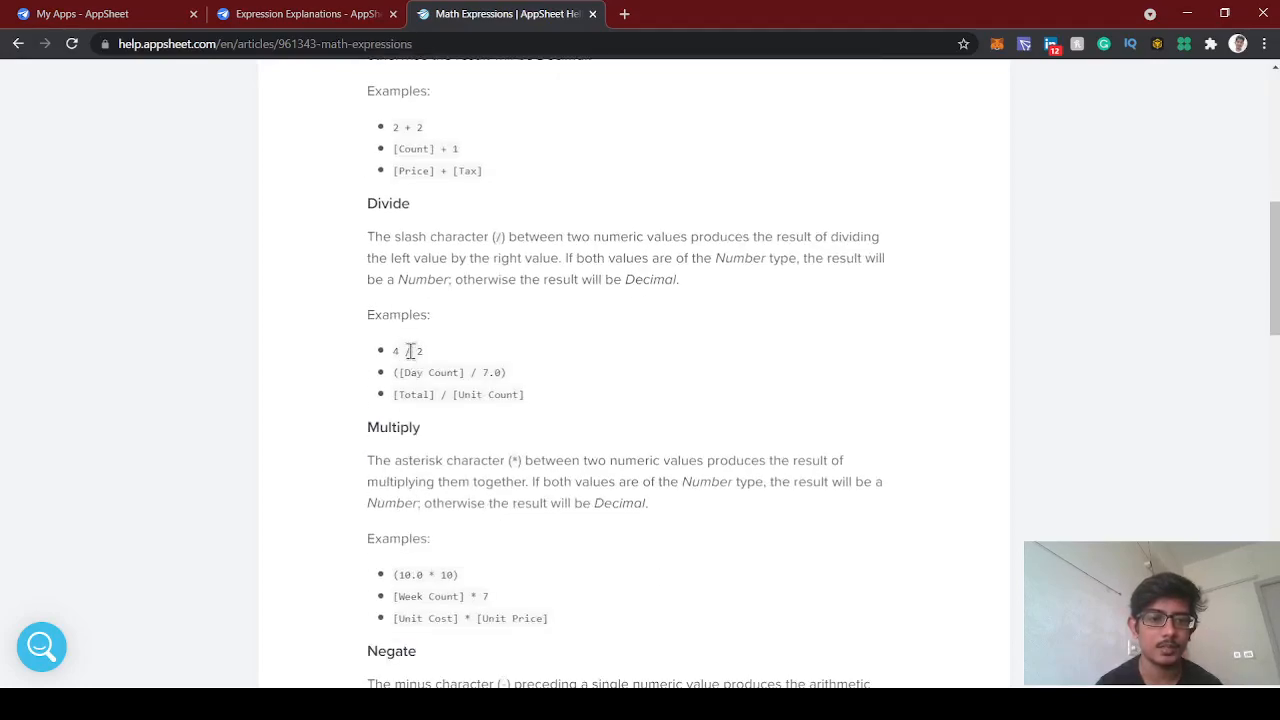
{"action": "scroll", "scroll_direction": "down", "scroll_amount": 3}
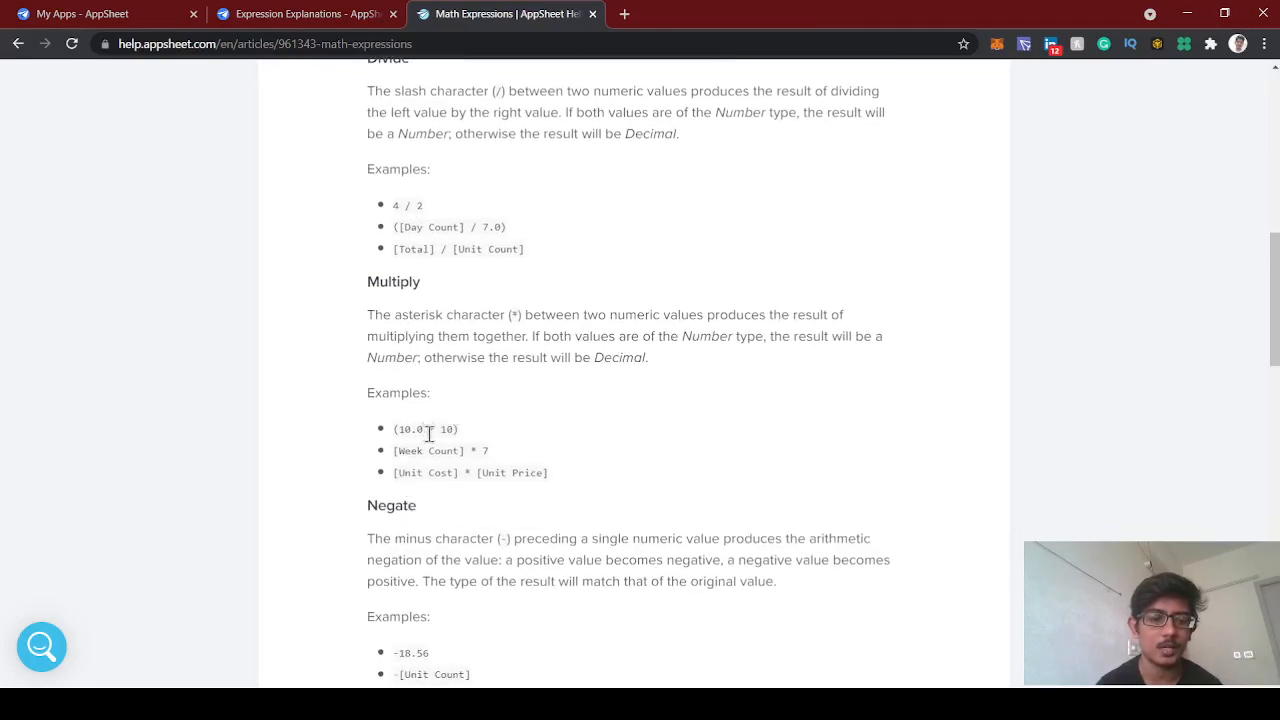
{"action": "scroll", "scroll_direction": "down", "scroll_amount": 3}
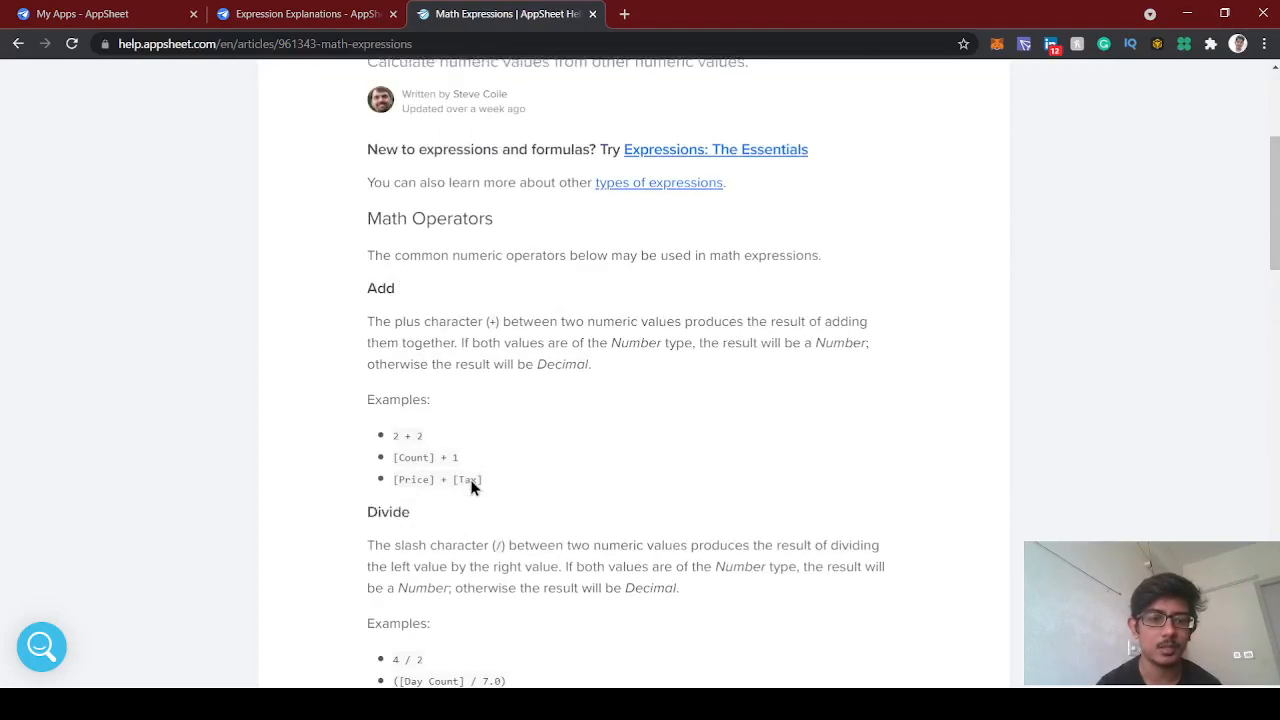
{"action": "scroll", "scroll_direction": "down", "scroll_amount": 3}
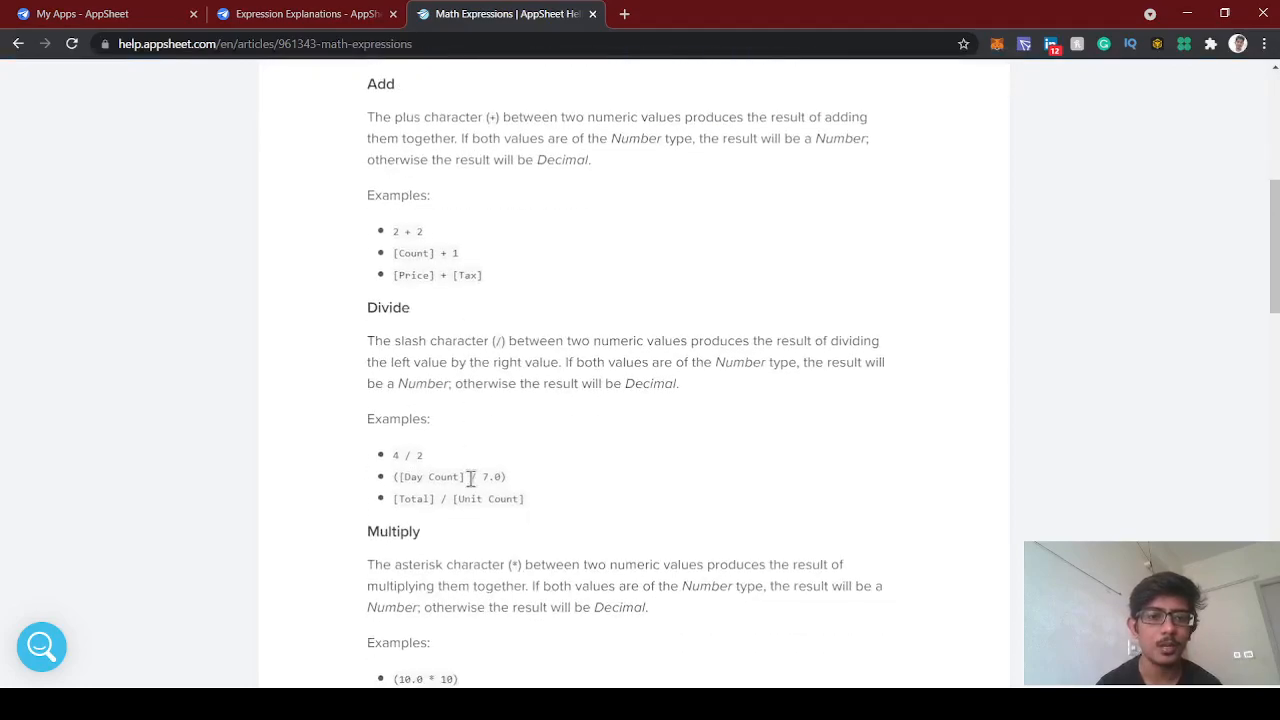
{"action": "scroll", "scroll_direction": "down", "scroll_amount": 3}
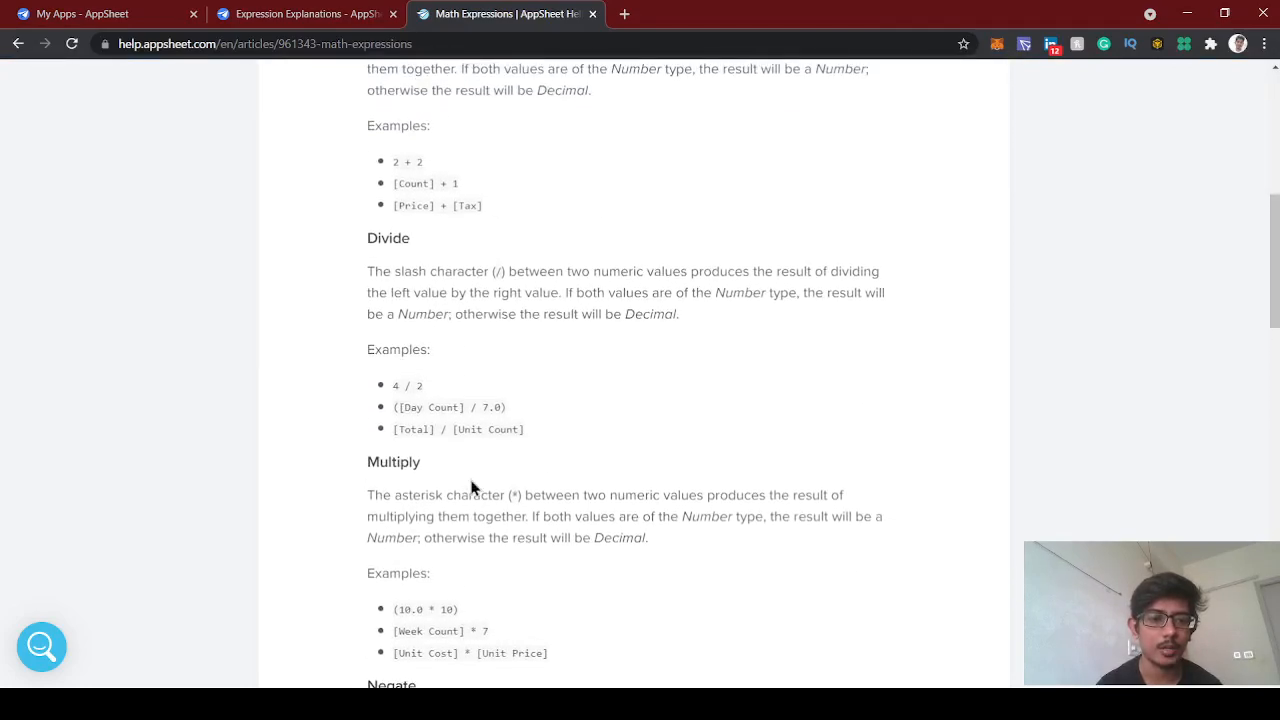
{"action": "scroll", "scroll_direction": "down", "scroll_amount": 3}
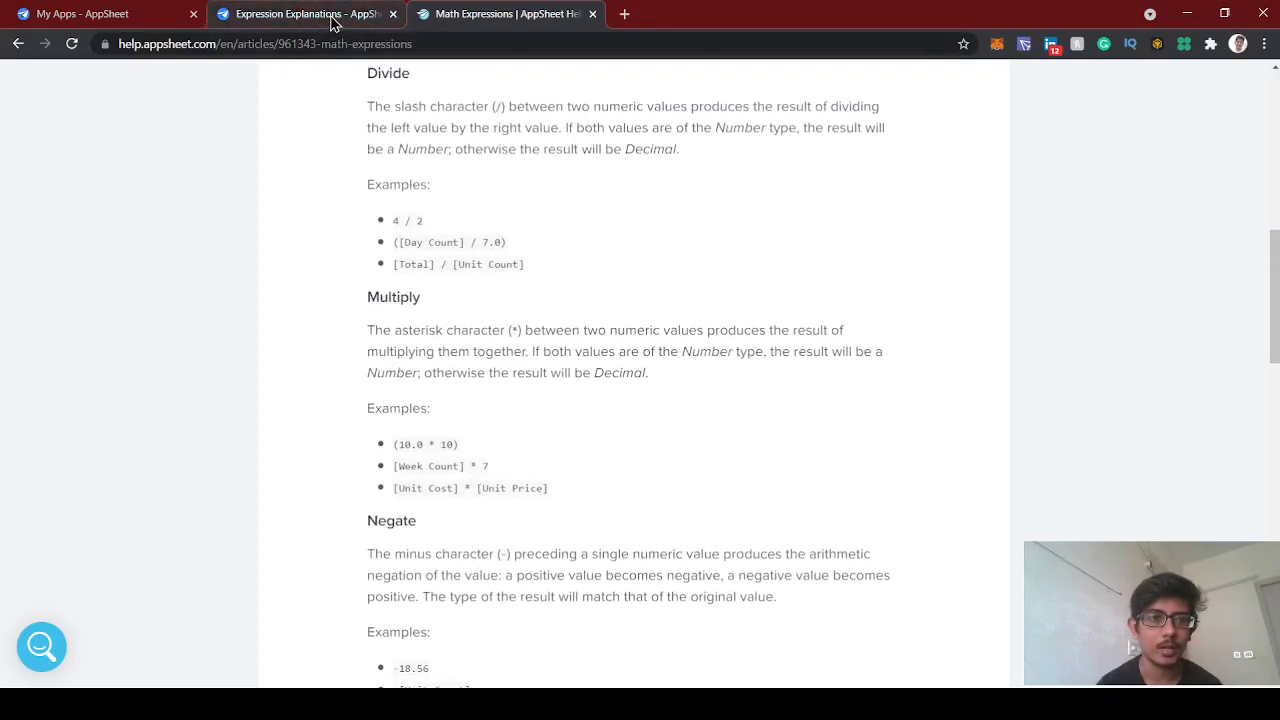
{"action": "left_click", "coordinate": [516, 14]}
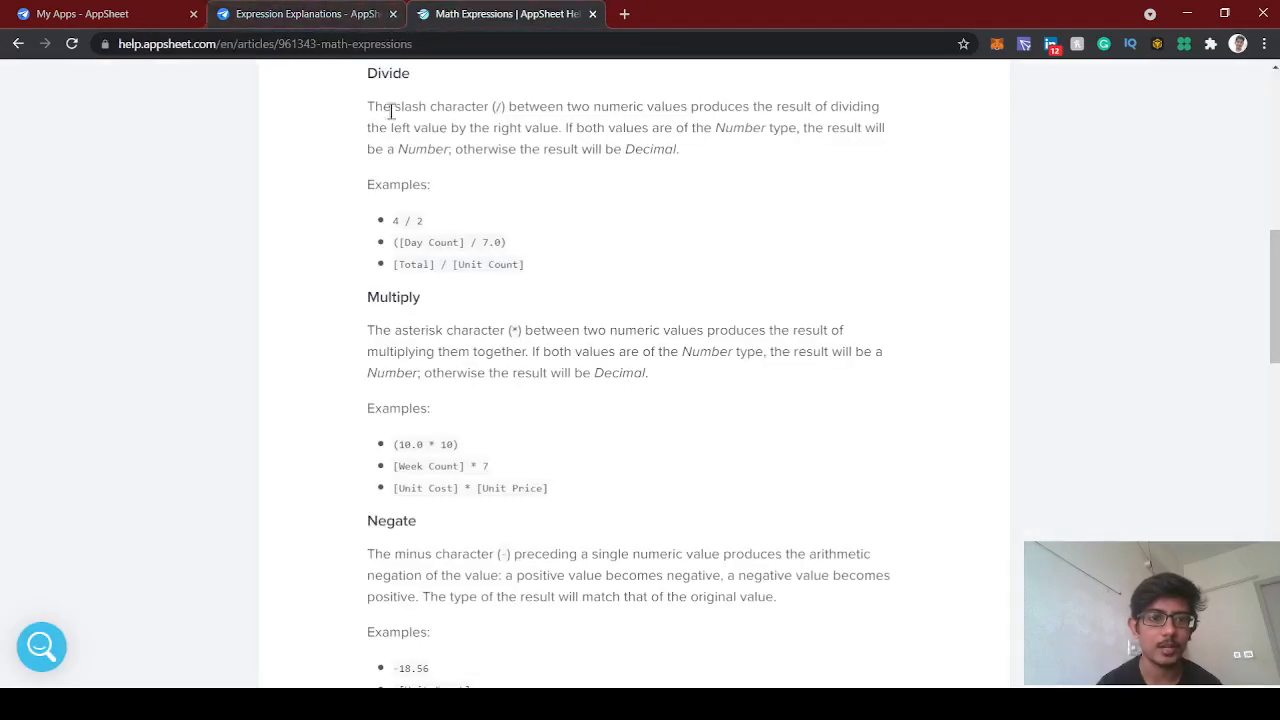
{"action": "scroll", "scroll_direction": "down", "scroll_amount": 3}
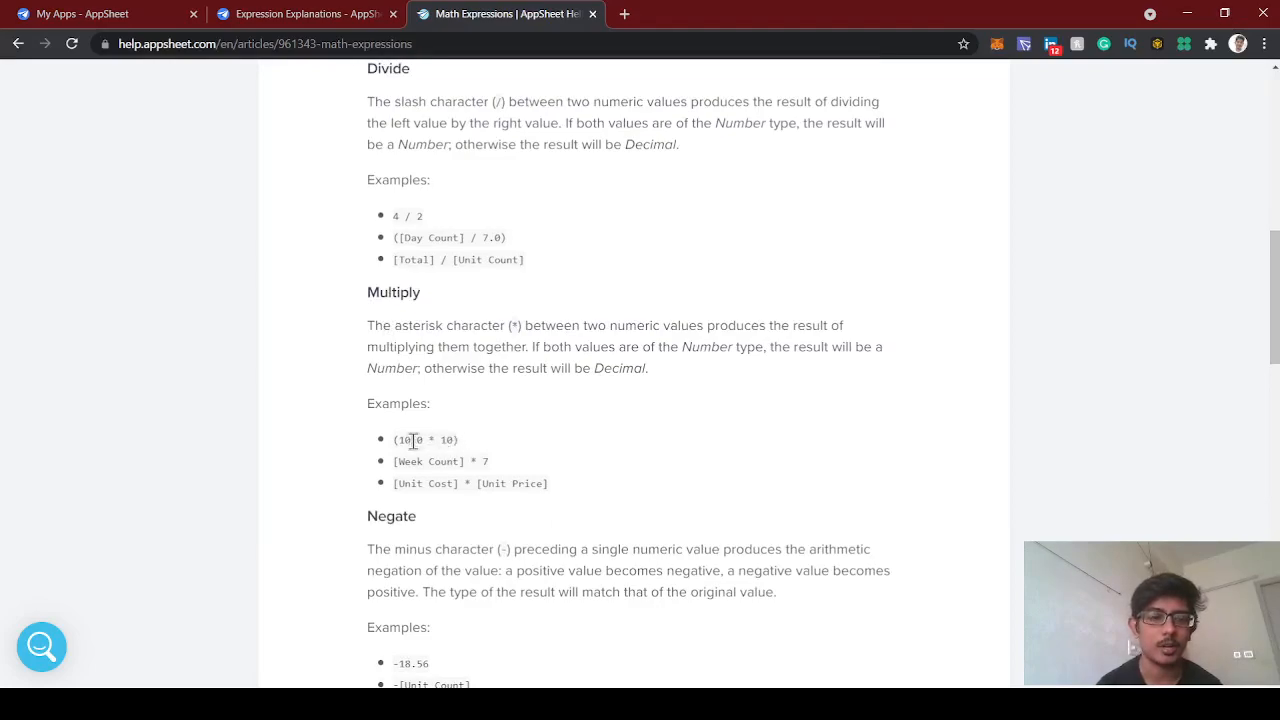
{"action": "scroll", "scroll_direction": "up", "scroll_amount": 3}
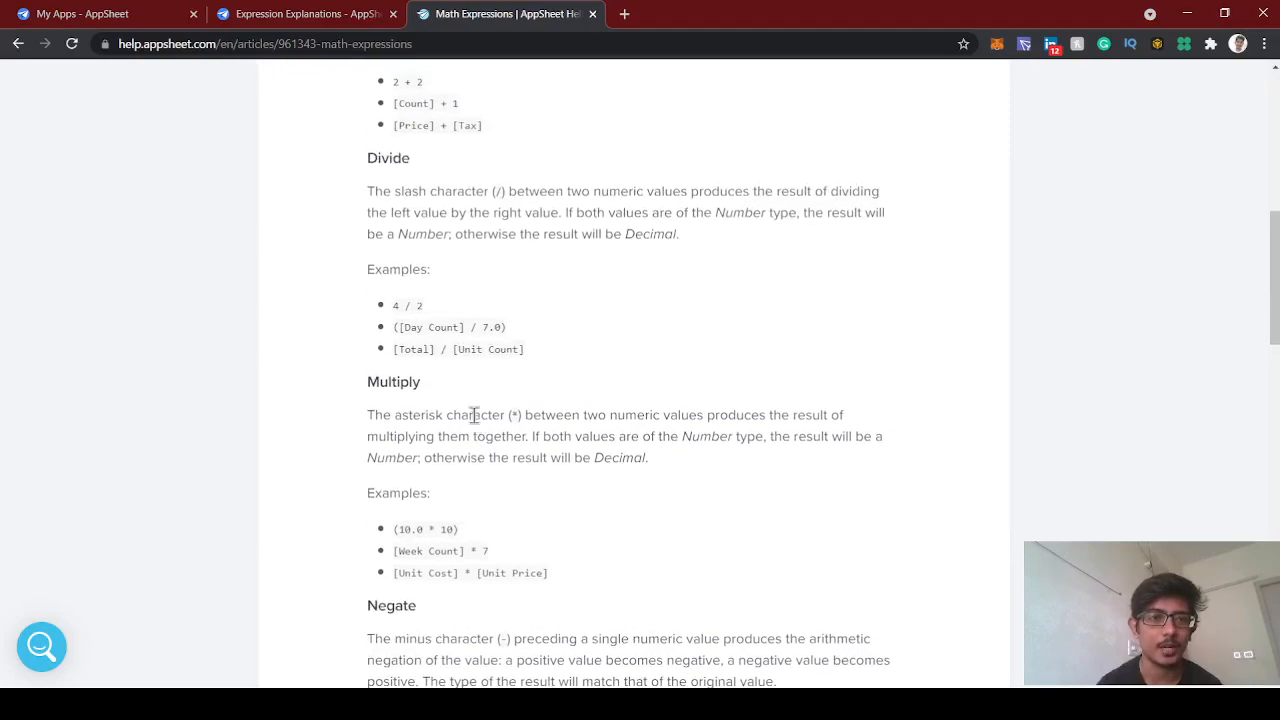
Return to the AppSheet editor's table list and open the source spreadsheet in Google Sheets.
{"action": "left_click", "coordinate": [300, 14]}
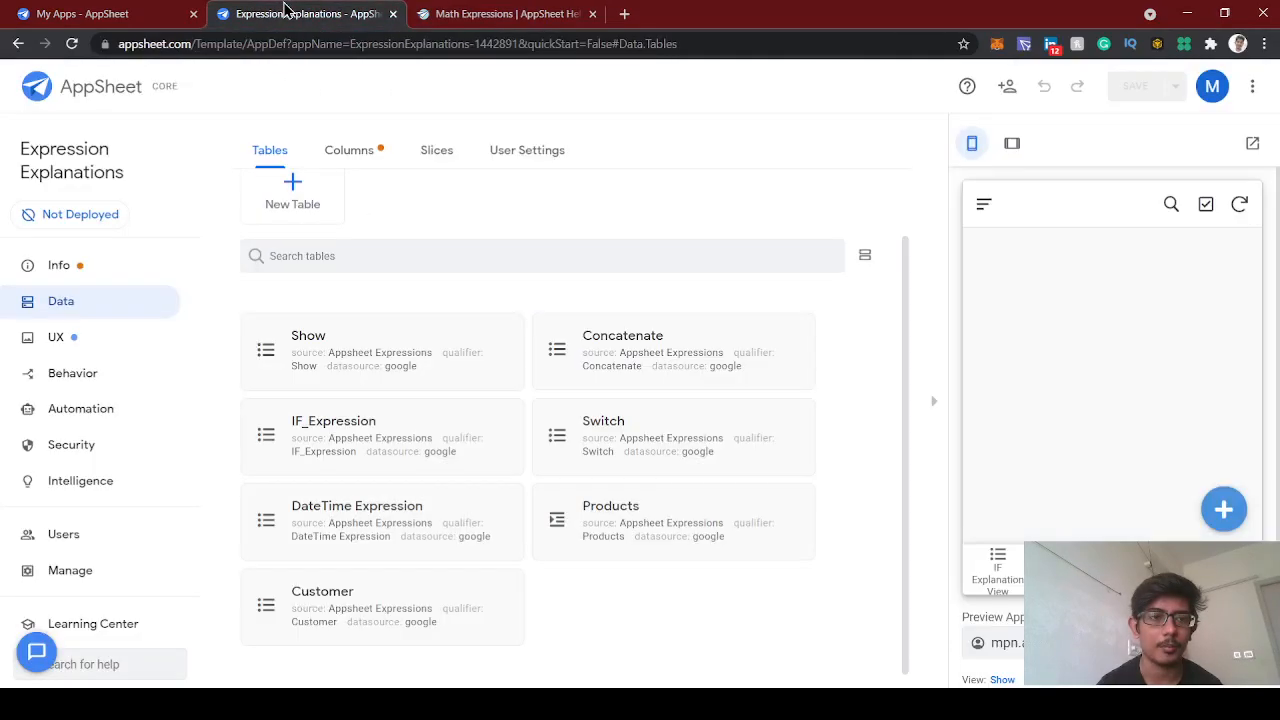
{"action": "left_click", "coordinate": [504, 14]}
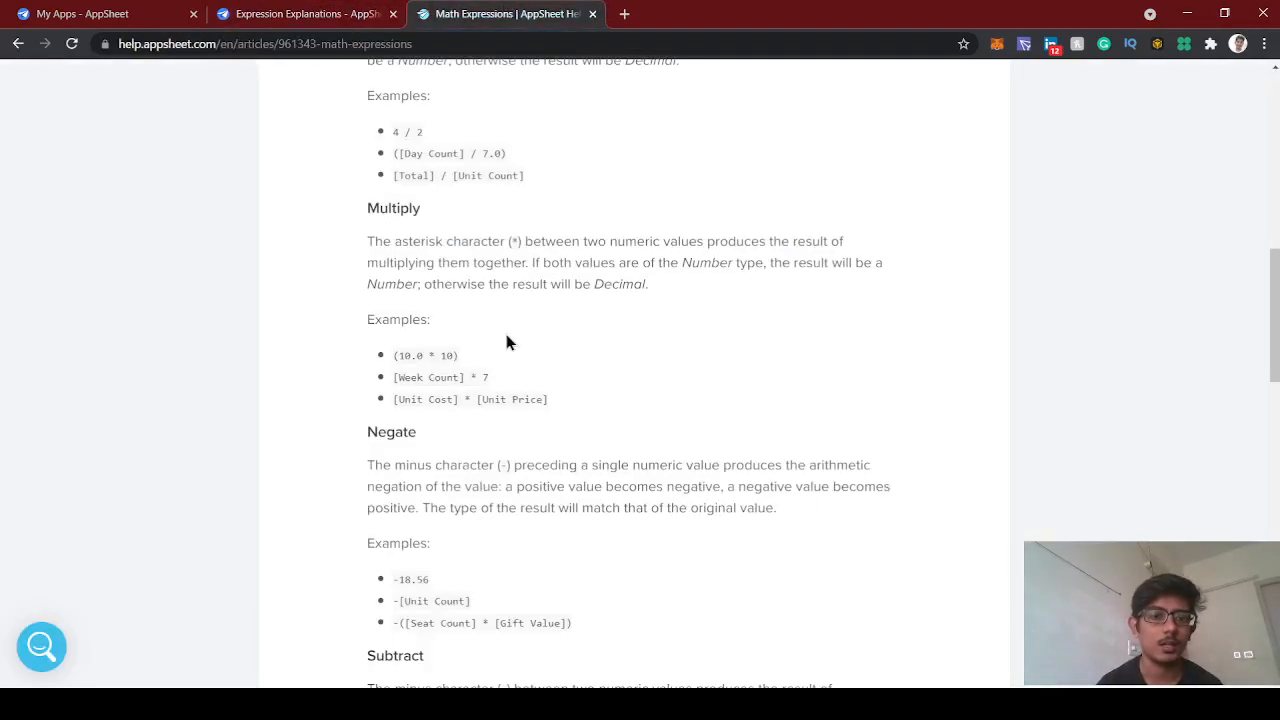
{"action": "left_click", "coordinate": [290, 14]}
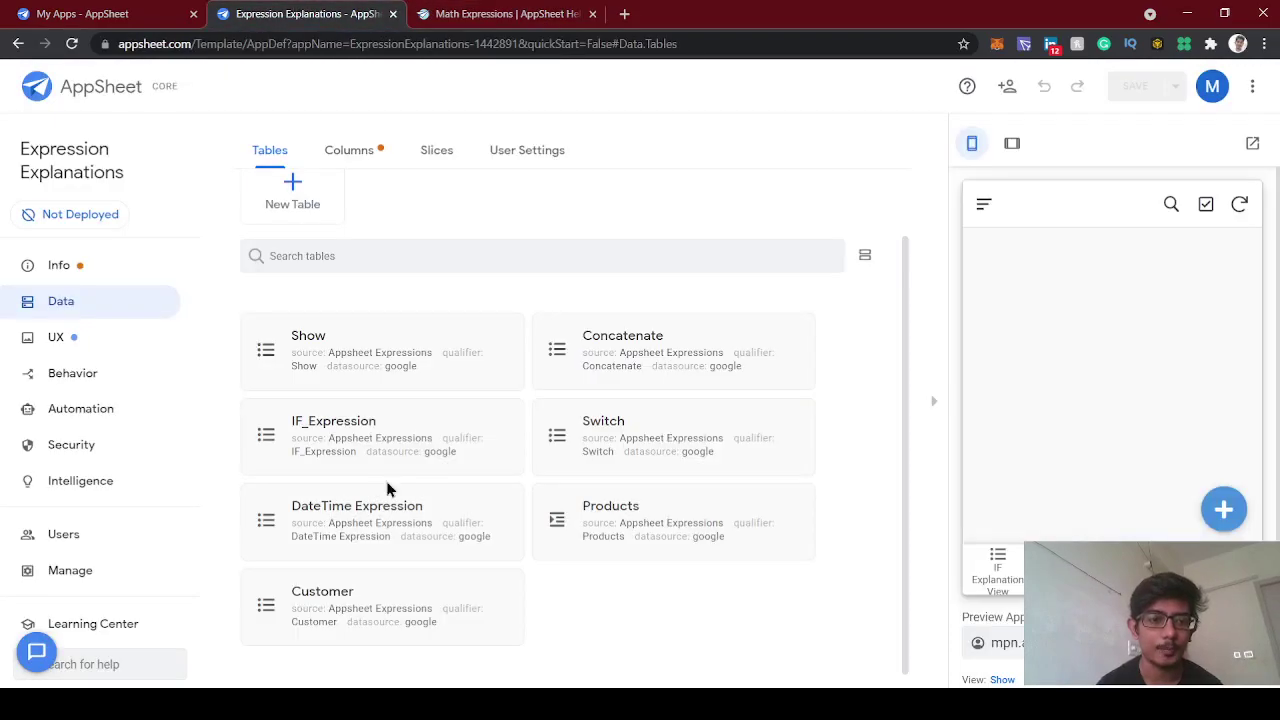
{"action": "mouse_move", "coordinate": [150, 380]}
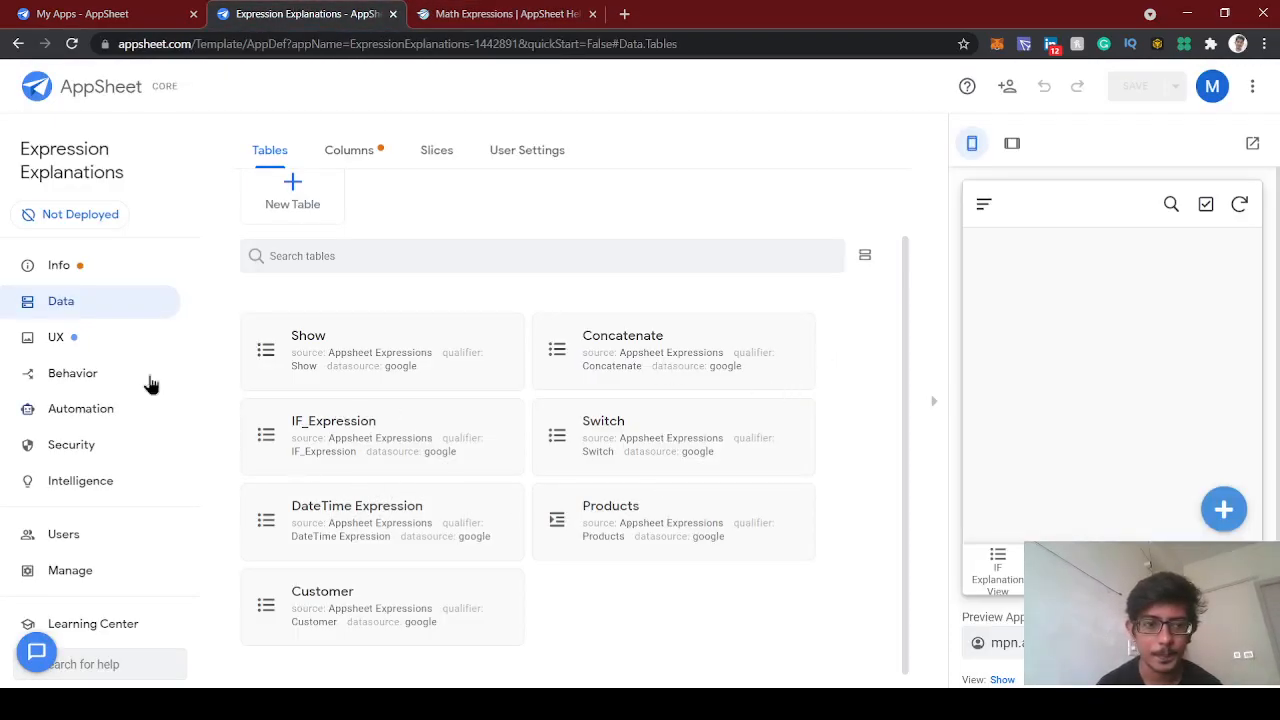
{"action": "left_click", "coordinate": [308, 336]}
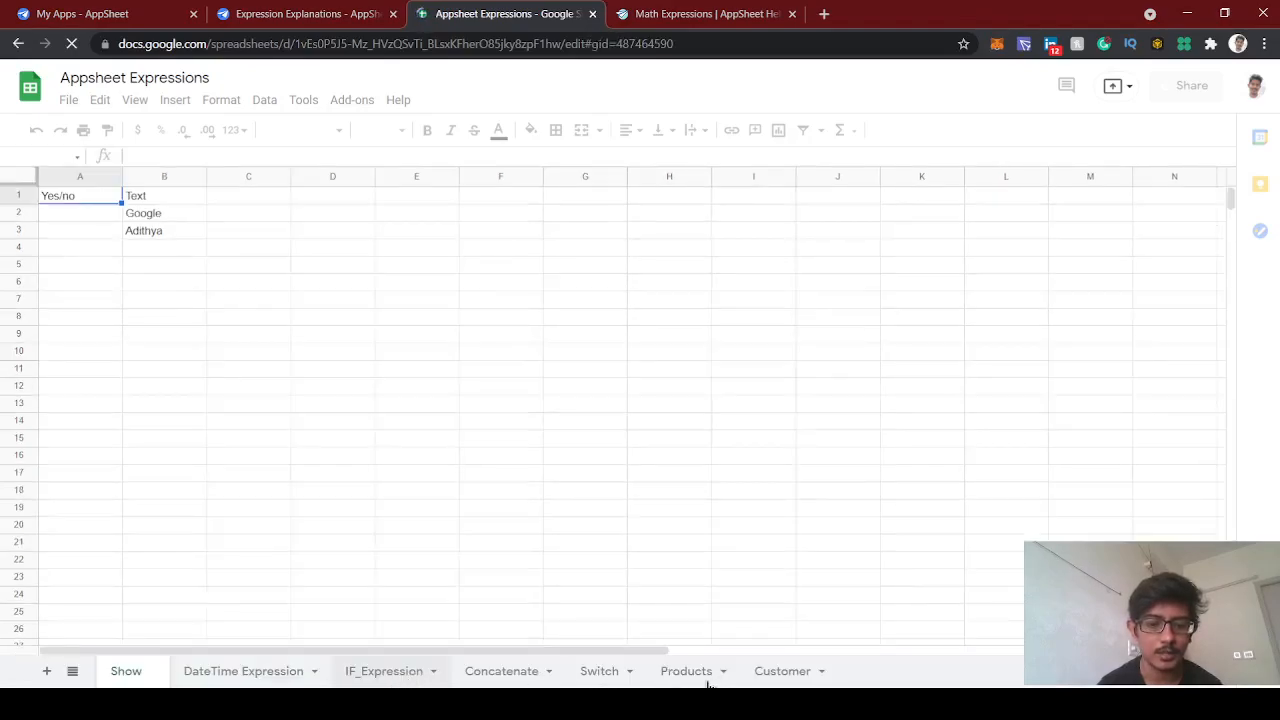
Review the Customer and Products sheets, noting the Laptop price of 400.
{"action": "left_click", "coordinate": [684, 672]}
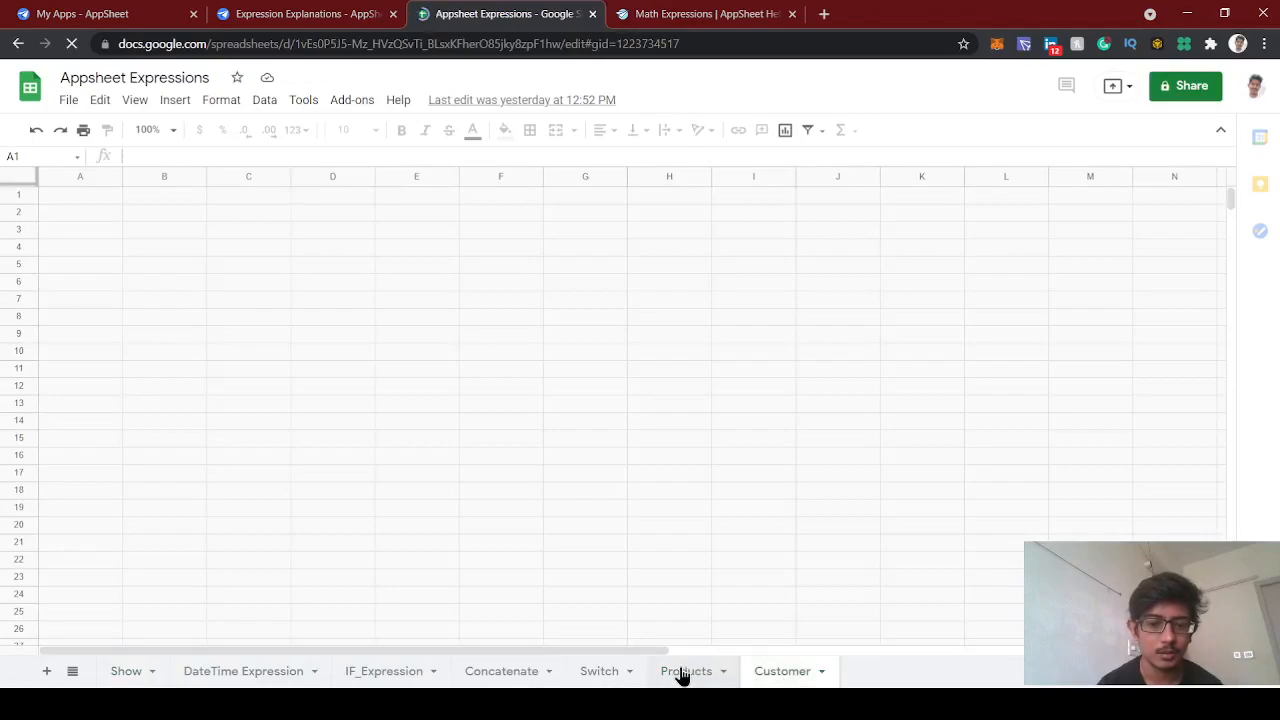
{"action": "left_click", "coordinate": [782, 672]}
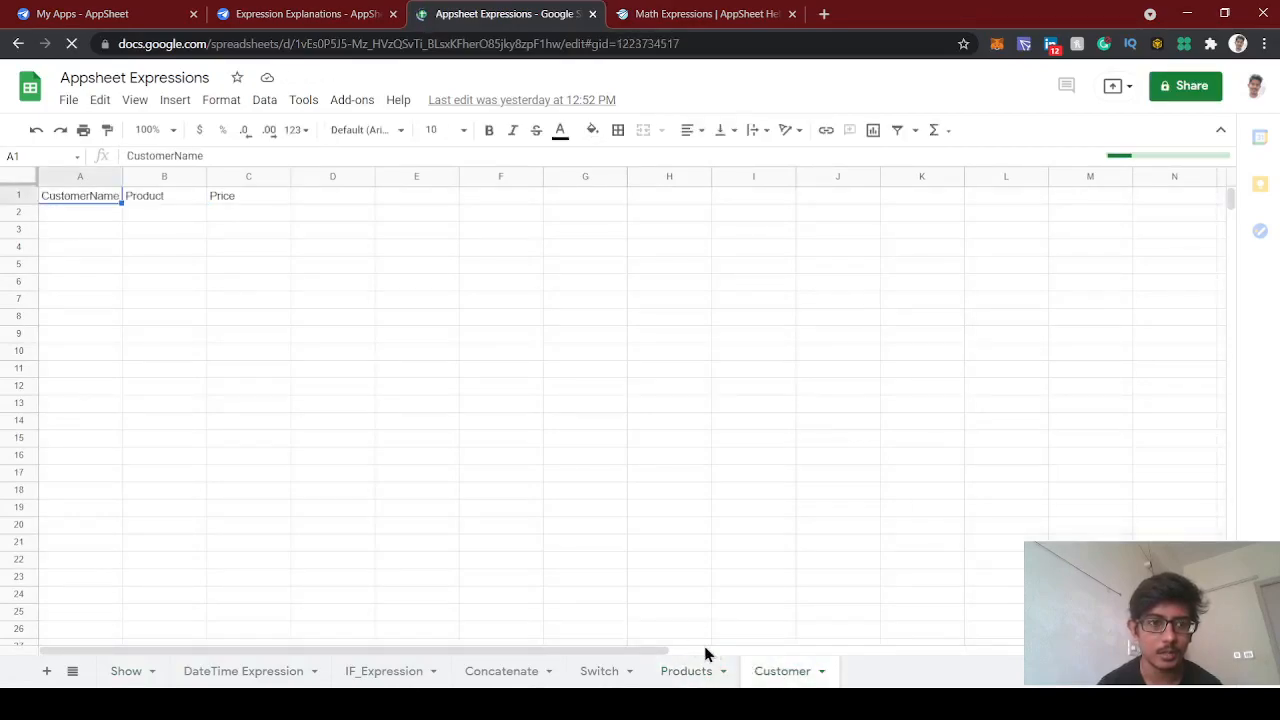
{"action": "mouse_move", "coordinate": [270, 220]}
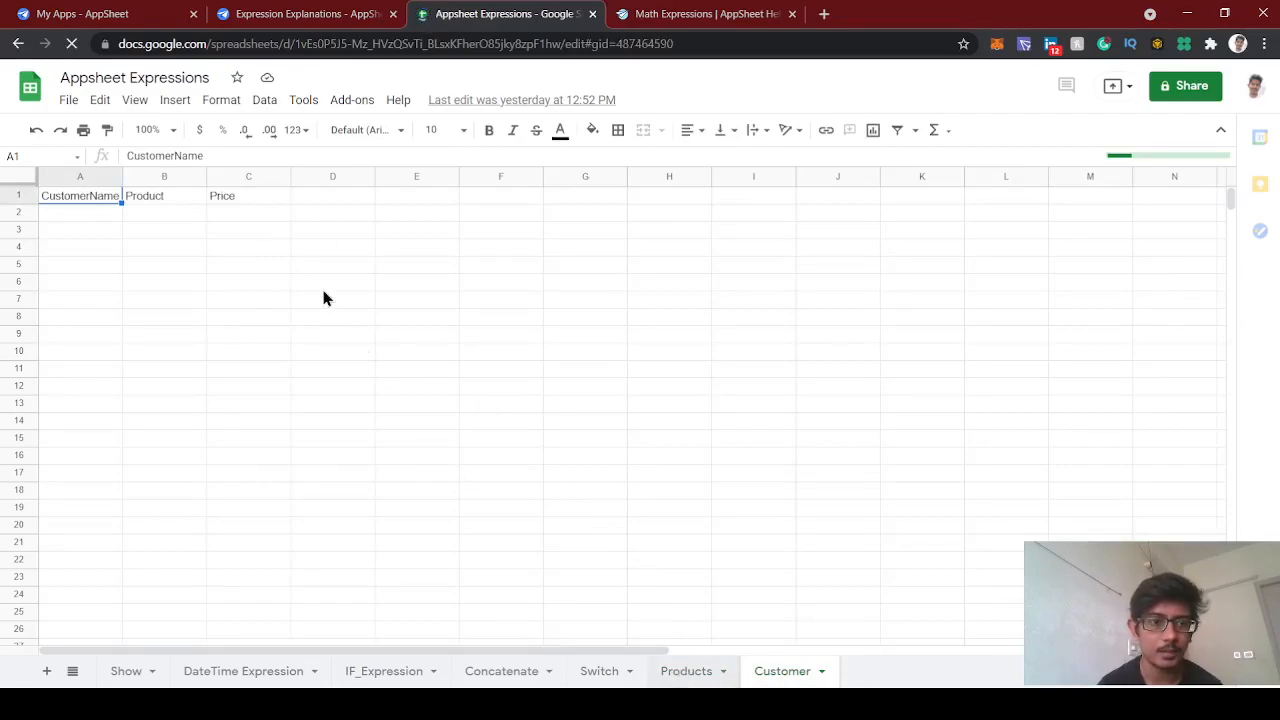
{"action": "left_click", "coordinate": [686, 672]}
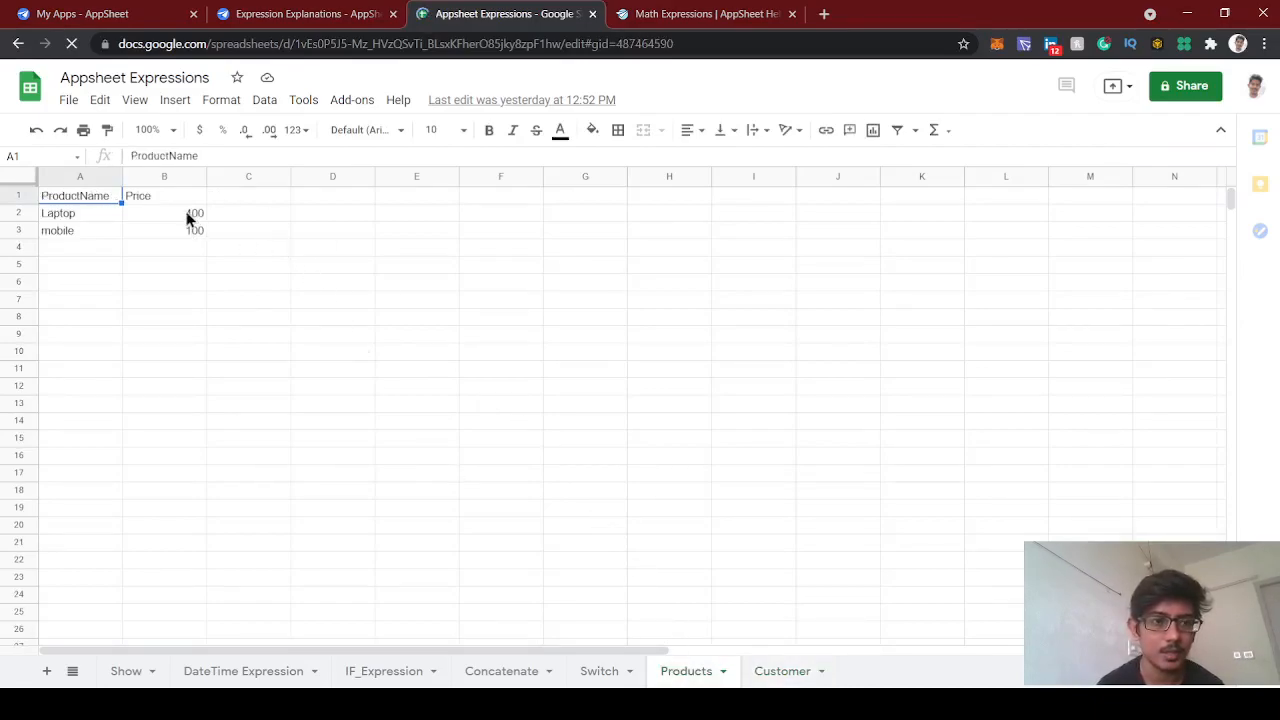
{"action": "left_click", "coordinate": [164, 212]}
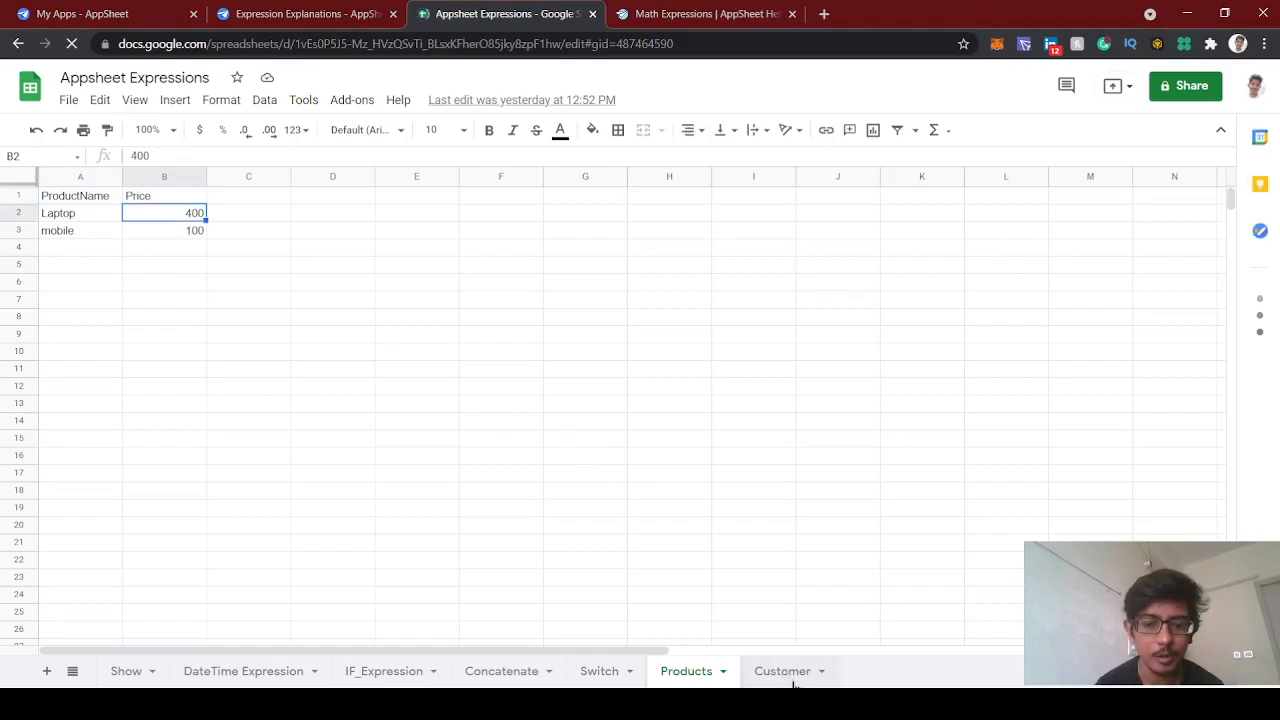
{"action": "left_click", "coordinate": [782, 672]}
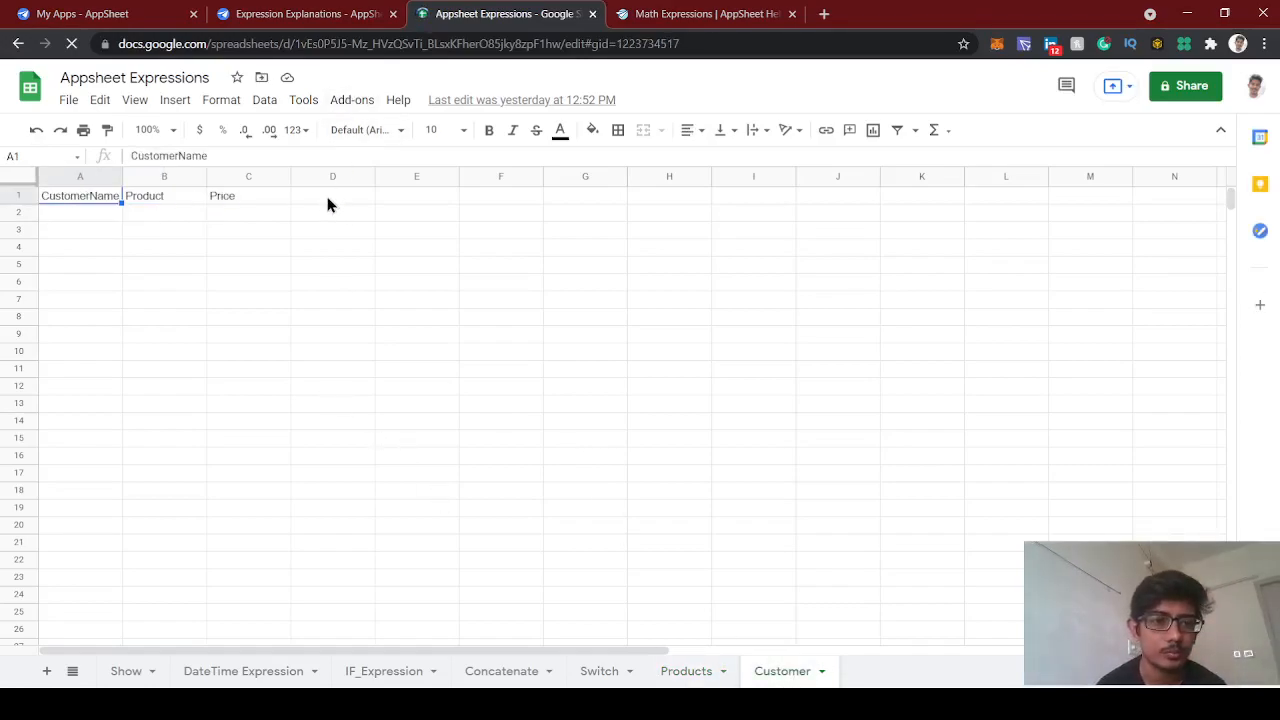
Add a Quantity header in cell D1 of the Customer sheet.
{"action": "type", "text": "Quantity"}
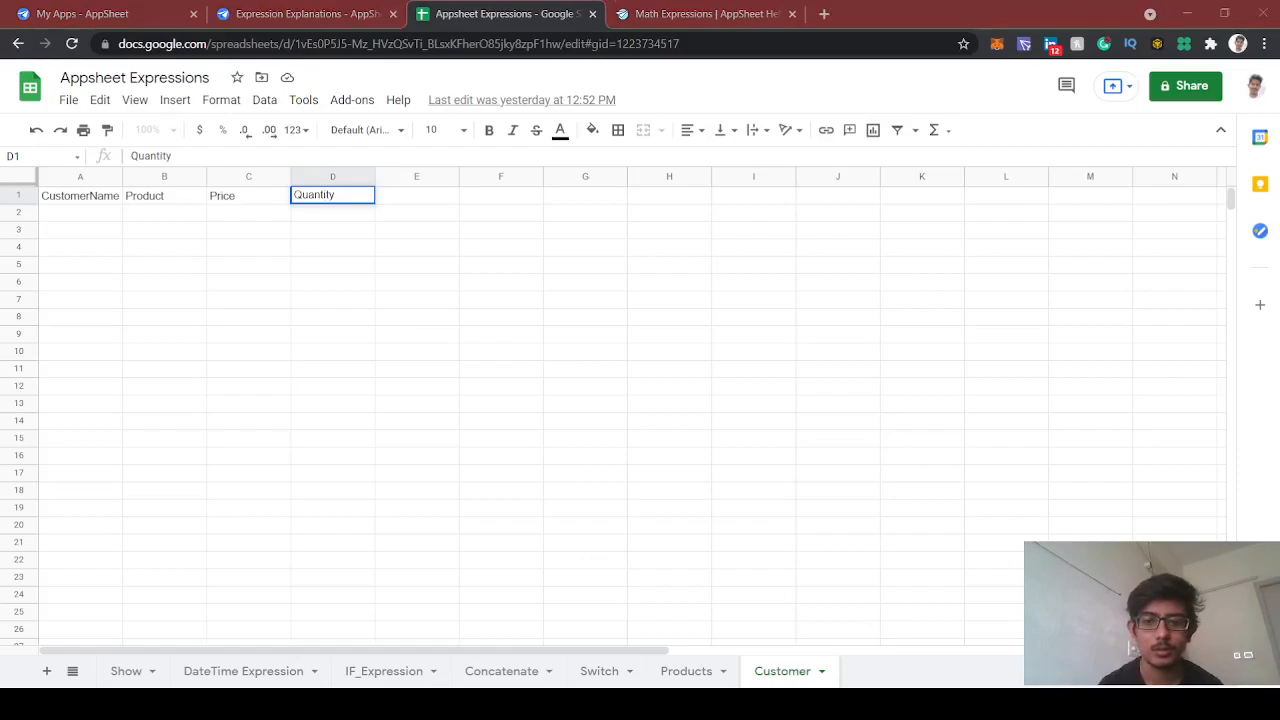
{"action": "key", "text": "Enter"}
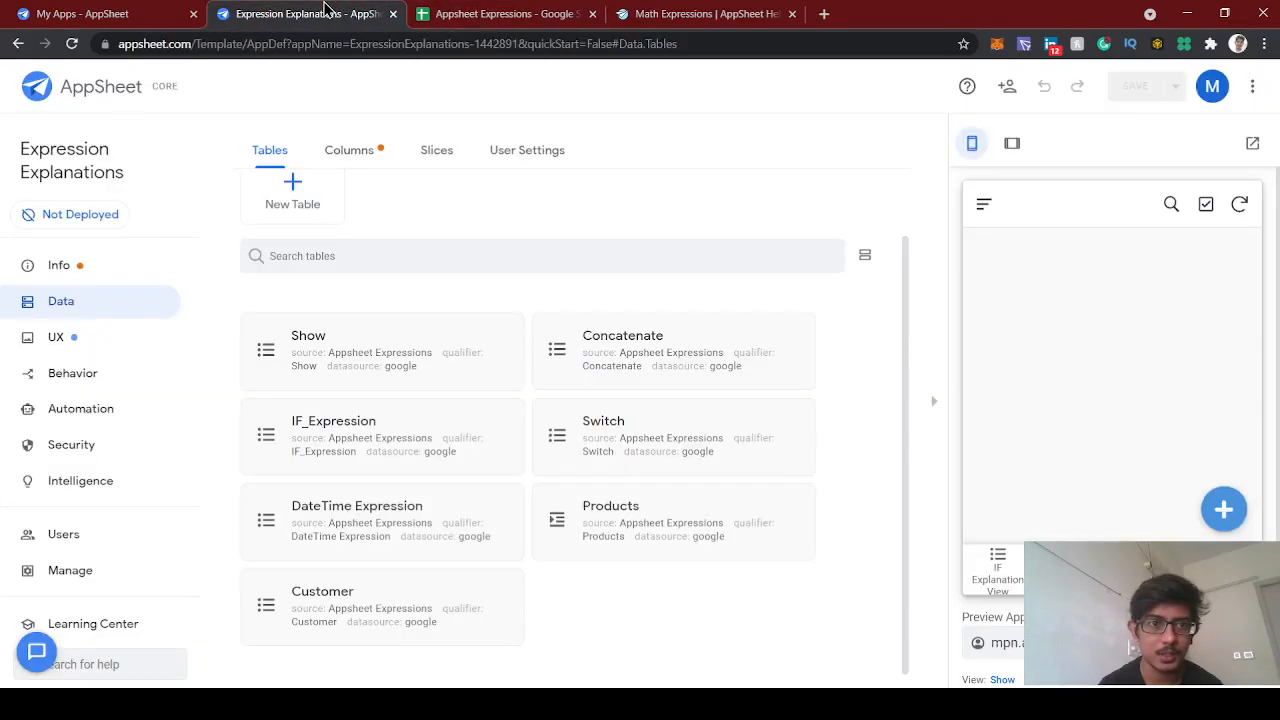
Regenerate the Customer table's structure so it picks up the new Quantity column.
{"action": "left_click", "coordinate": [322, 606]}
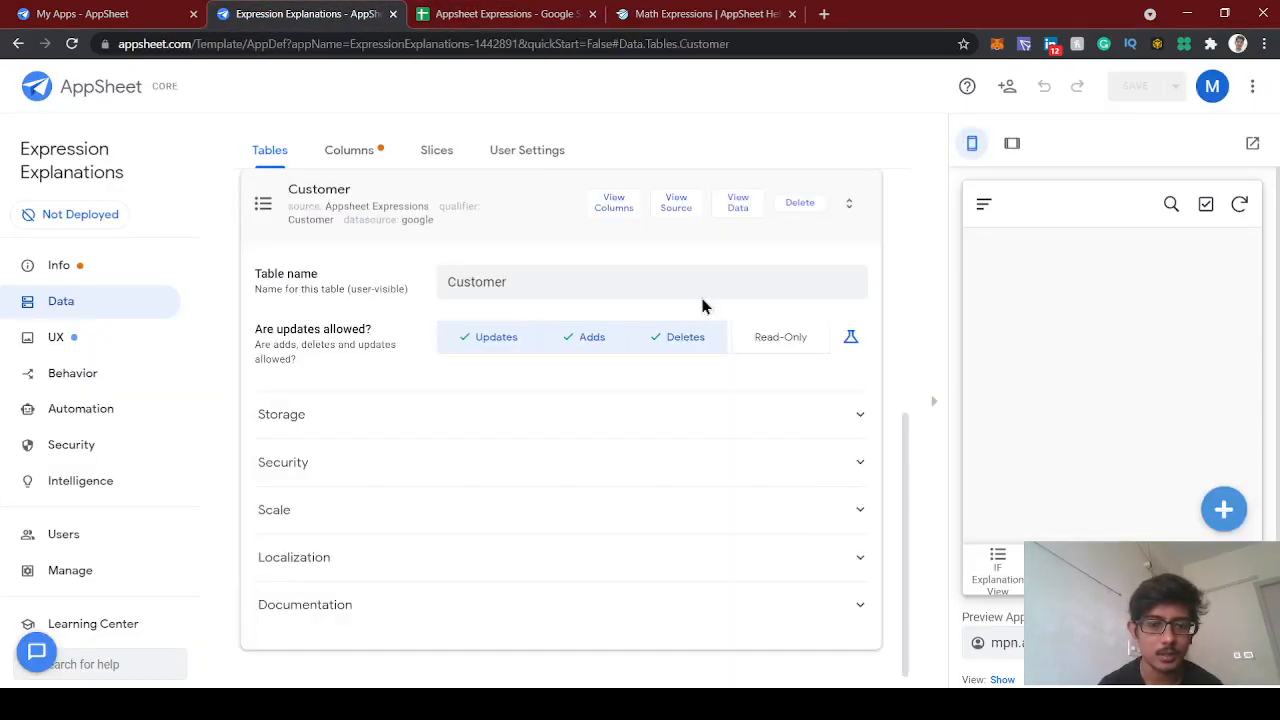
{"action": "left_click", "coordinate": [348, 150]}
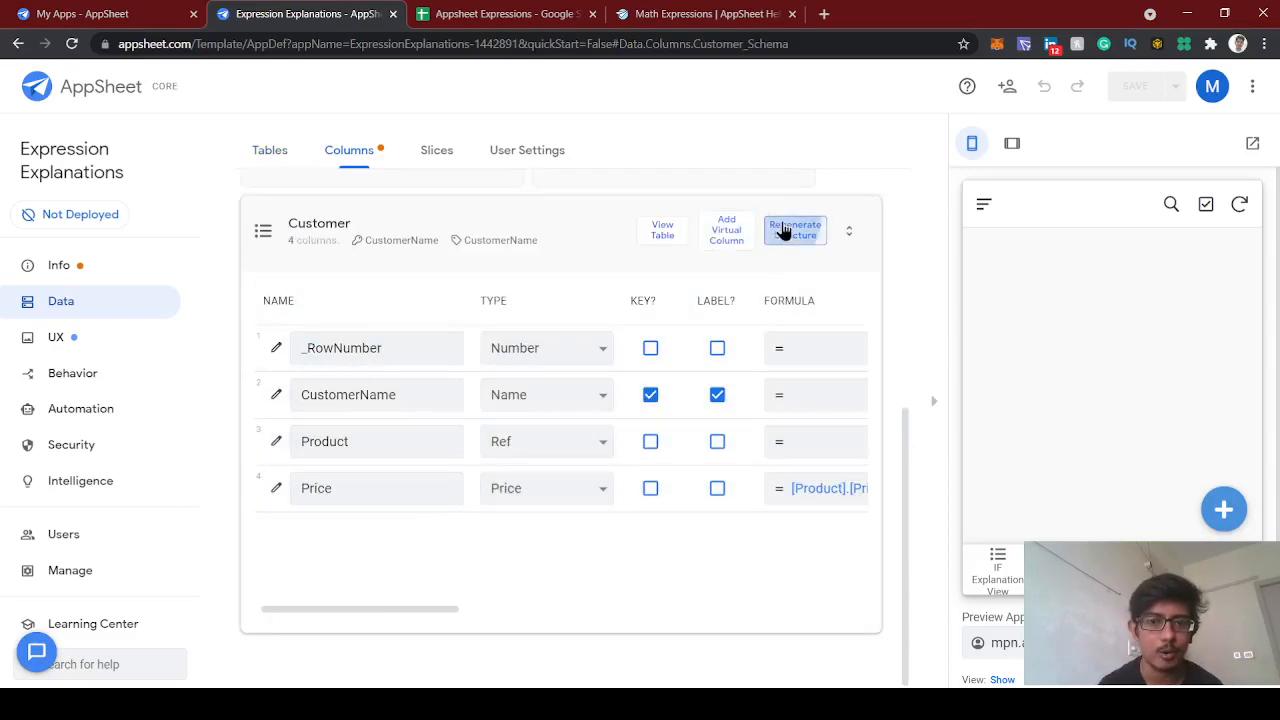
{"action": "left_click", "coordinate": [794, 230]}
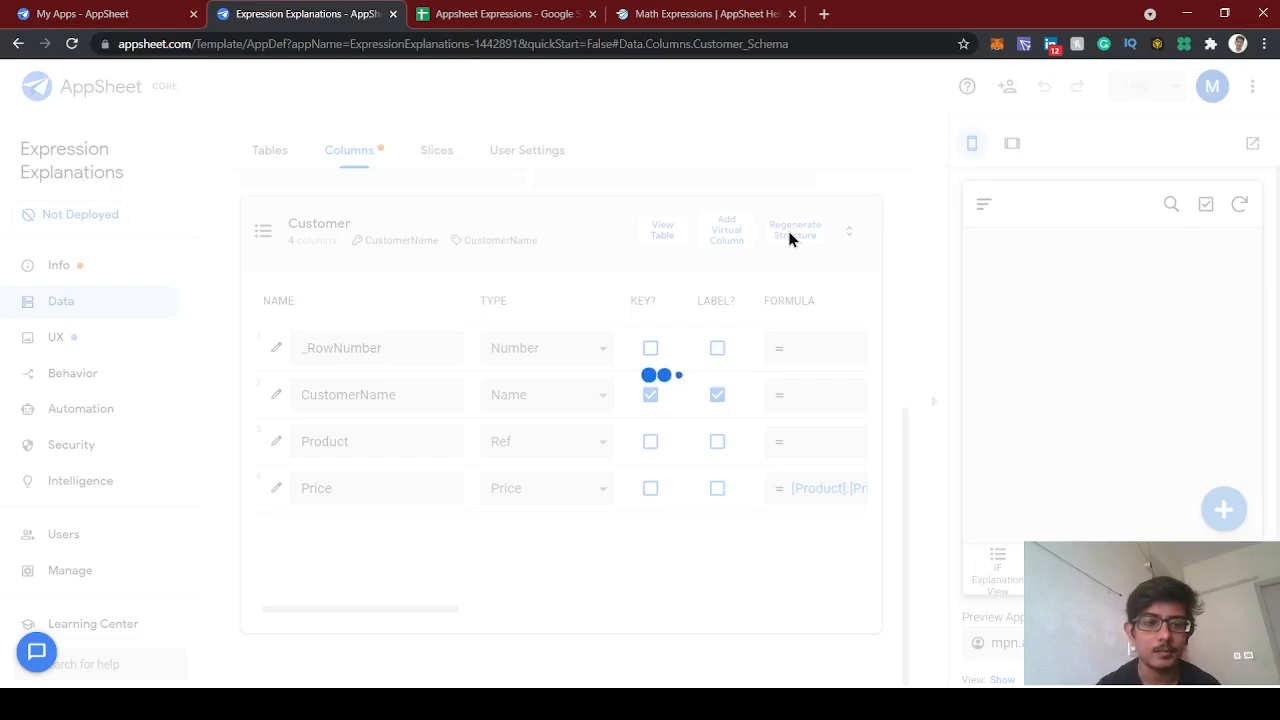
{"action": "left_click", "coordinate": [794, 230]}
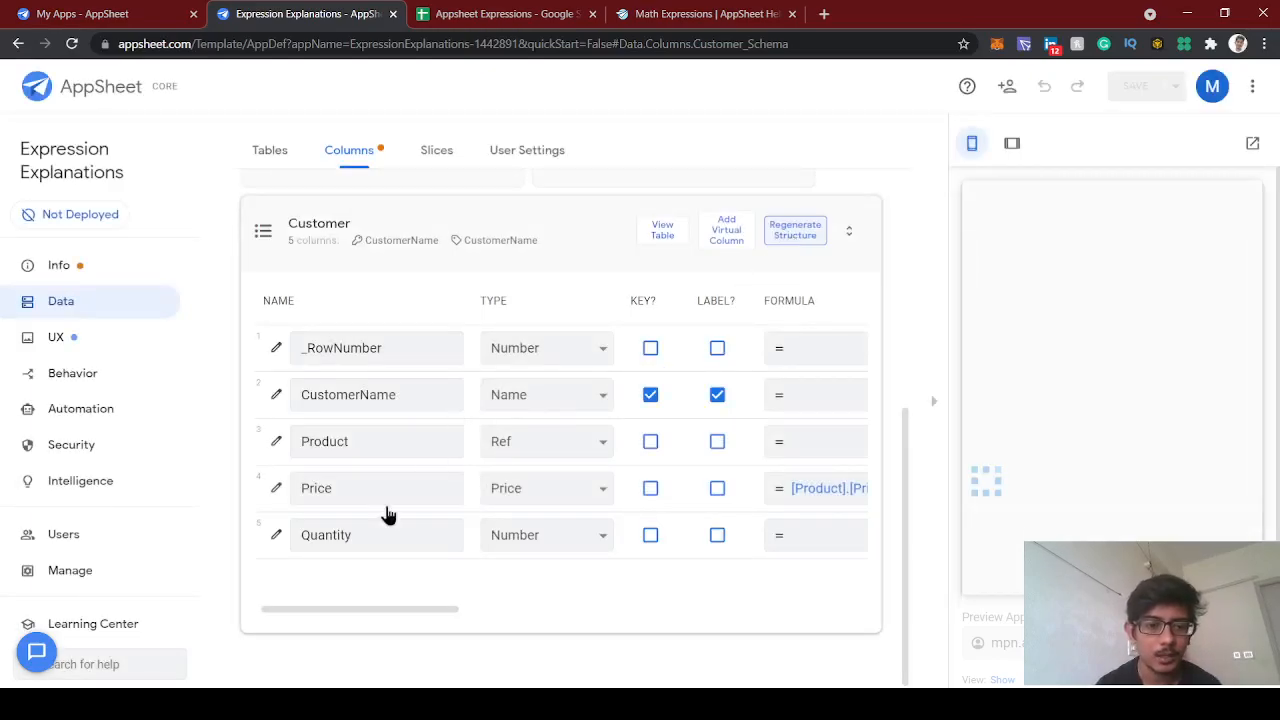
Review the Customer table's columns, confirming Quantity appears as a Number column.
{"action": "left_click", "coordinate": [376, 536]}
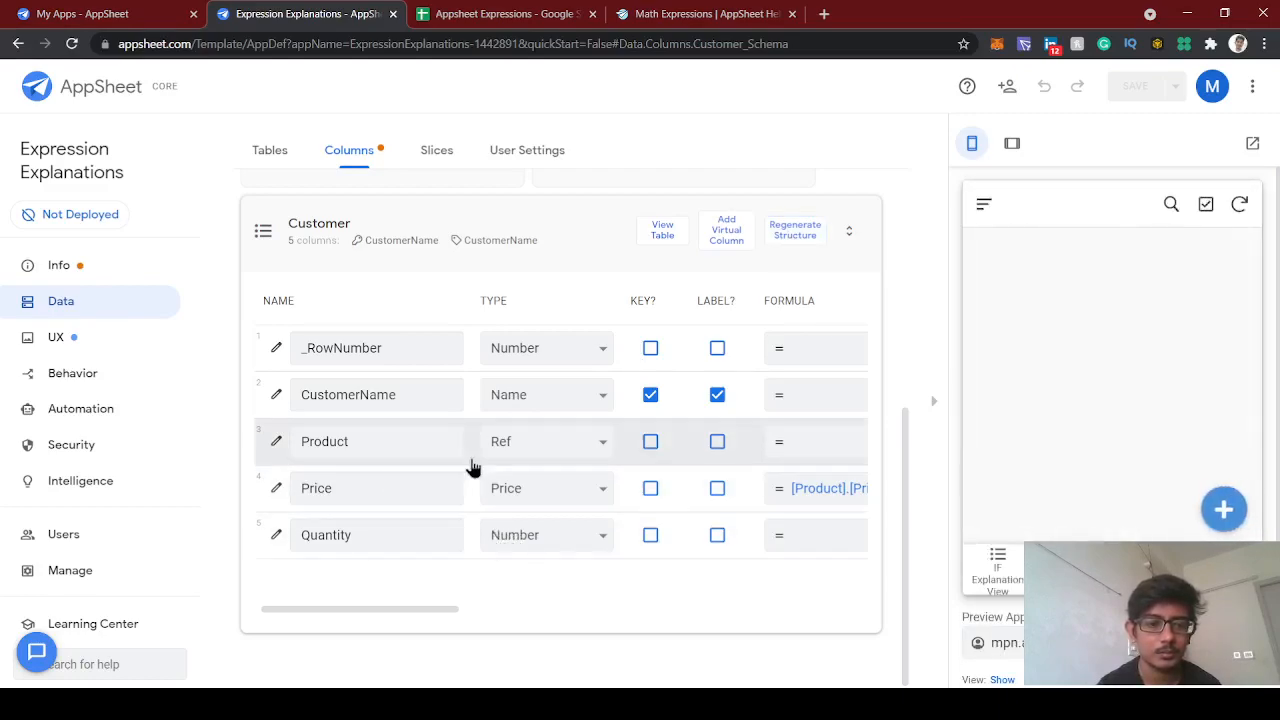
{"action": "left_click", "coordinate": [376, 442]}
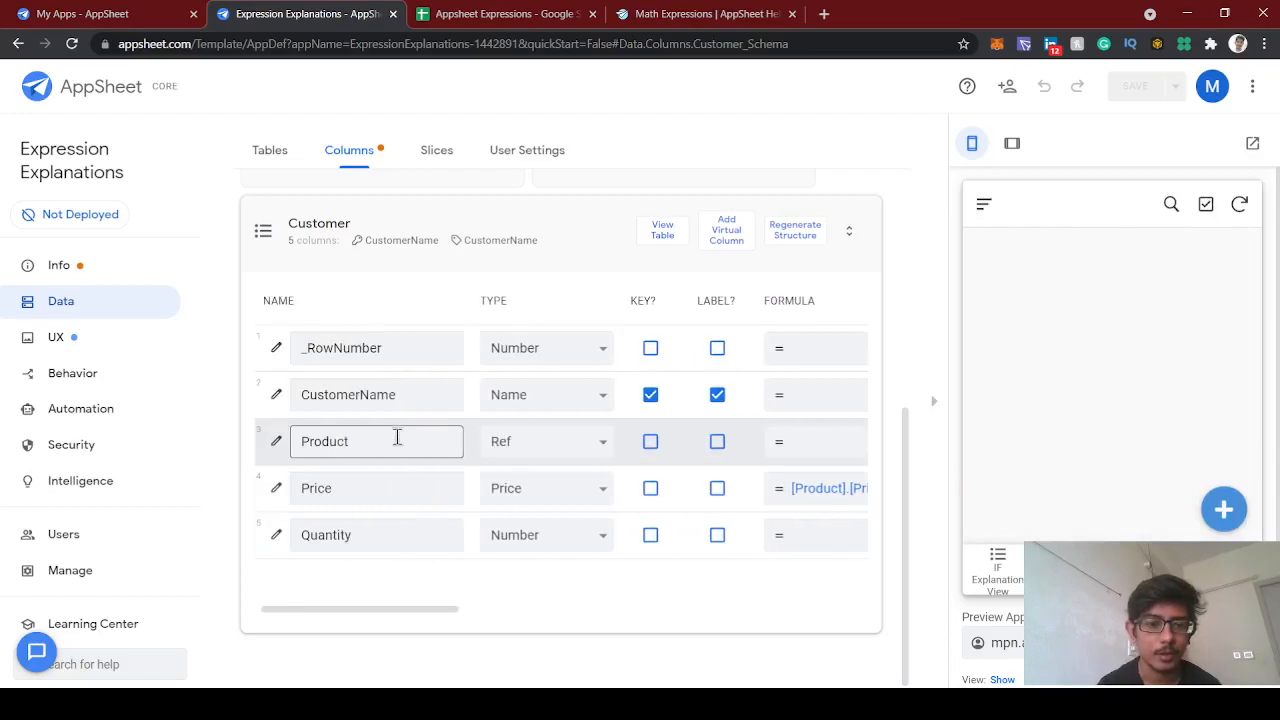
{"action": "scroll", "scroll_direction": "right", "scroll_amount": 3}
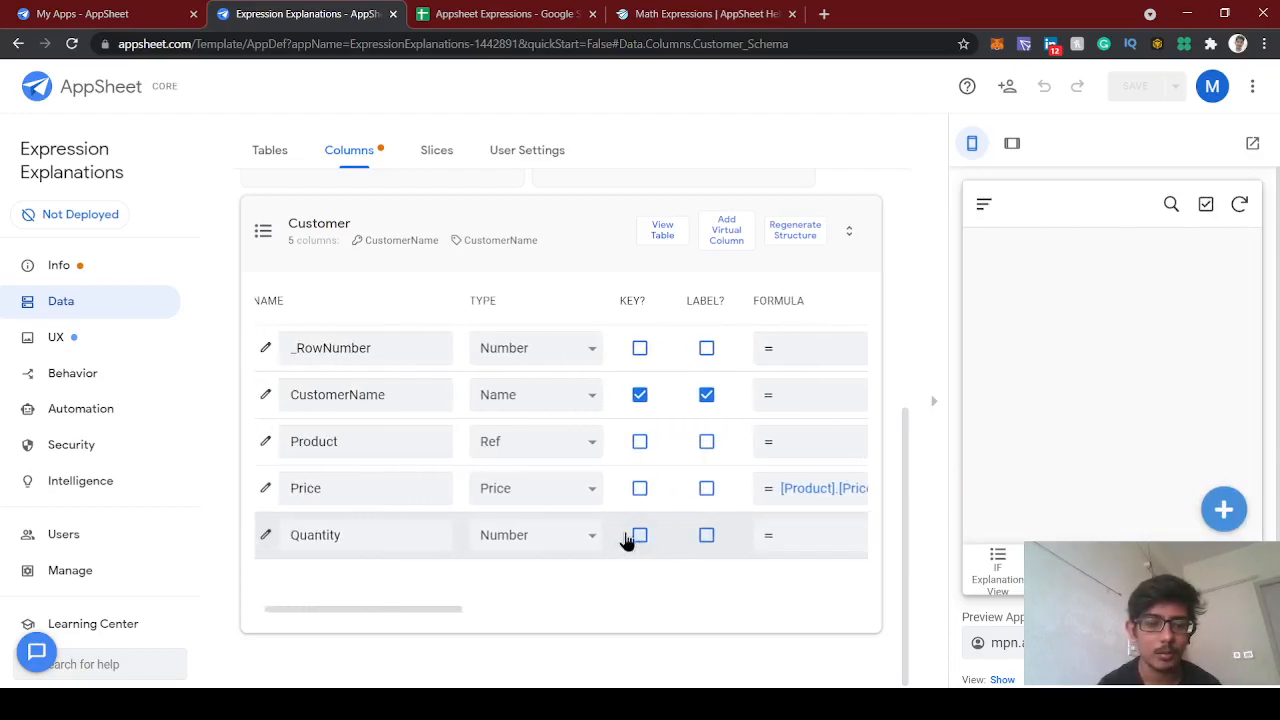
{"action": "left_click", "coordinate": [364, 442]}
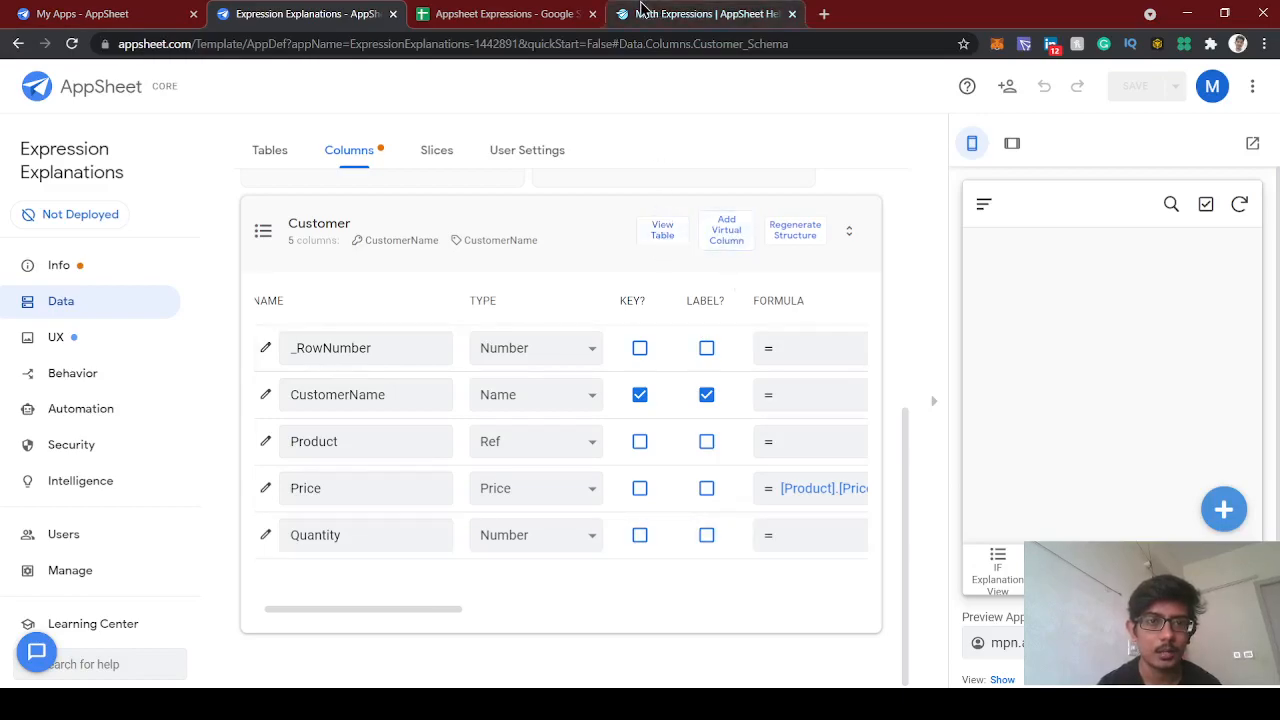
Add a Total Amount header in cell E1 of the Customer sheet.
{"action": "left_click", "coordinate": [504, 14]}
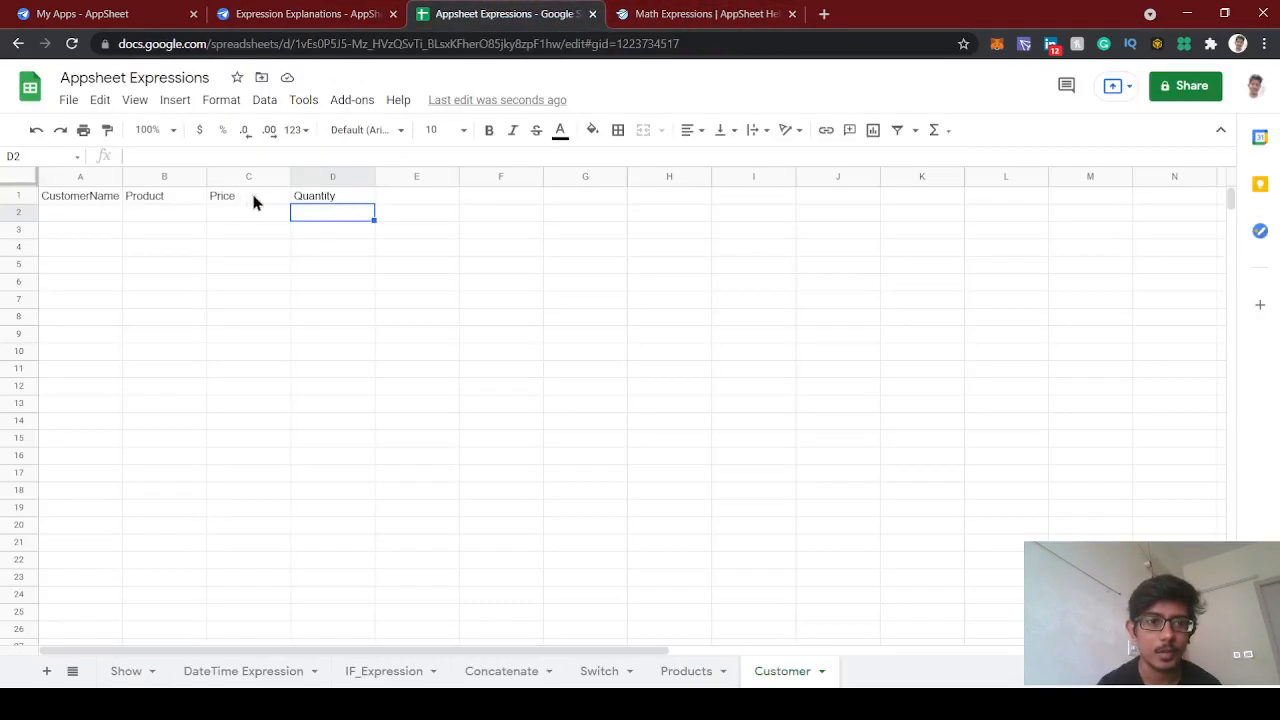
{"action": "left_click", "coordinate": [416, 196]}
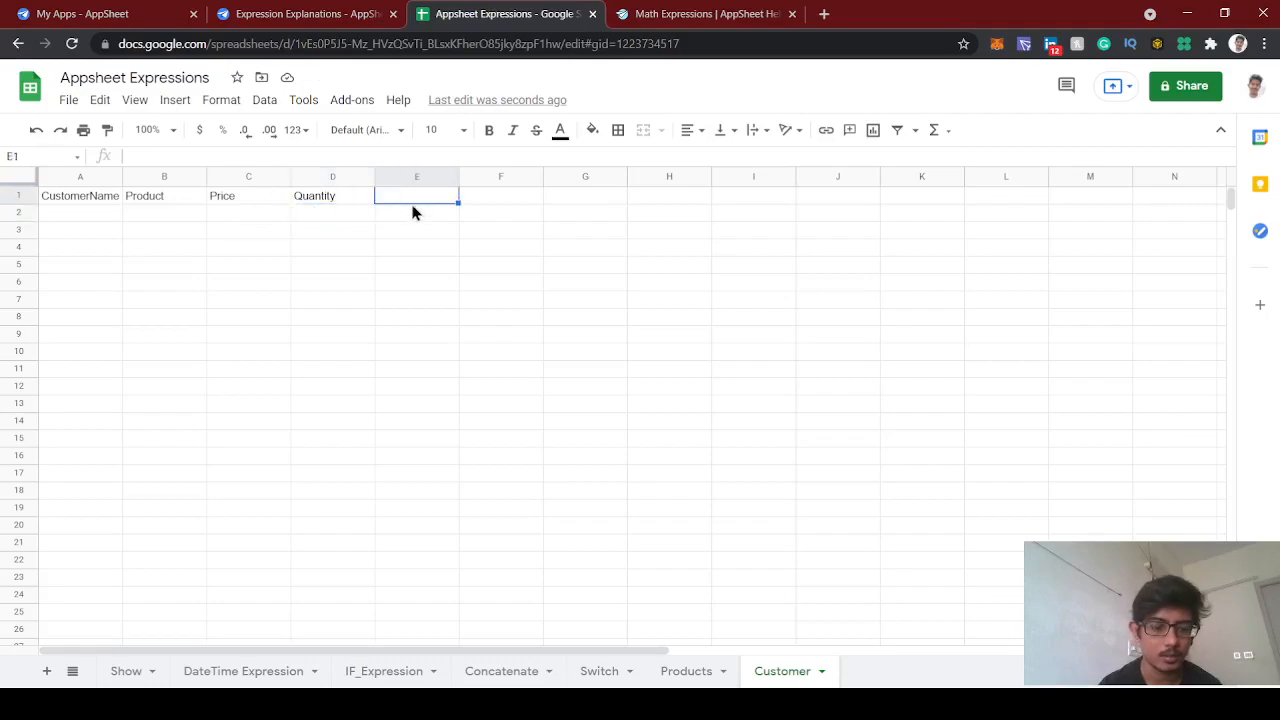
{"action": "type", "text": "Total A"}
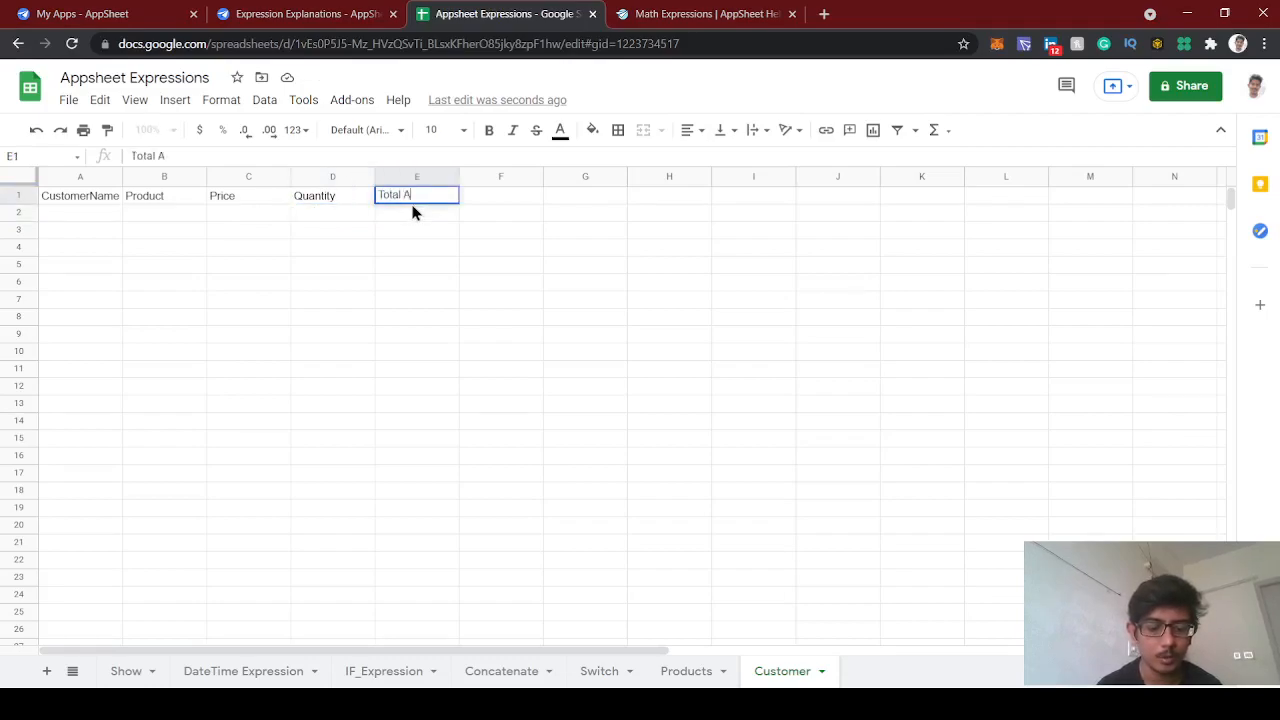
{"action": "key", "text": "Enter"}
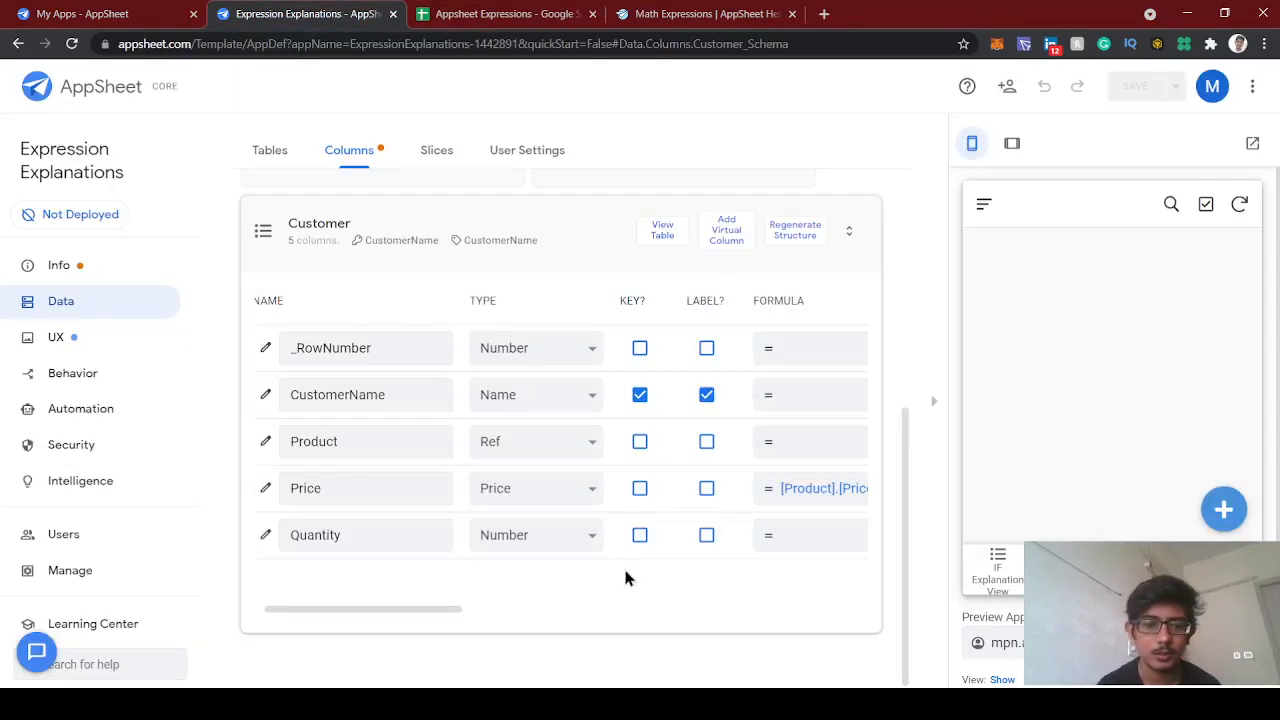
{"action": "mouse_move", "coordinate": [816, 232]}
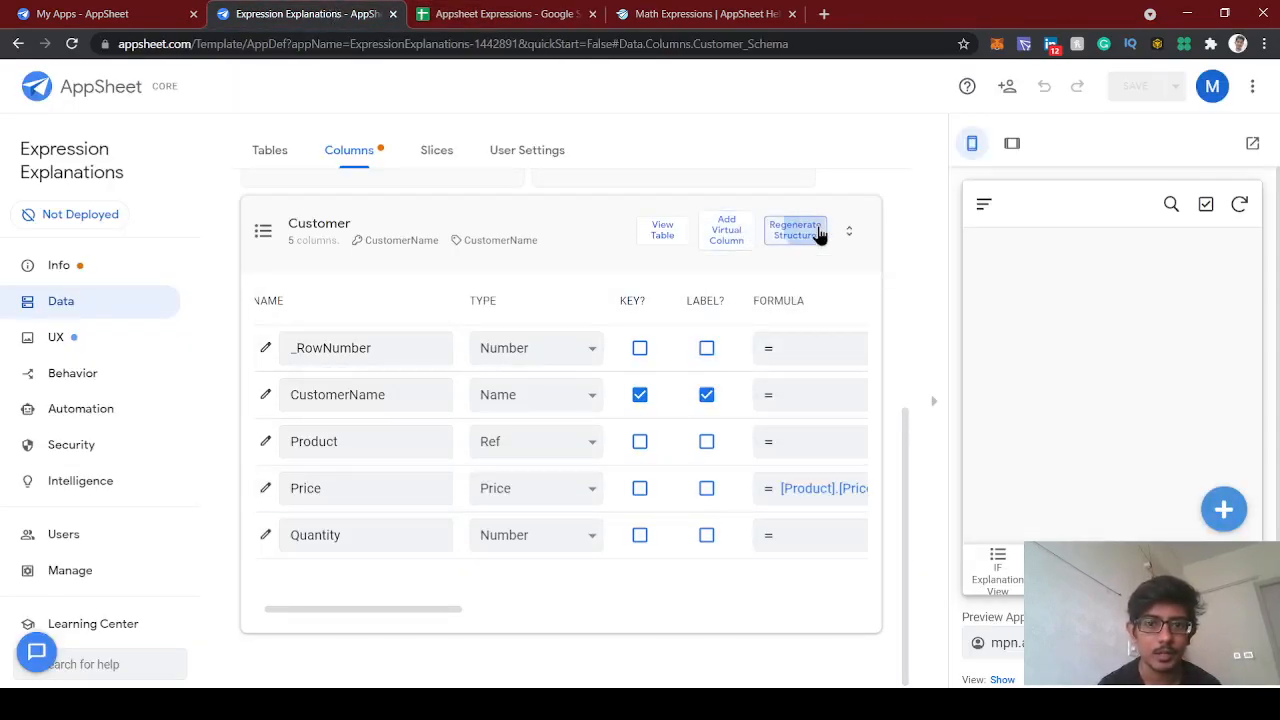
Regenerate the Customer table's structure to bring in the Total Amount column.
{"action": "left_click", "coordinate": [796, 230]}
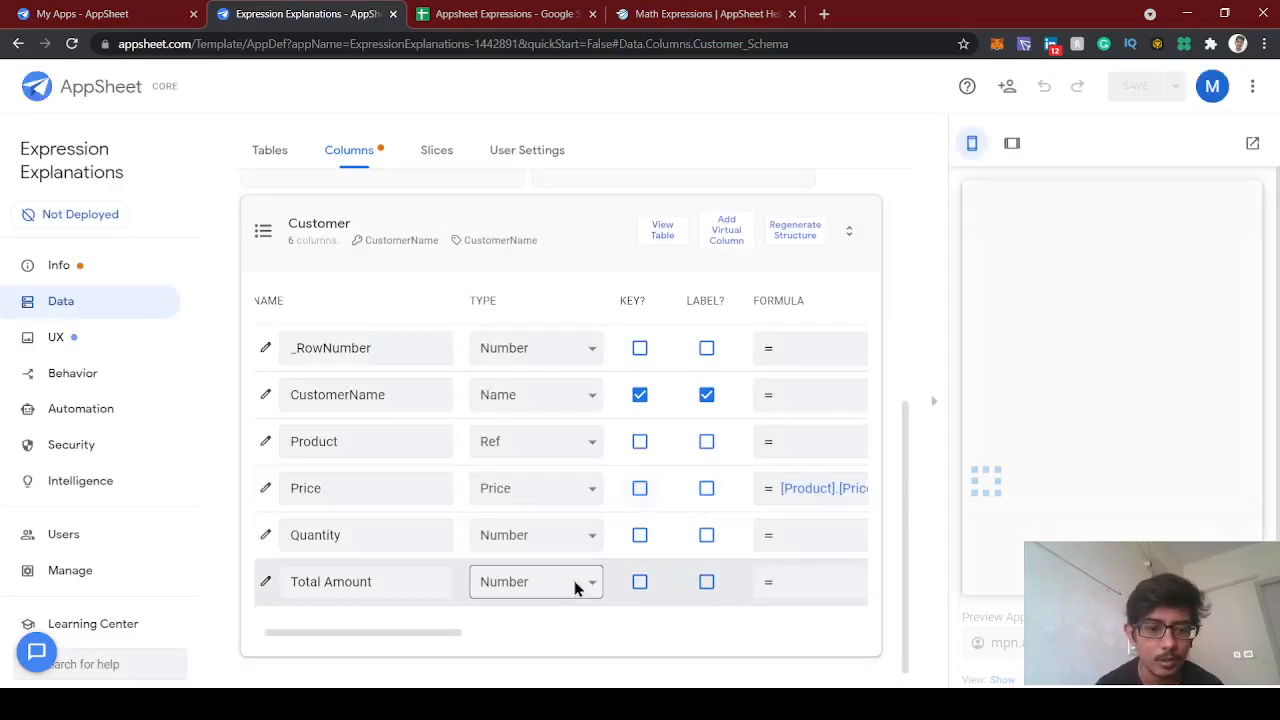
{"action": "scroll", "scroll_direction": "right", "scroll_amount": 3}
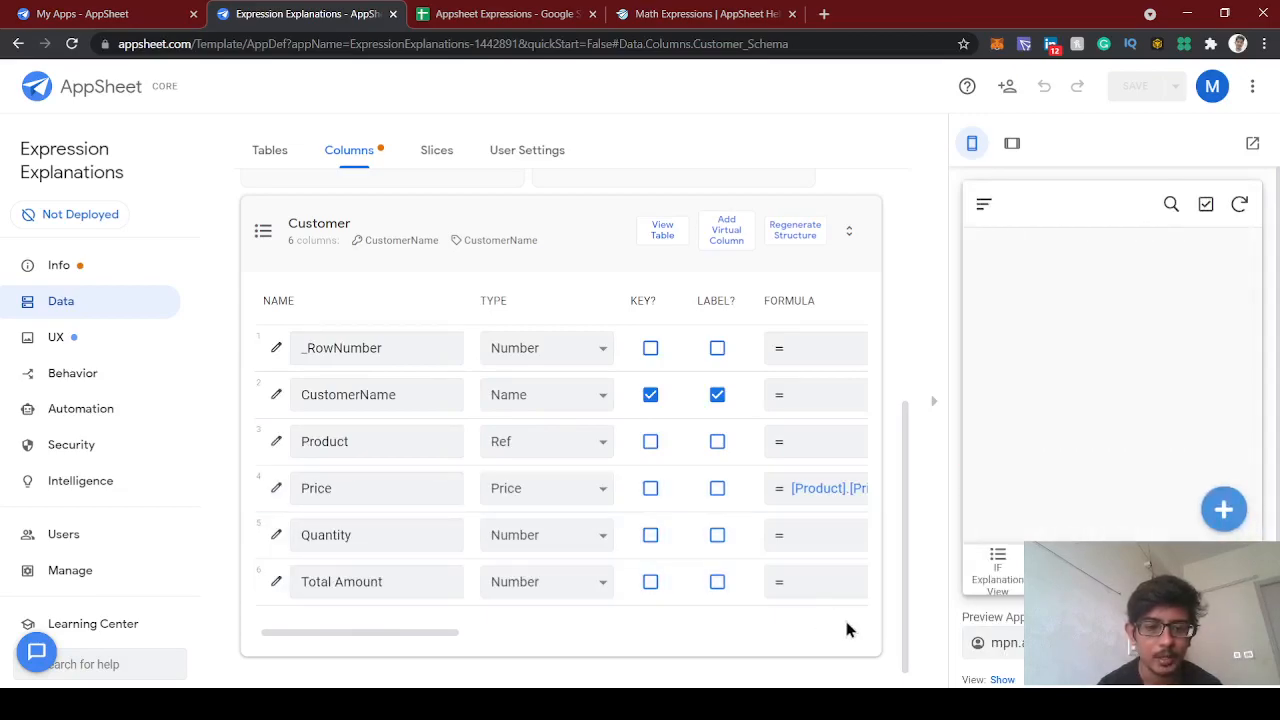
Set the Total Amount column's app formula to [Price] * [Quantity] and save it.
{"action": "left_click", "coordinate": [816, 582]}
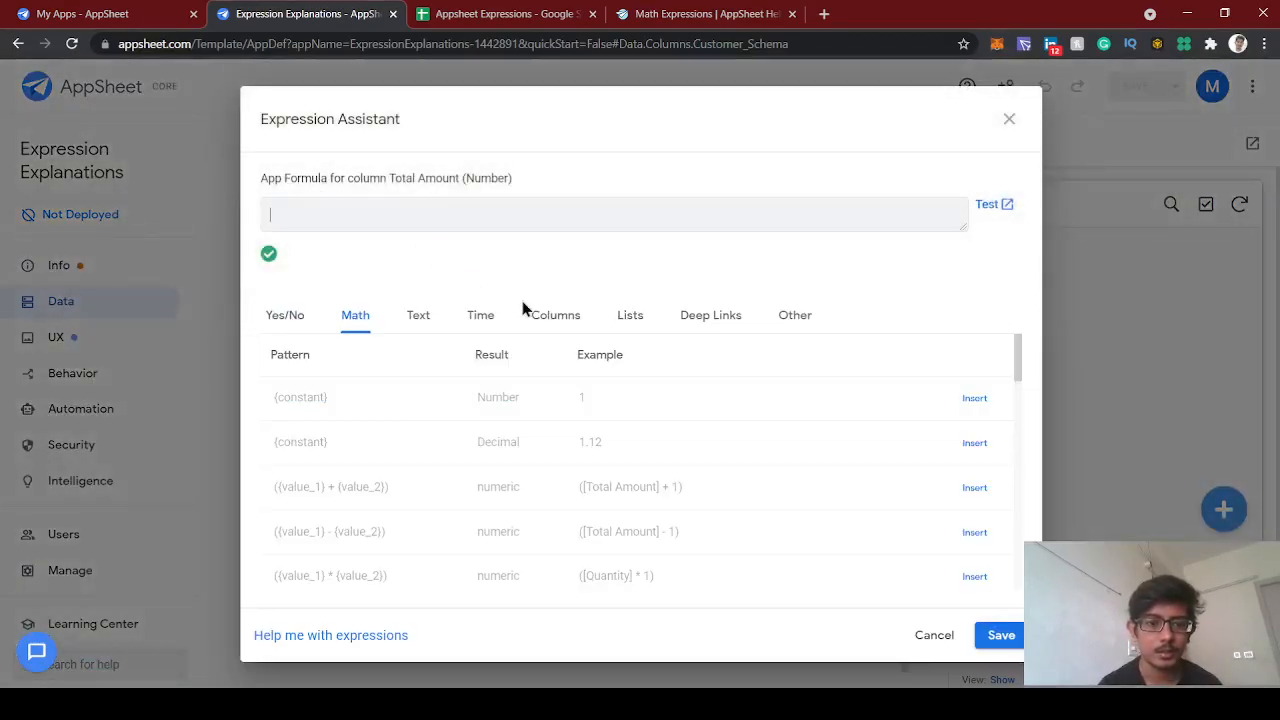
{"action": "left_click", "coordinate": [556, 316]}
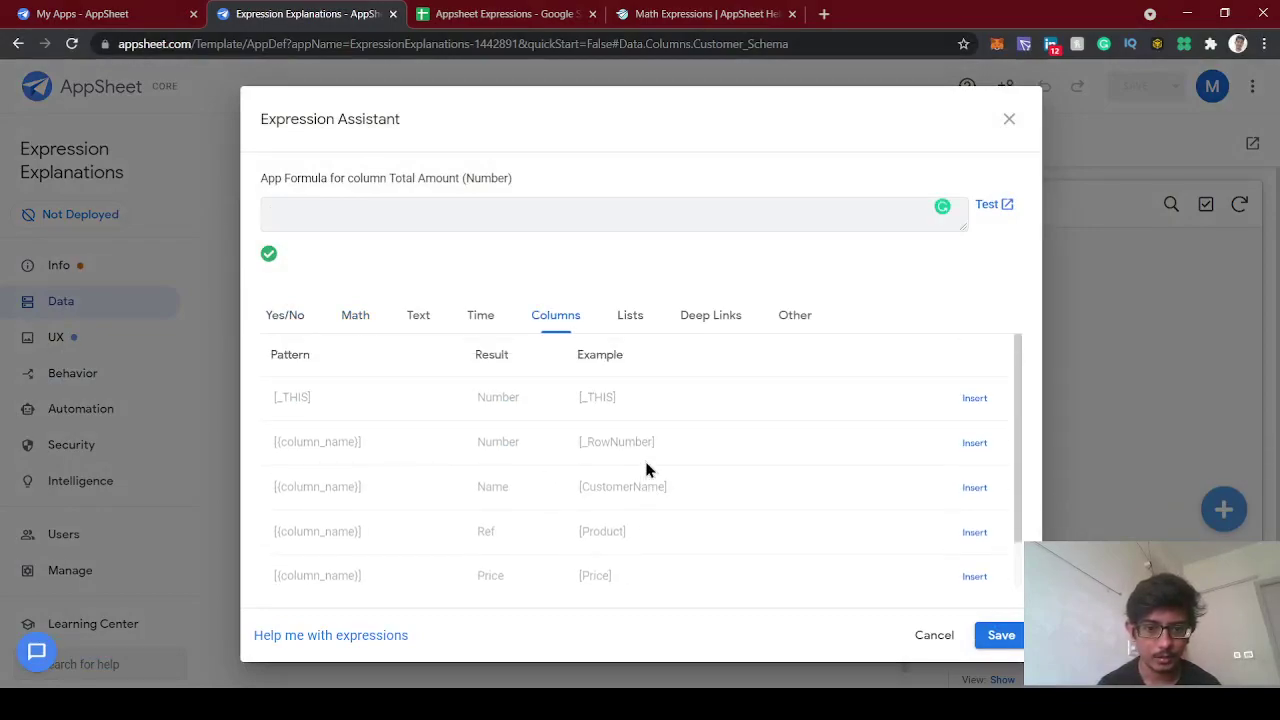
{"action": "scroll", "scroll_direction": "down", "scroll_amount": 3}
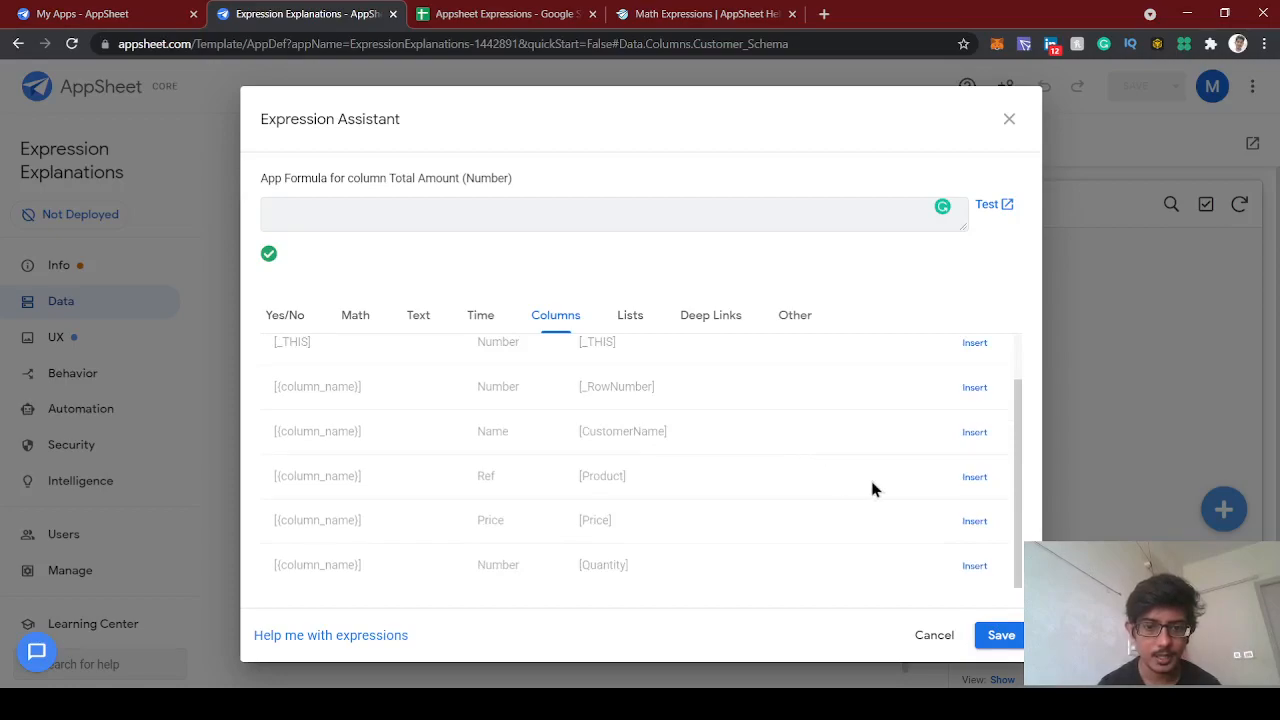
{"action": "mouse_move", "coordinate": [942, 480]}
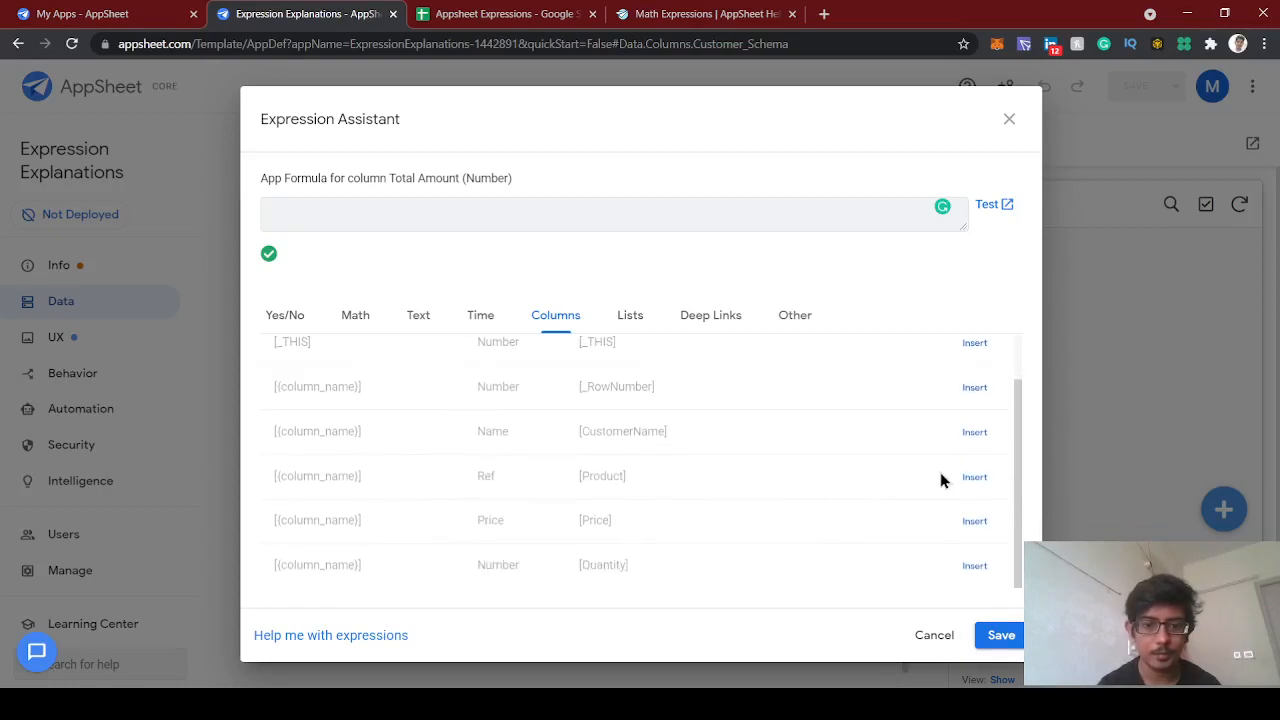
{"action": "left_click", "coordinate": [974, 520]}
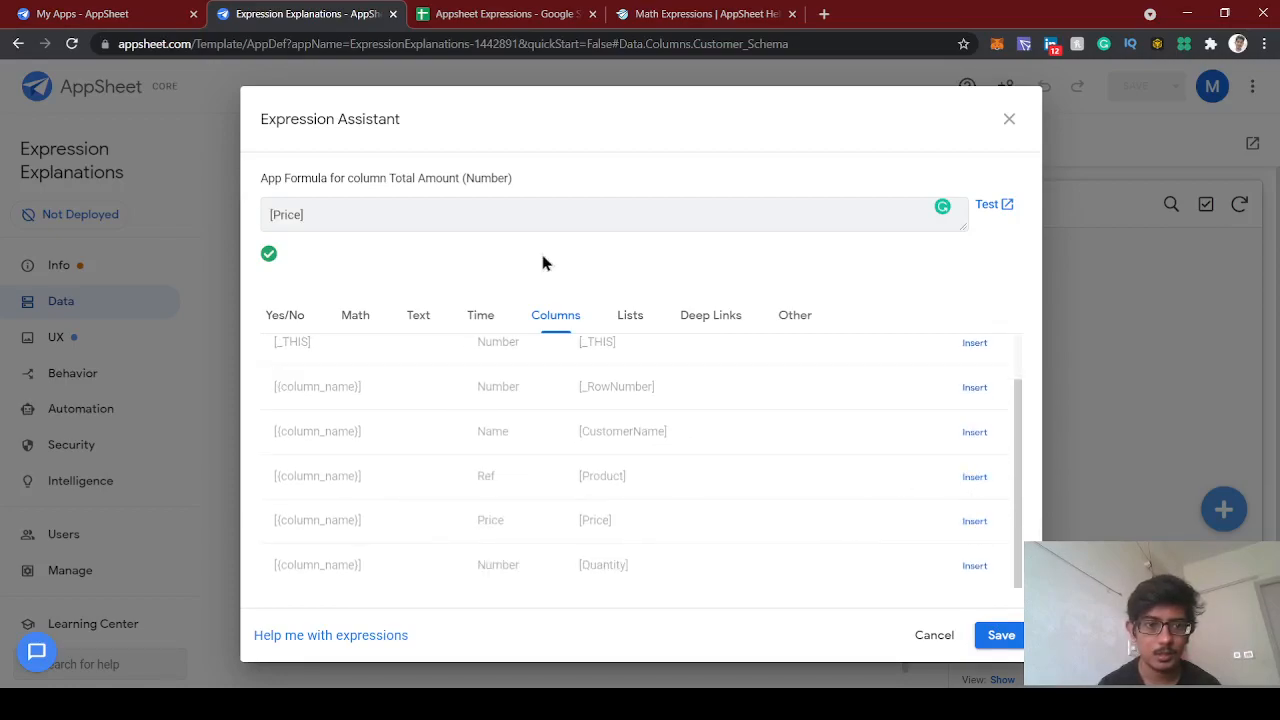
{"action": "type", "text": "*"}
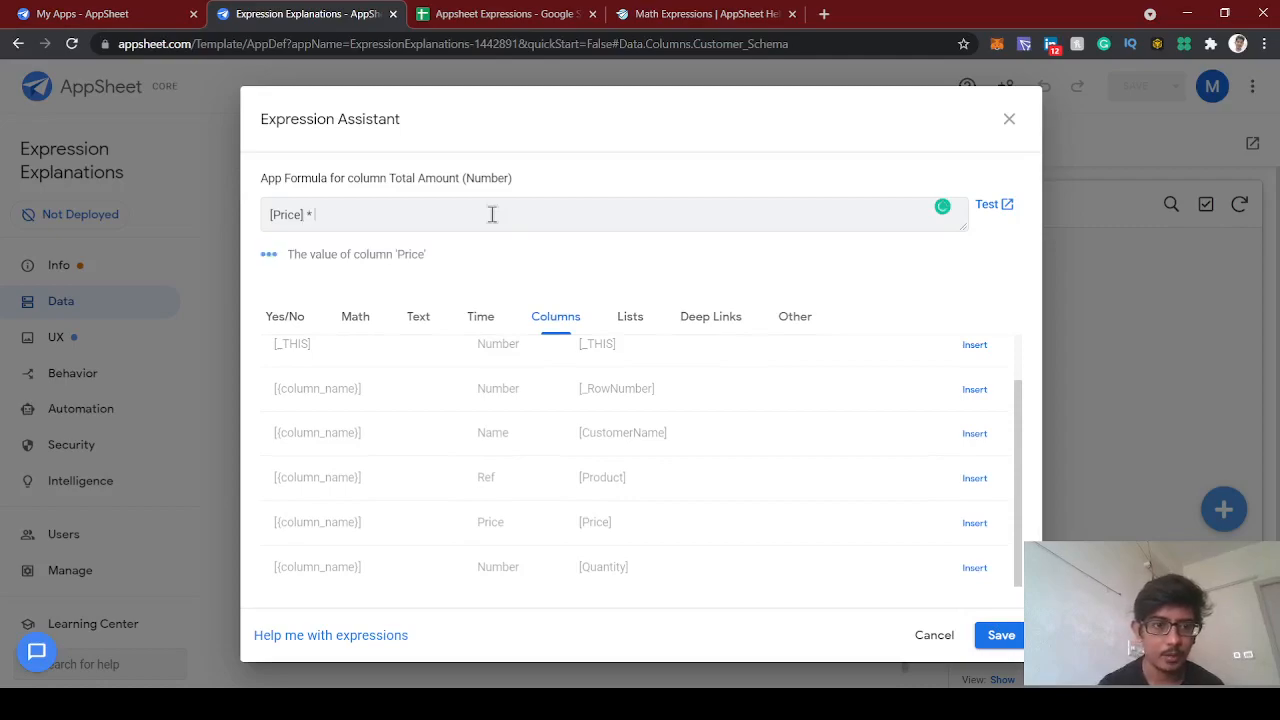
{"action": "mouse_move", "coordinate": [988, 580]}
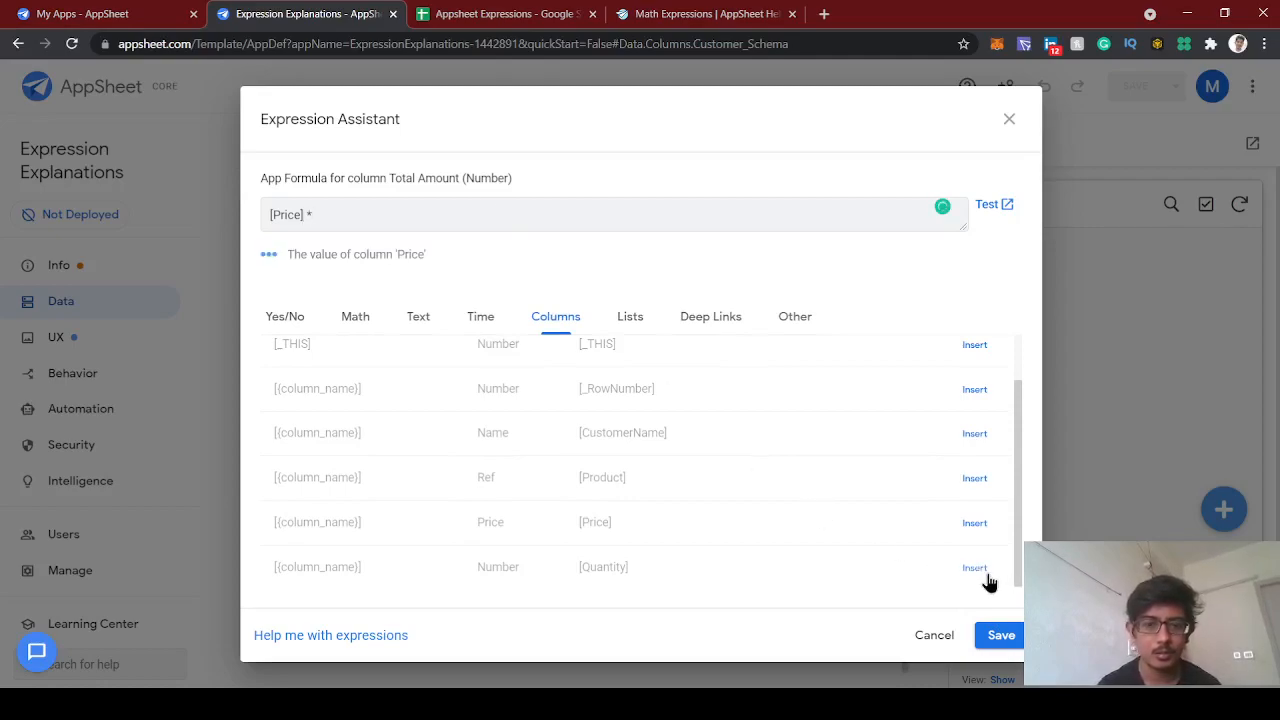
{"action": "left_click", "coordinate": [974, 568]}
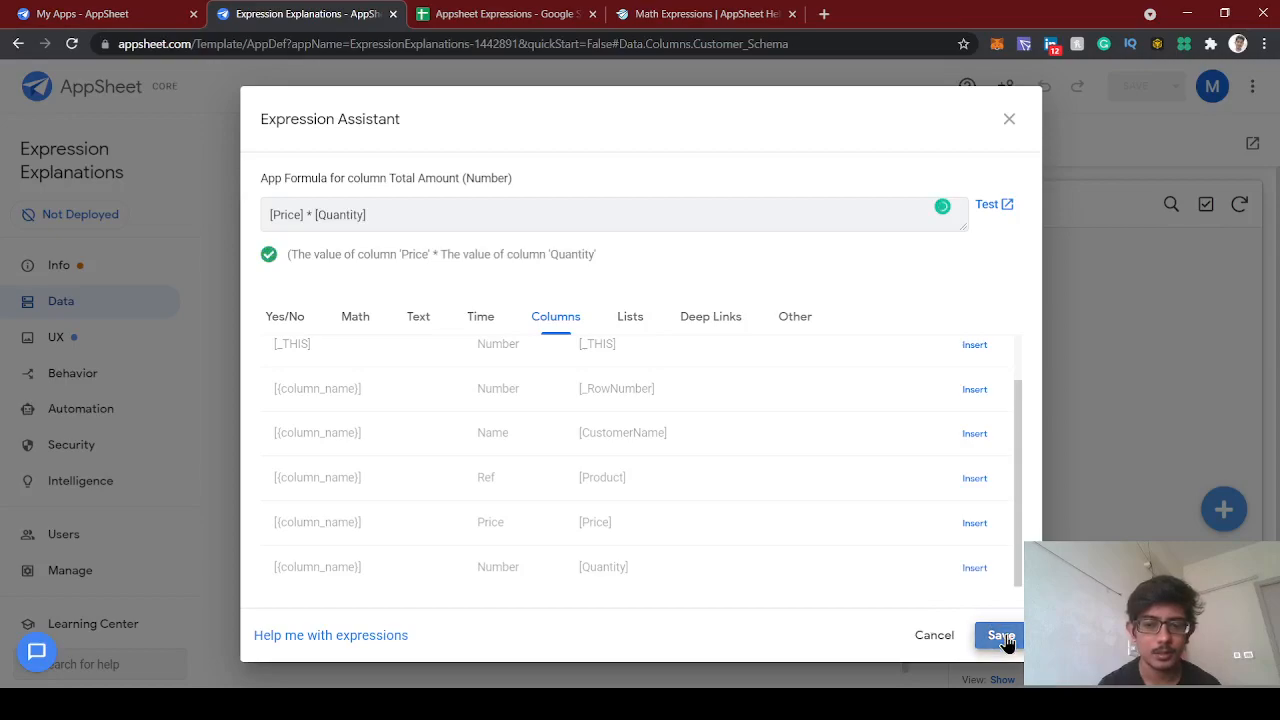
{"action": "left_click", "coordinate": [1000, 636]}
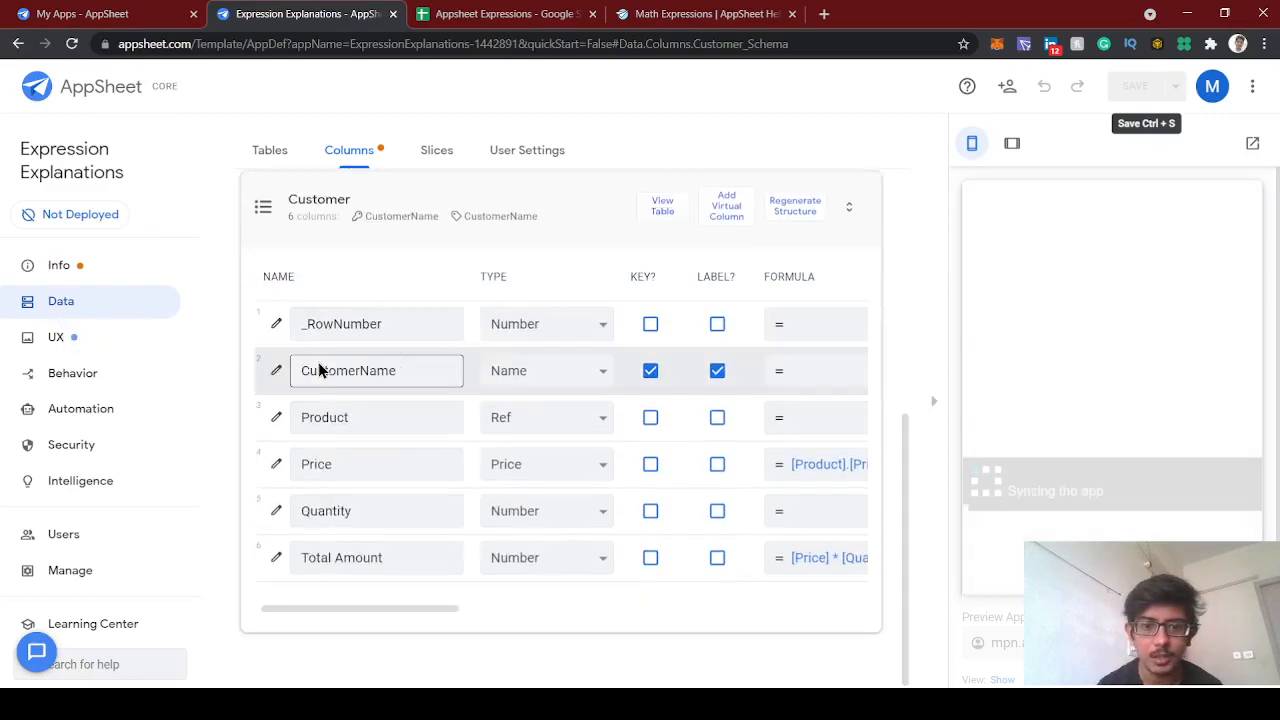
Open the Ref view under UX > Views and start a new Customer record in the preview.
{"action": "left_click", "coordinate": [56, 336]}
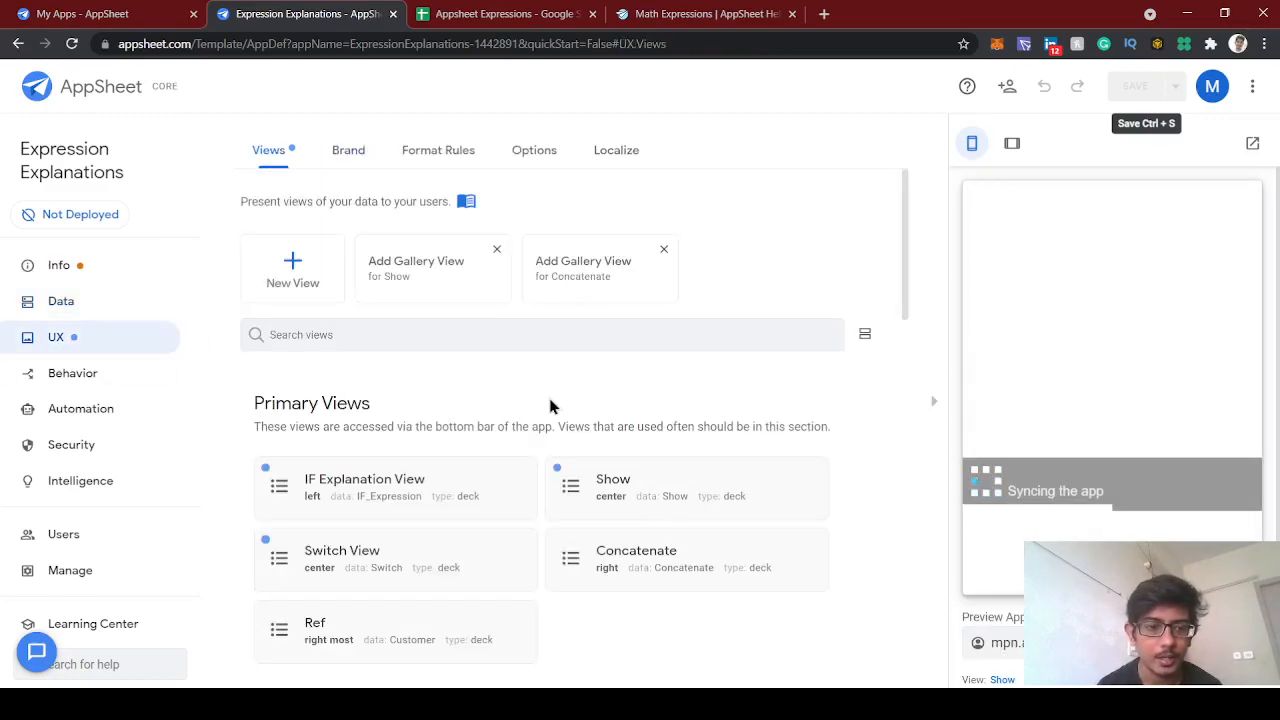
{"action": "scroll", "scroll_direction": "down", "scroll_amount": 3}
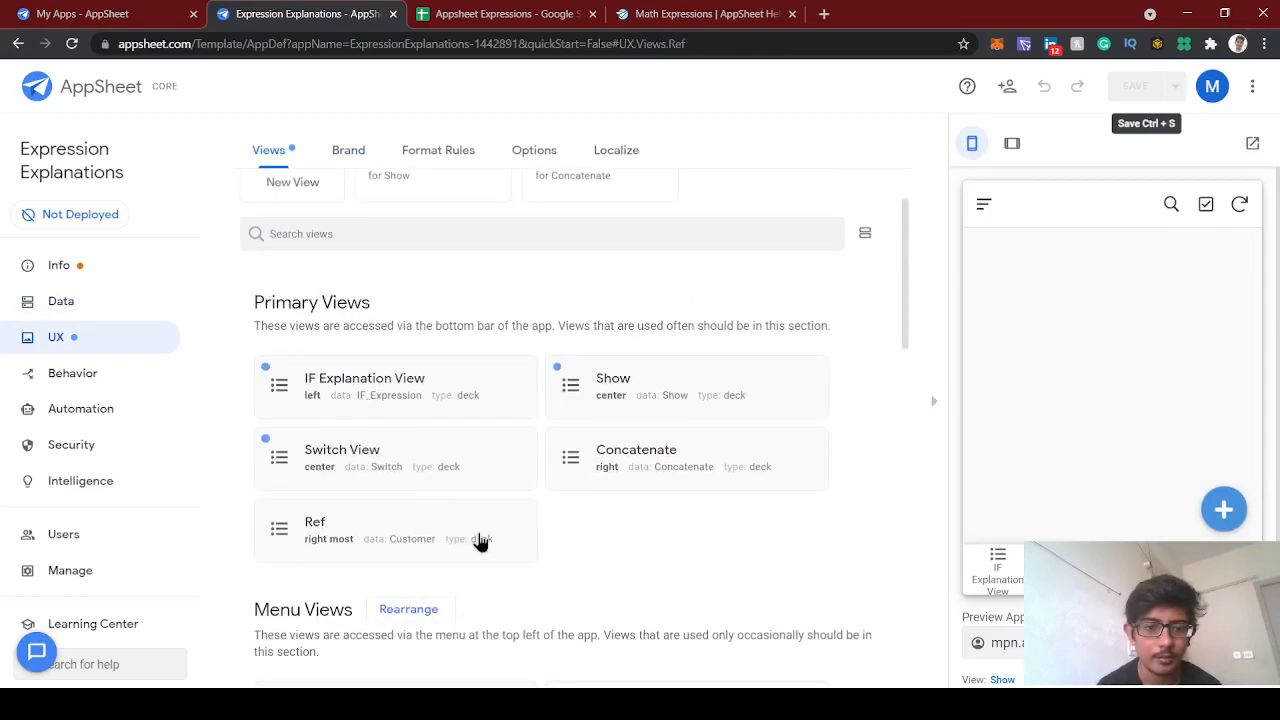
{"action": "left_click", "coordinate": [396, 532]}
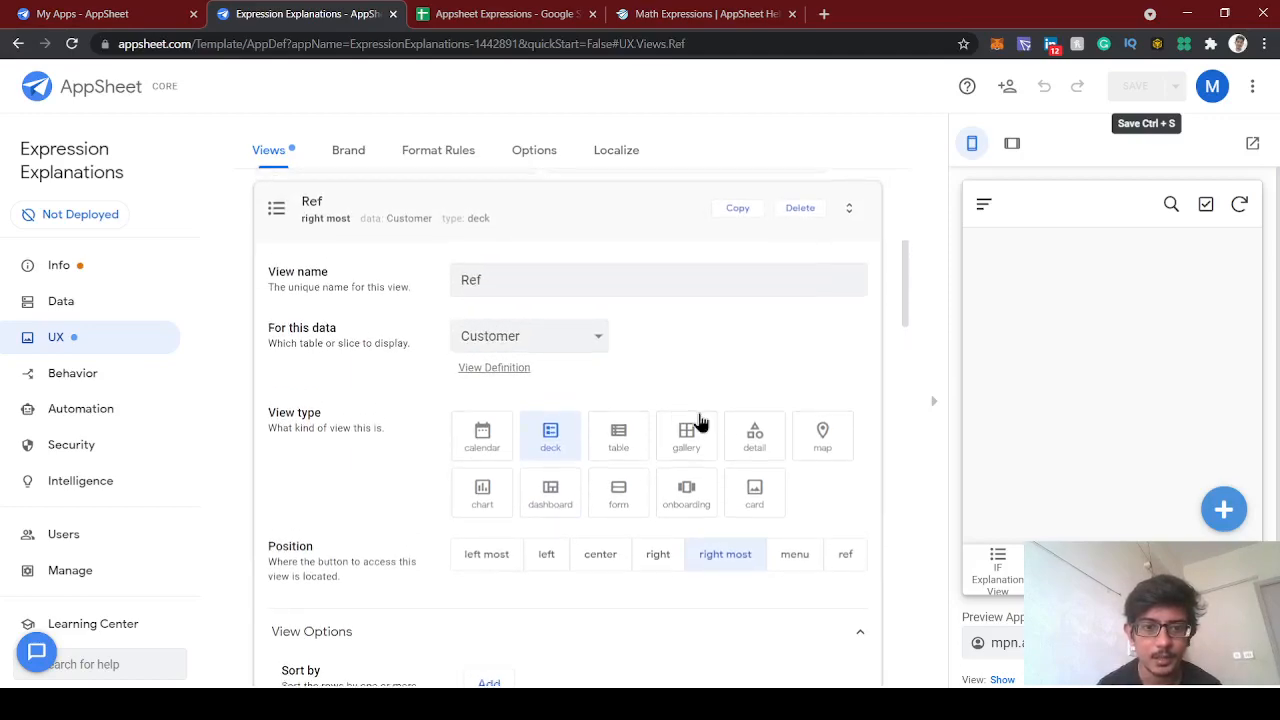
{"action": "scroll", "scroll_direction": "down", "scroll_amount": 3}
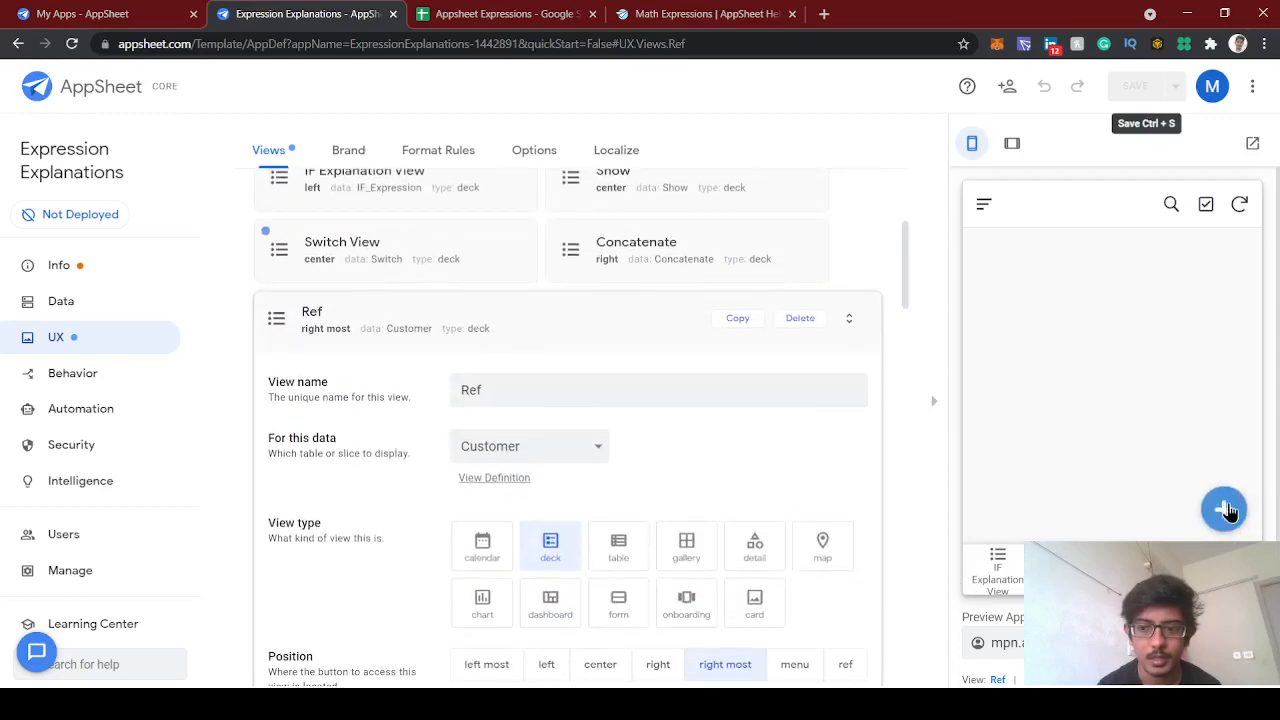
{"action": "left_click", "coordinate": [1224, 510]}
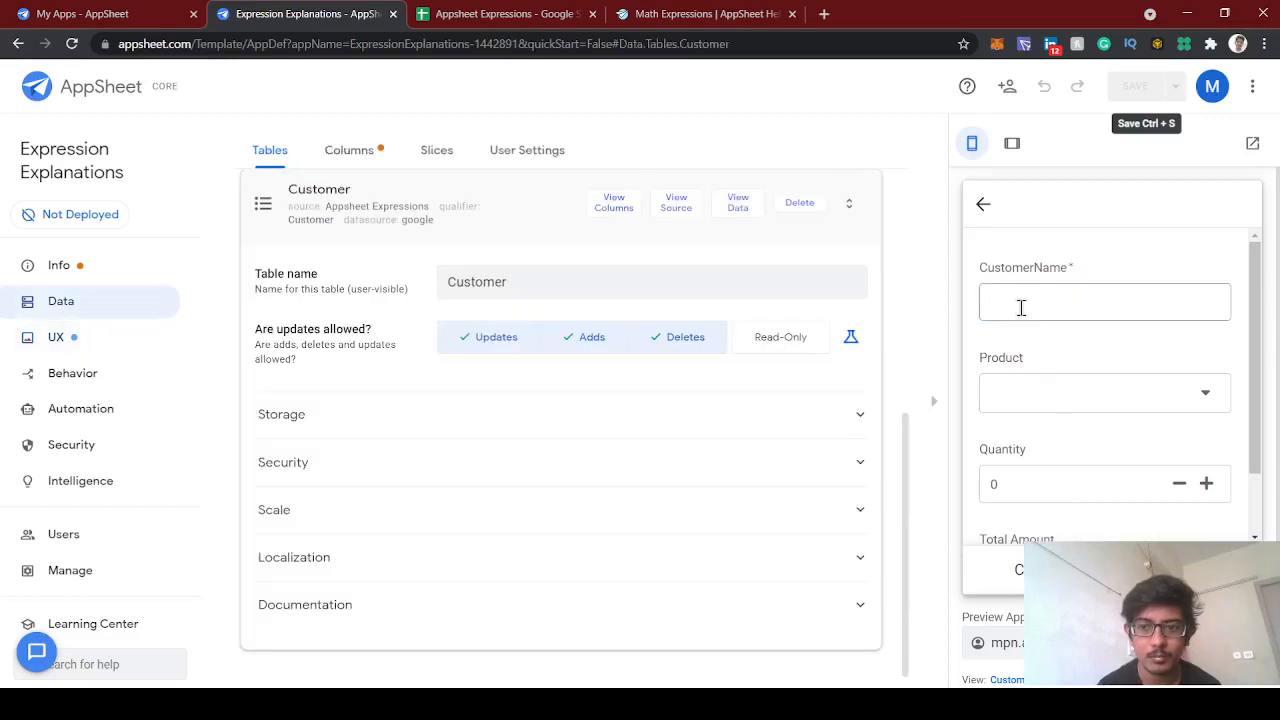
Enter customer Adithya with product Laptop and quantity 3, computing a total of 1,200.
{"action": "type", "text": "Adithya"}
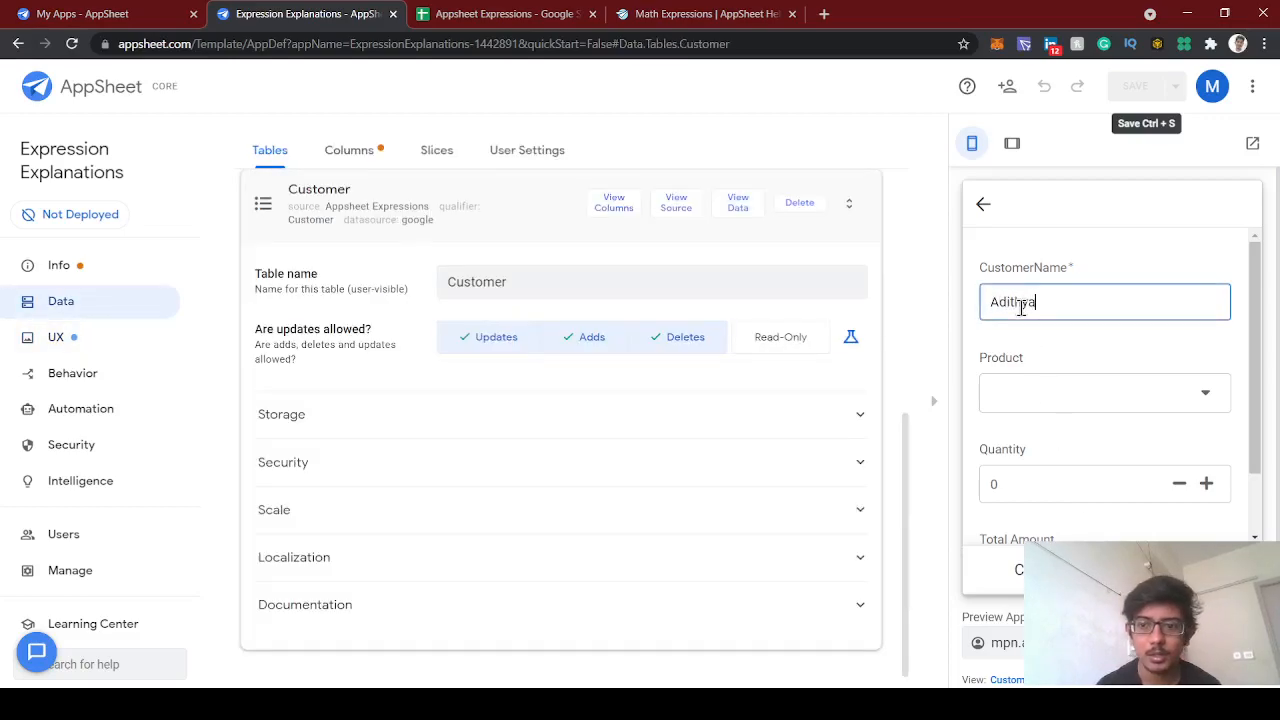
{"action": "left_click", "coordinate": [1104, 392]}
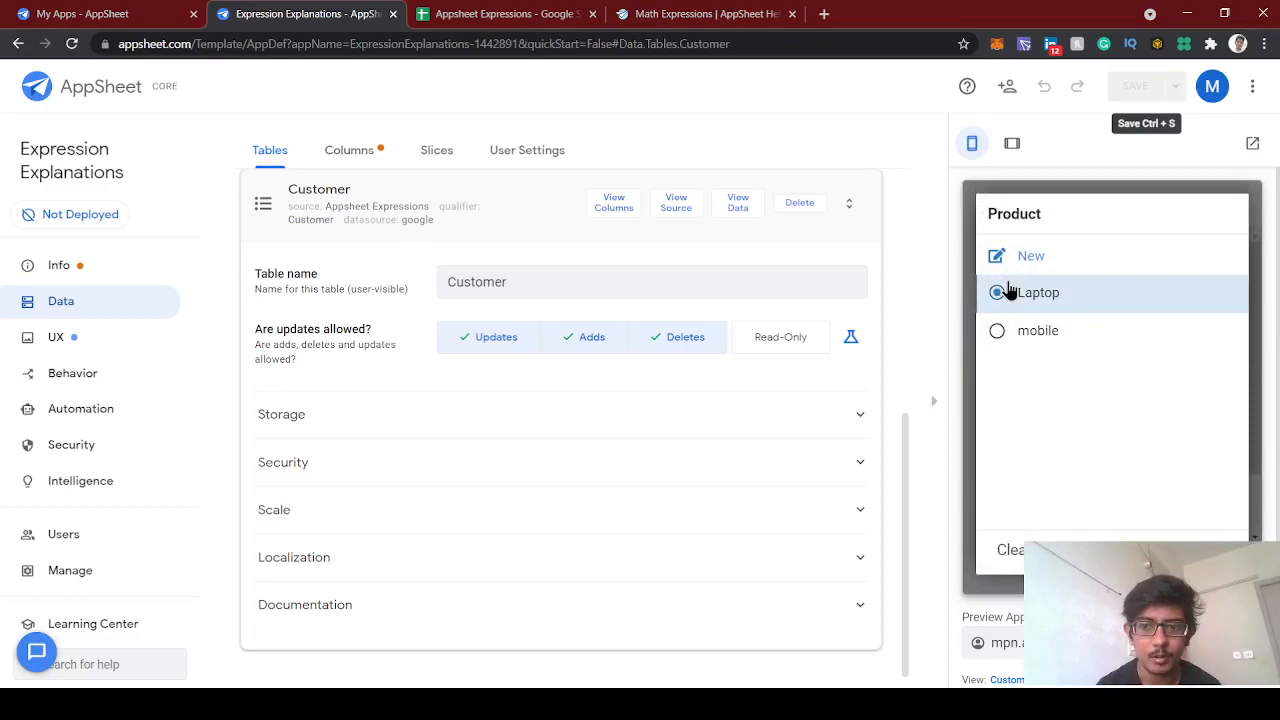
{"action": "left_click", "coordinate": [996, 292]}
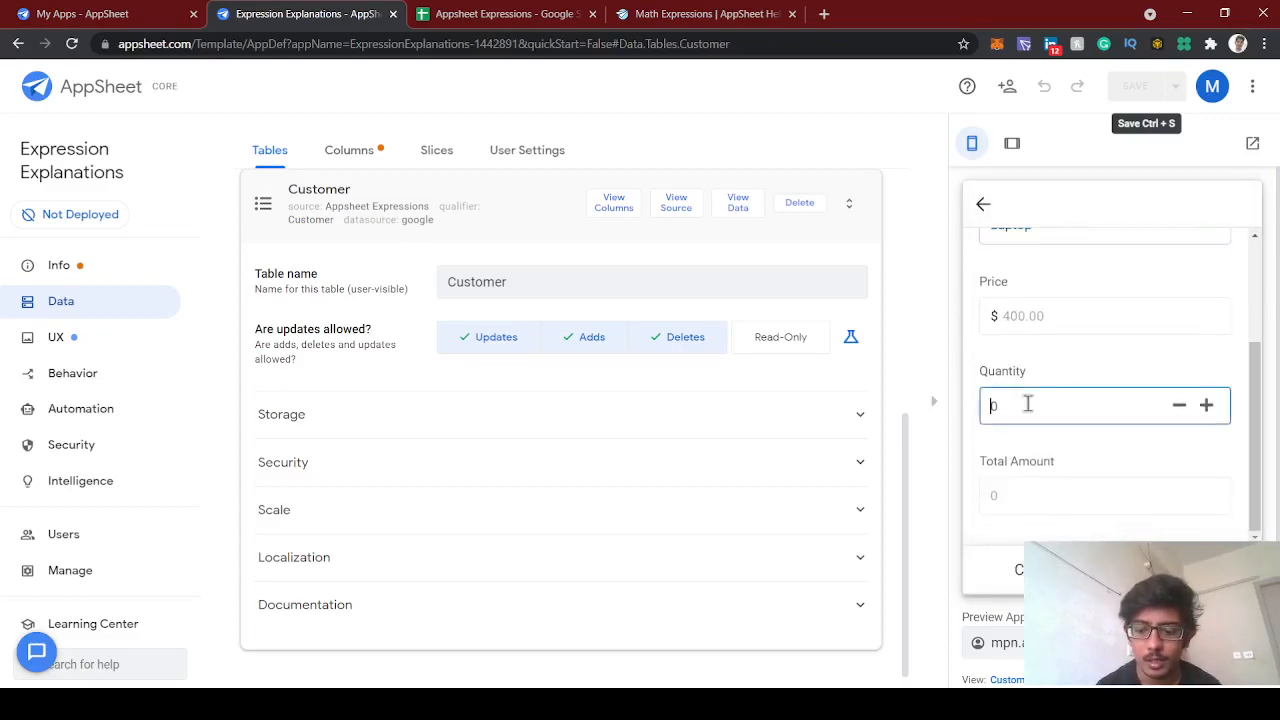
{"action": "type", "text": "3"}
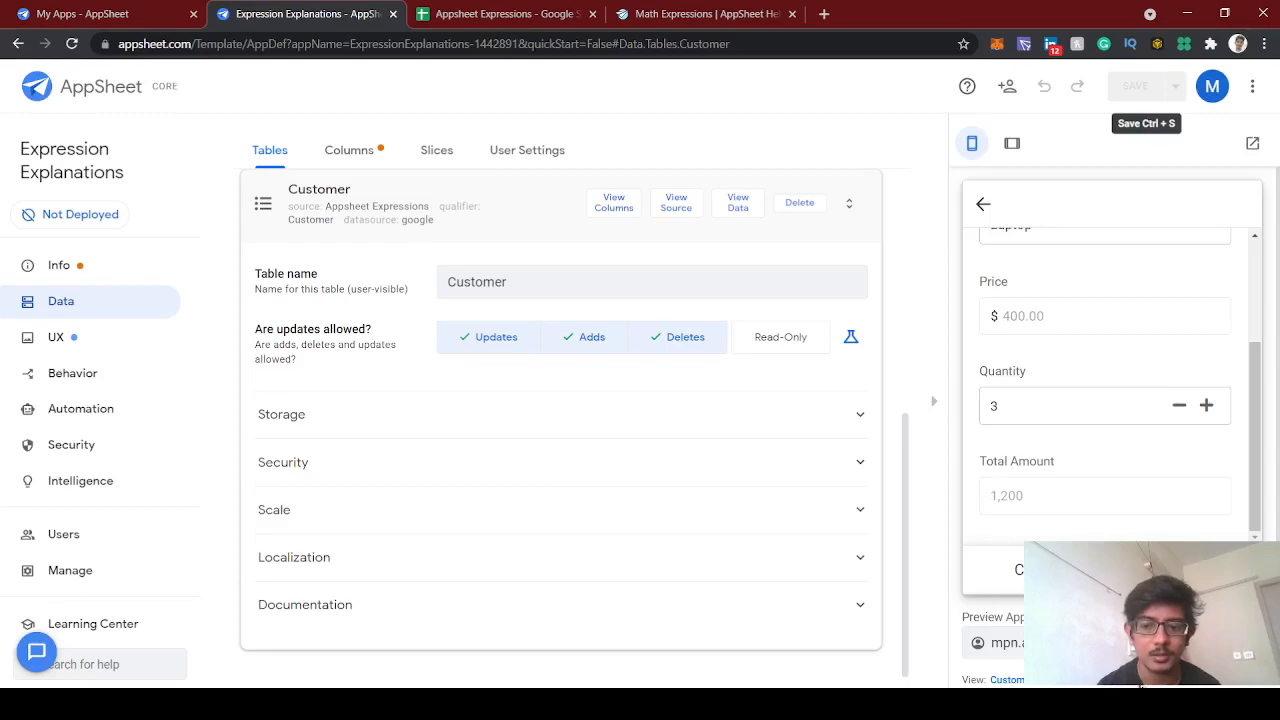
Show the Customer table's column list.
{"action": "left_click", "coordinate": [612, 202]}
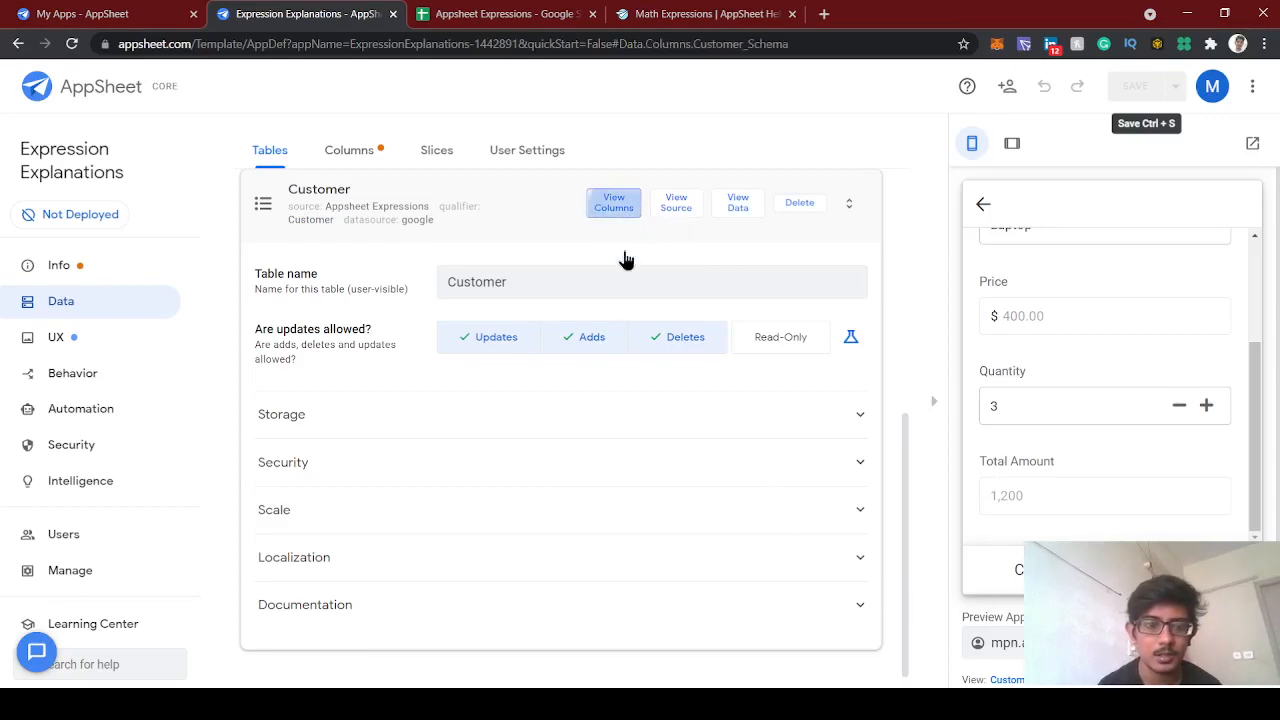
{"action": "left_click", "coordinate": [348, 150]}
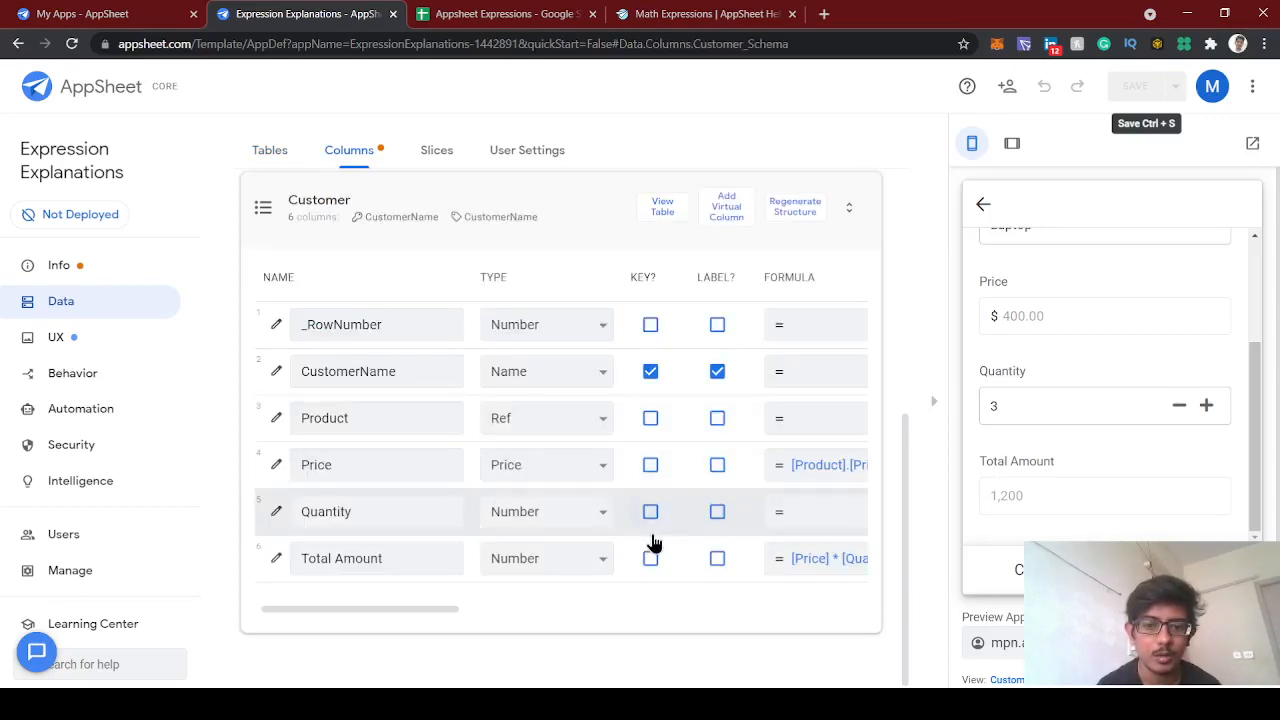
Review the Math Functions list (AVERAGE, ROUND) in the help article, then return to the editor.
{"action": "left_click", "coordinate": [716, 14]}
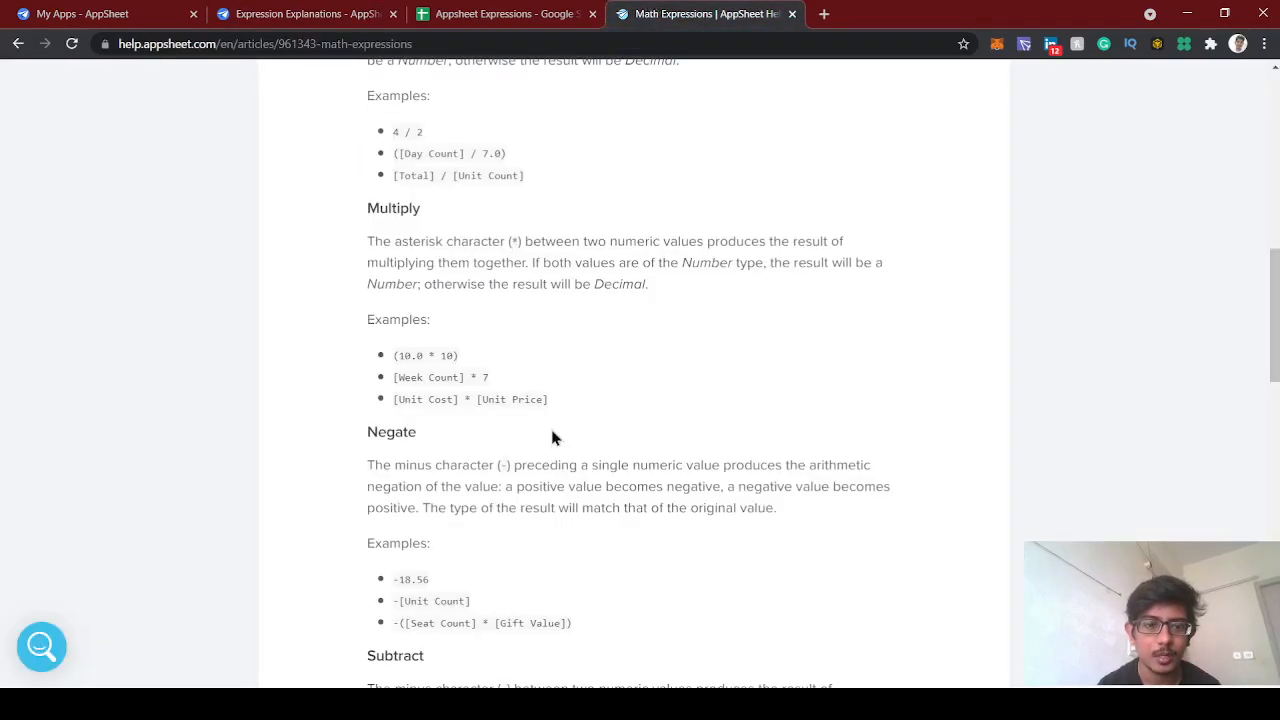
{"action": "scroll", "scroll_direction": "down", "scroll_amount": 3}
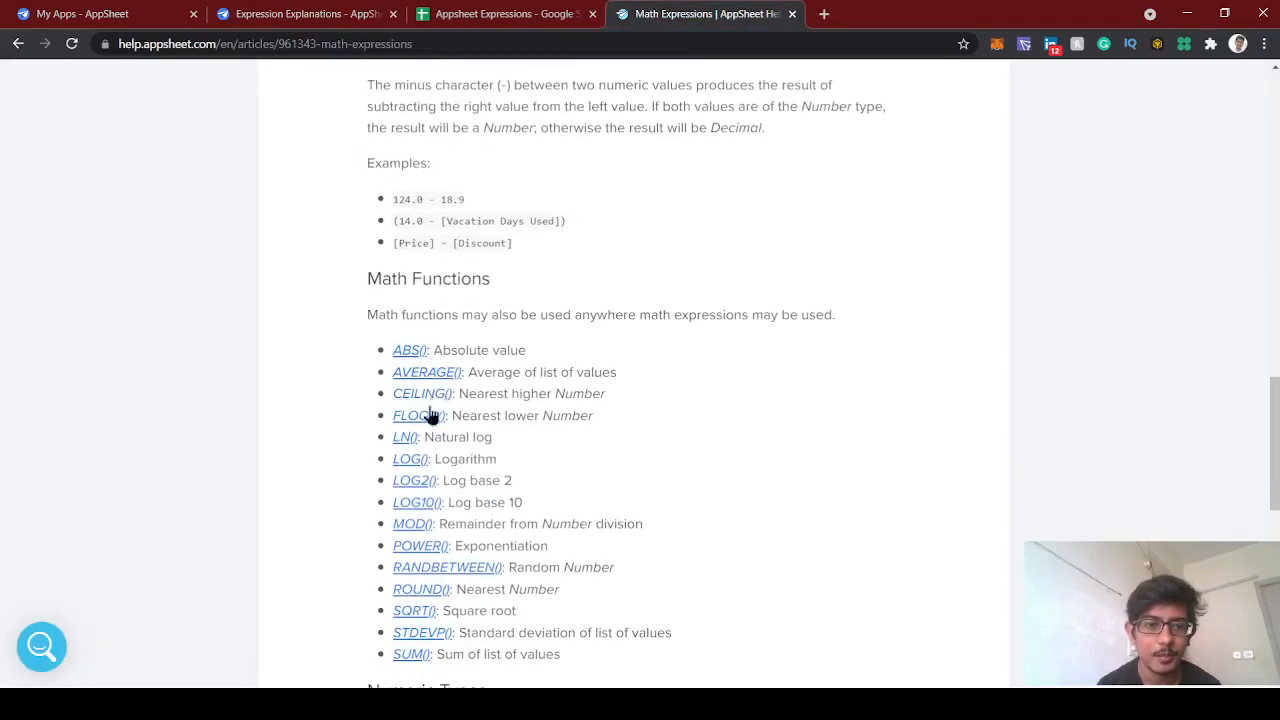
{"action": "mouse_move", "coordinate": [412, 350]}
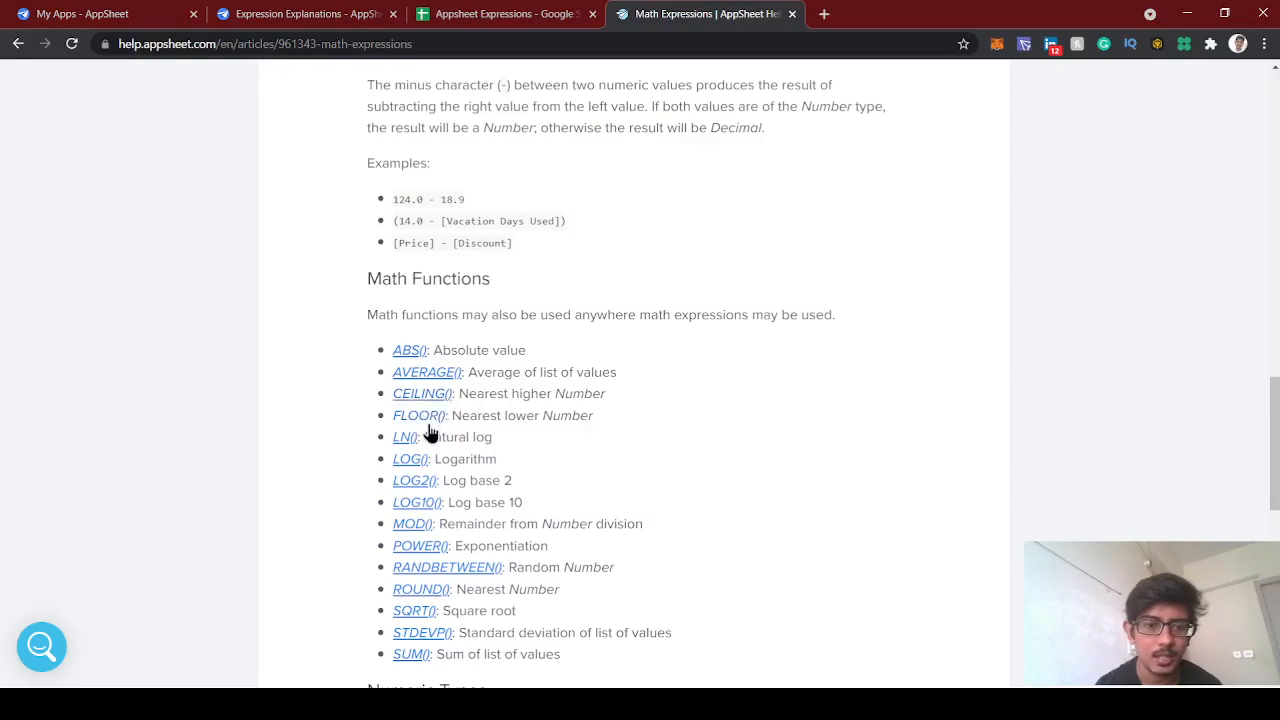
{"action": "mouse_move", "coordinate": [438, 430]}
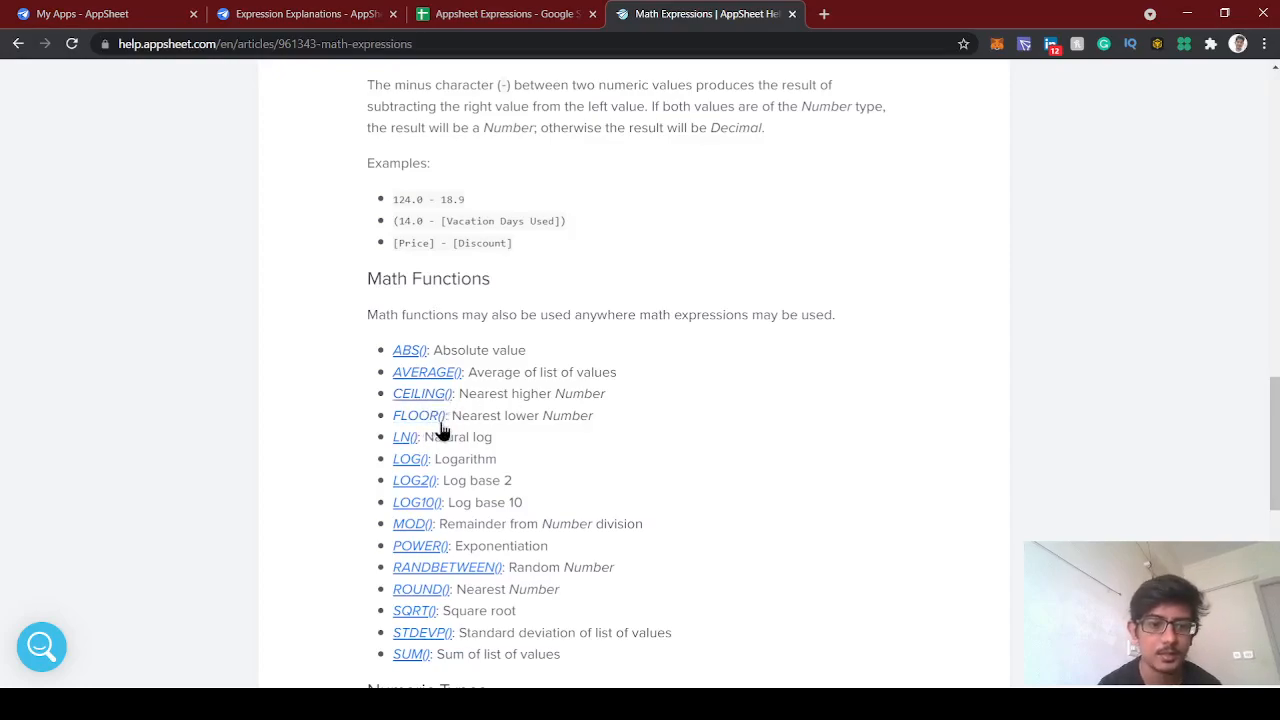
{"action": "scroll", "scroll_direction": "down", "scroll_amount": 3}
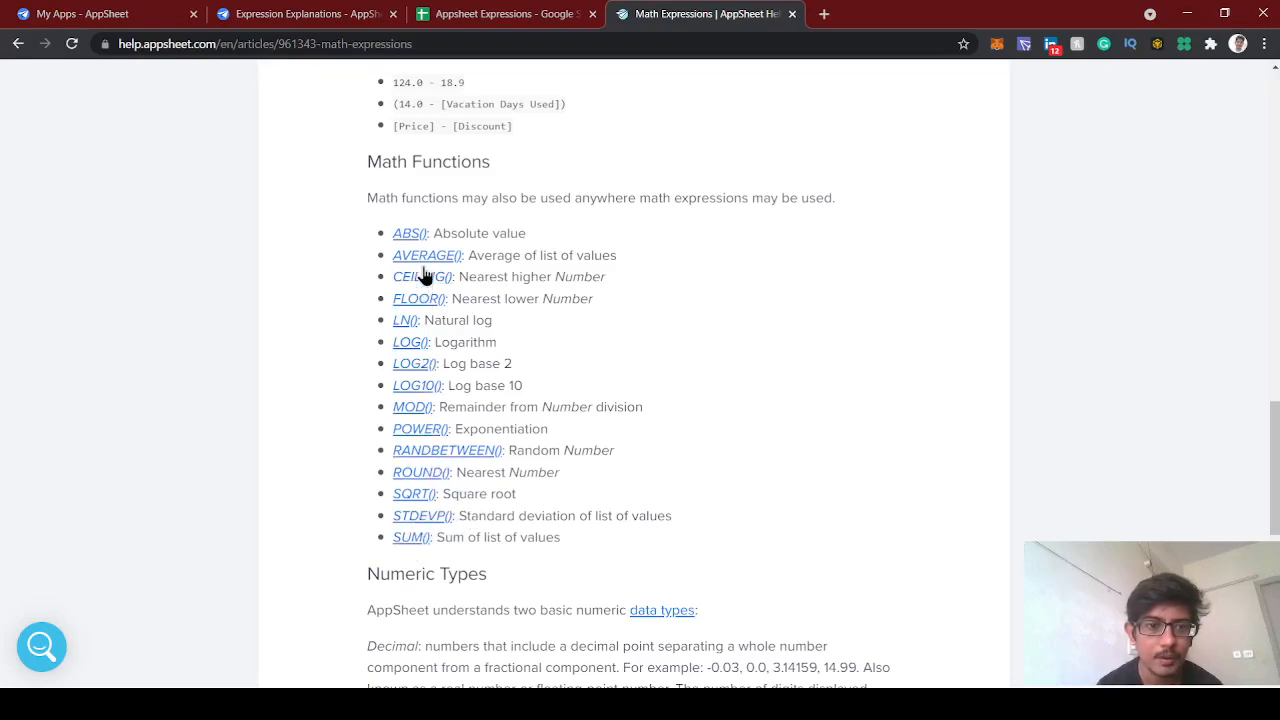
{"action": "mouse_move", "coordinate": [422, 264]}
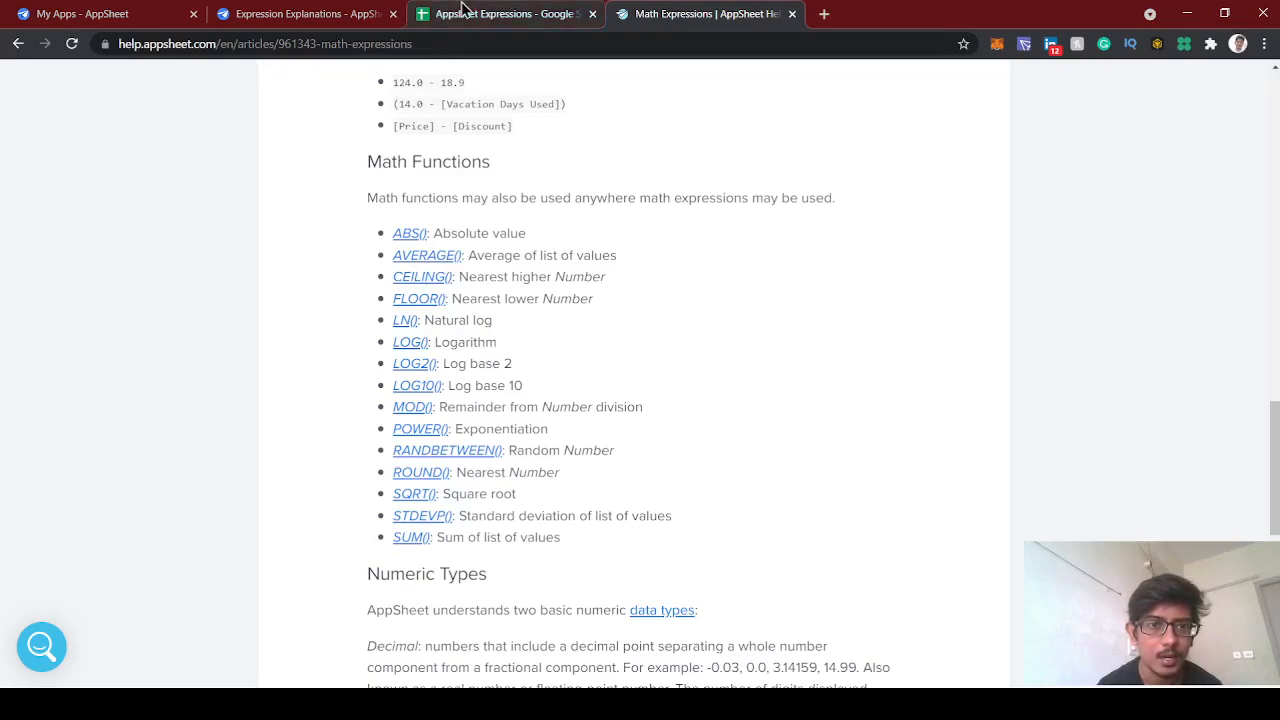
{"action": "left_click", "coordinate": [520, 14]}
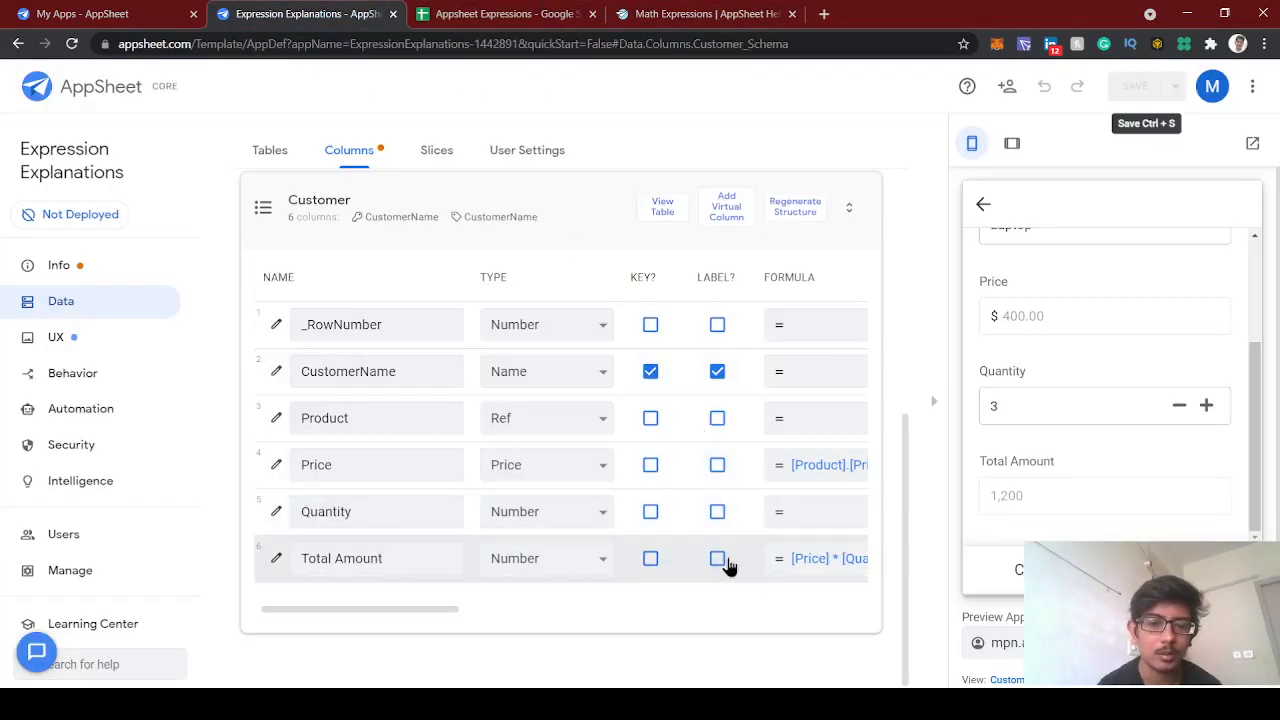
{"action": "mouse_move", "coordinate": [698, 558]}
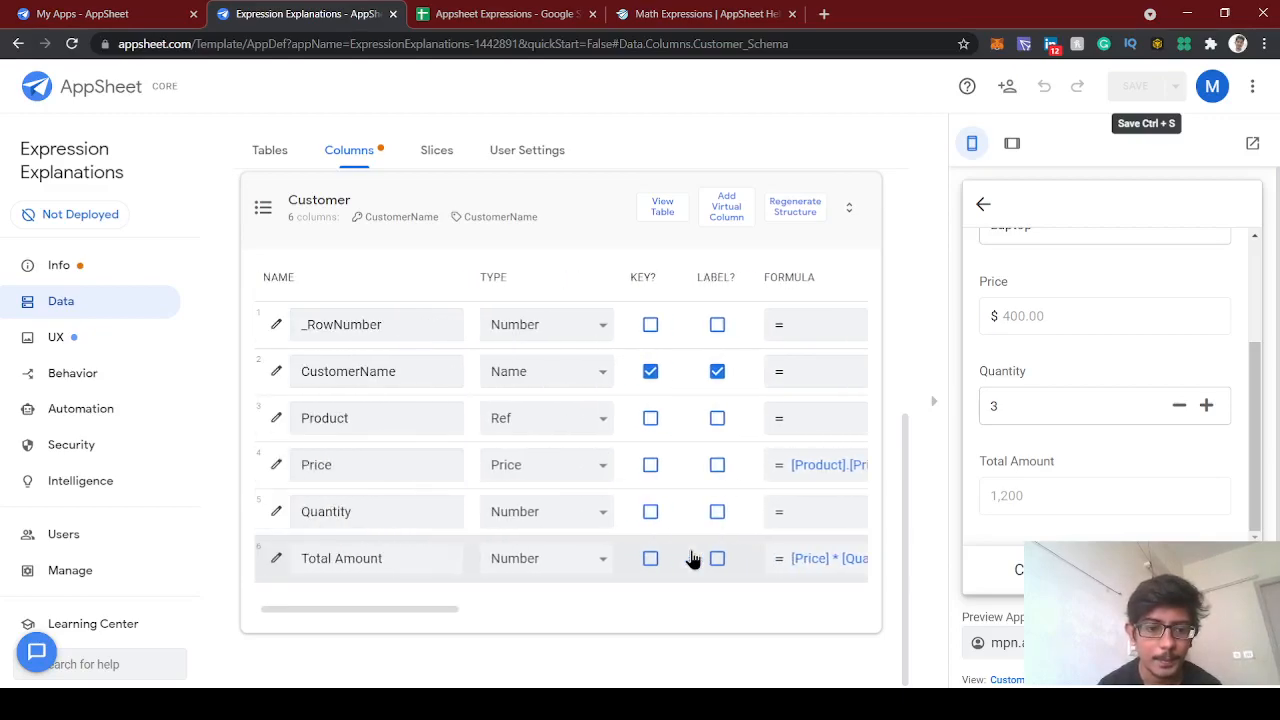
{"action": "mouse_move", "coordinate": [662, 206]}
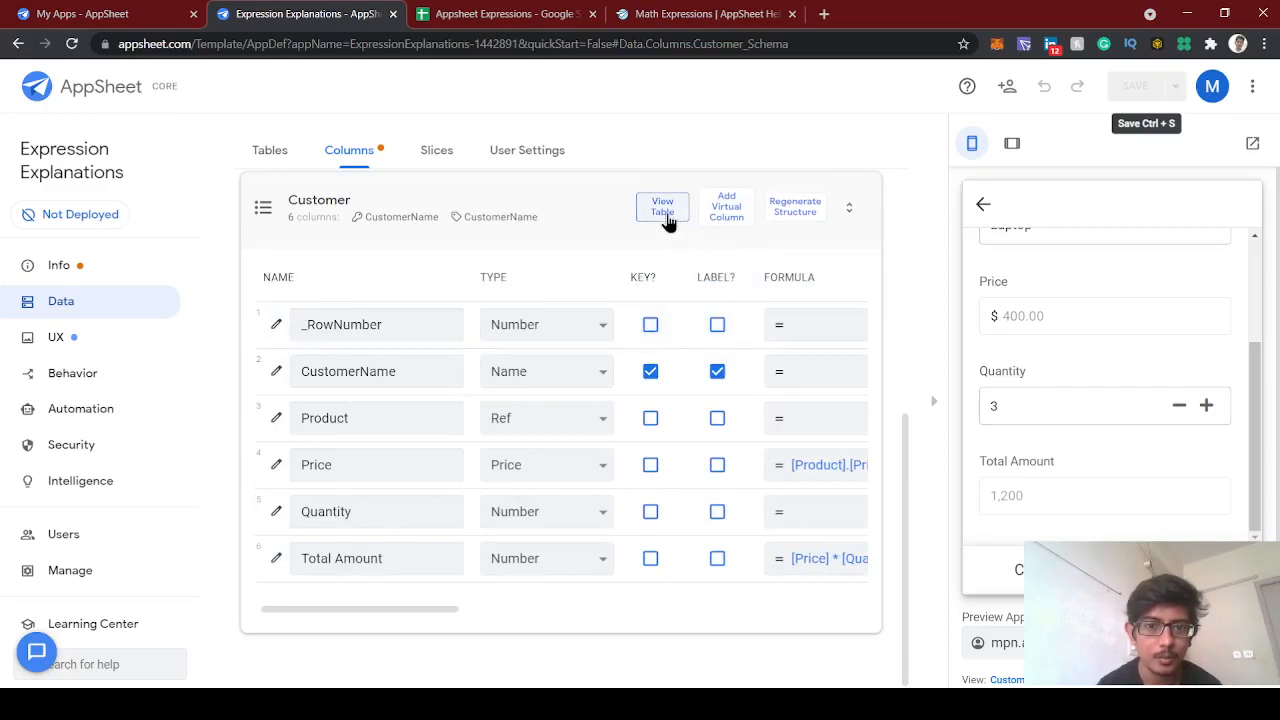
Add a new virtual column to the Customer table.
{"action": "left_click", "coordinate": [726, 206]}
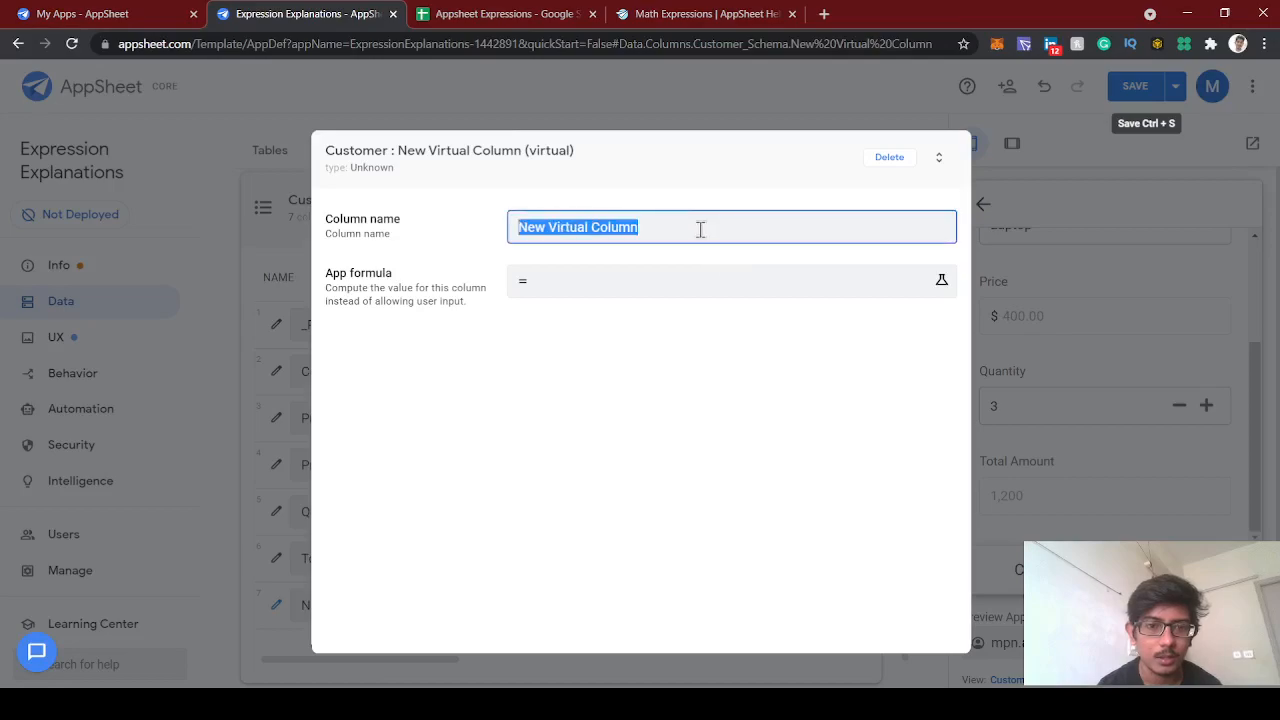
Name the virtual column Average VC and enter the app formula AVERAGE(3,7,6,10).
{"action": "type", "text": "Average"}
{"action": "type", "text": "AC"}
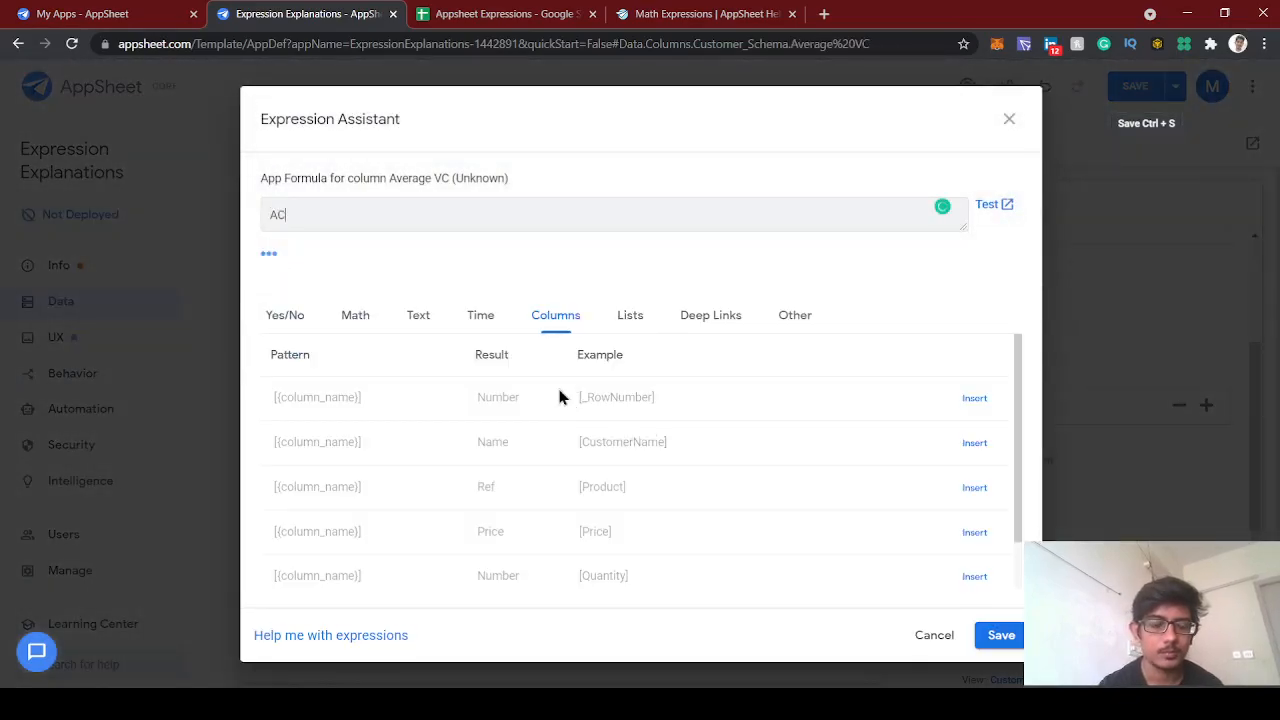
{"action": "type", "text": "AVERAGE"}
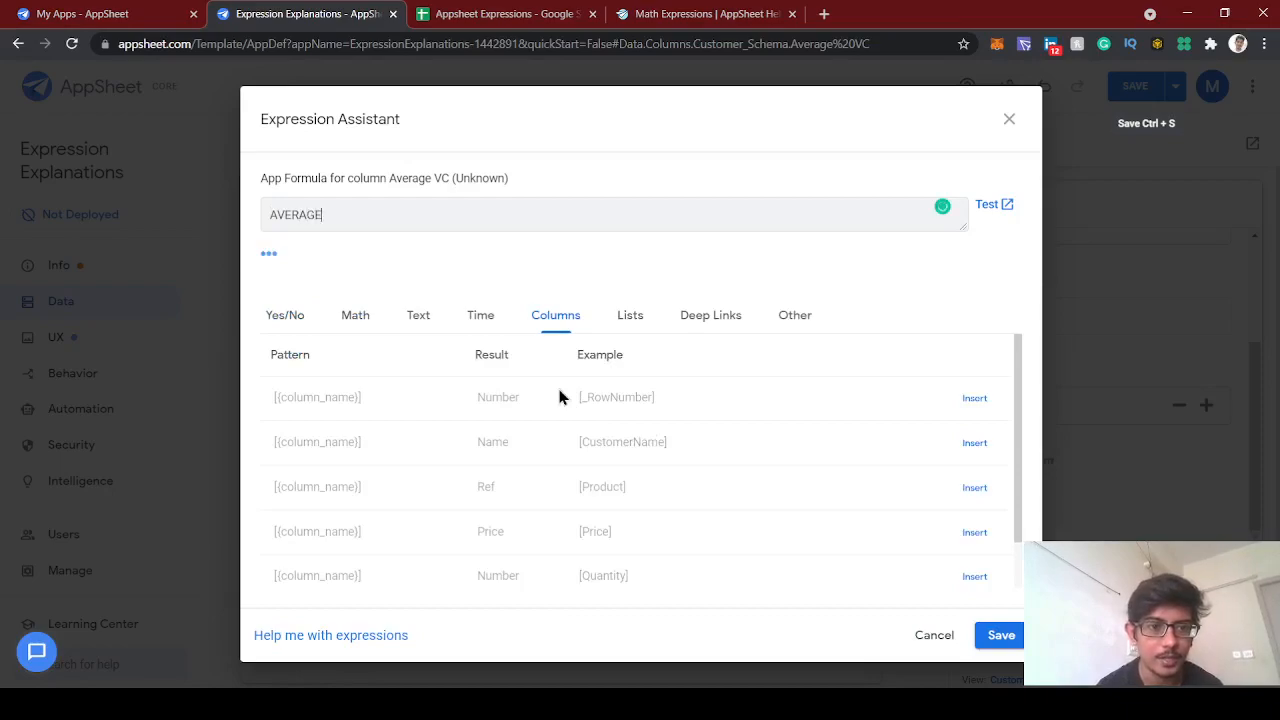
{"action": "type", "text": "()"}
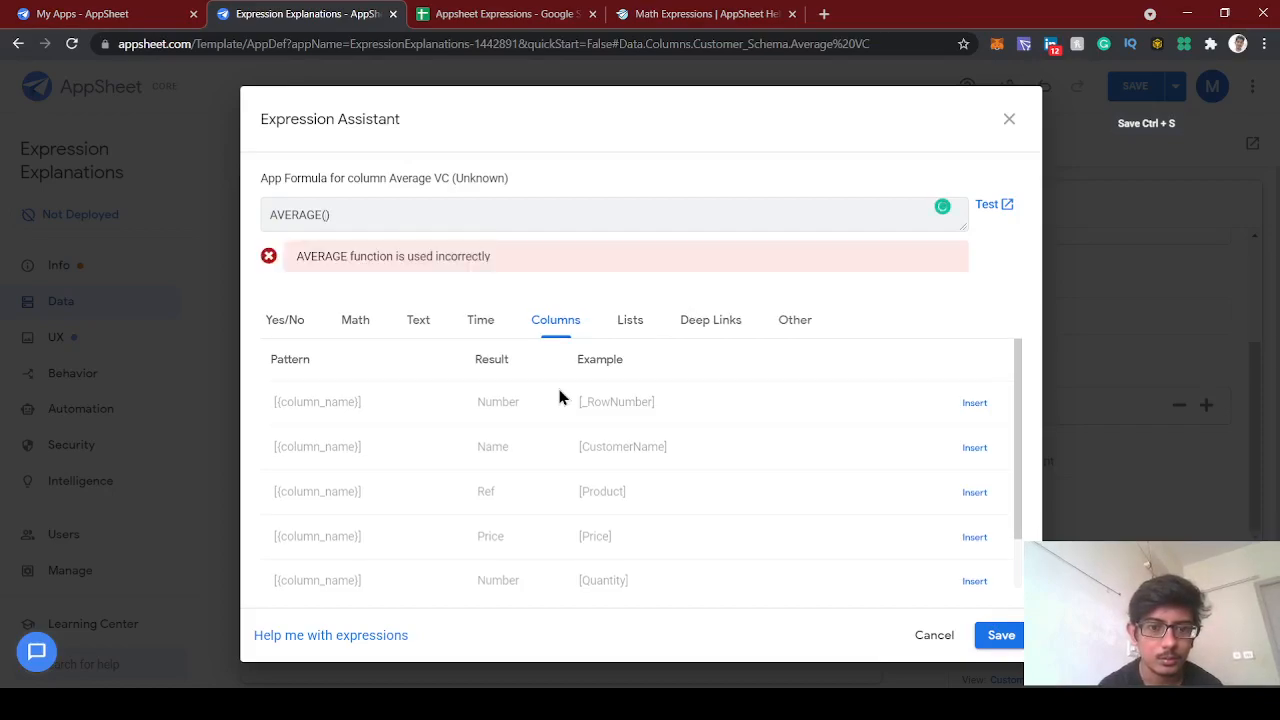
{"action": "mouse_move", "coordinate": [558, 416]}
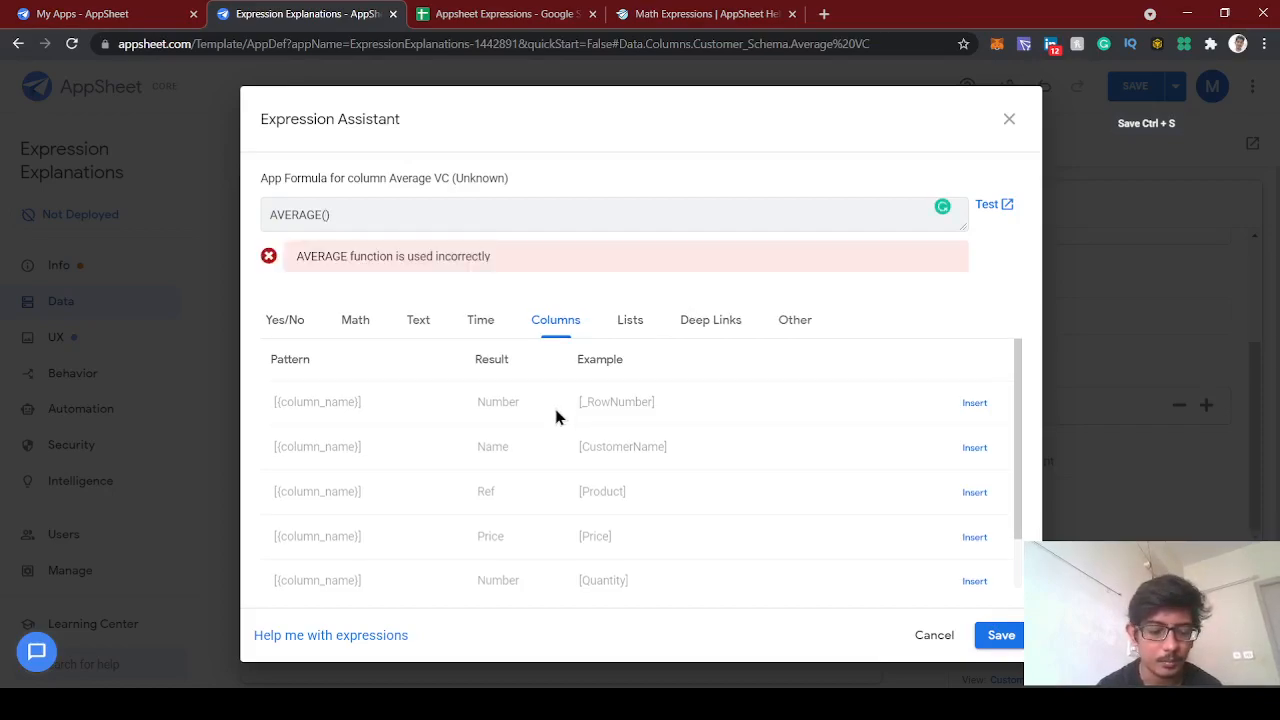
{"action": "type", "text": "3,7,6,10"}
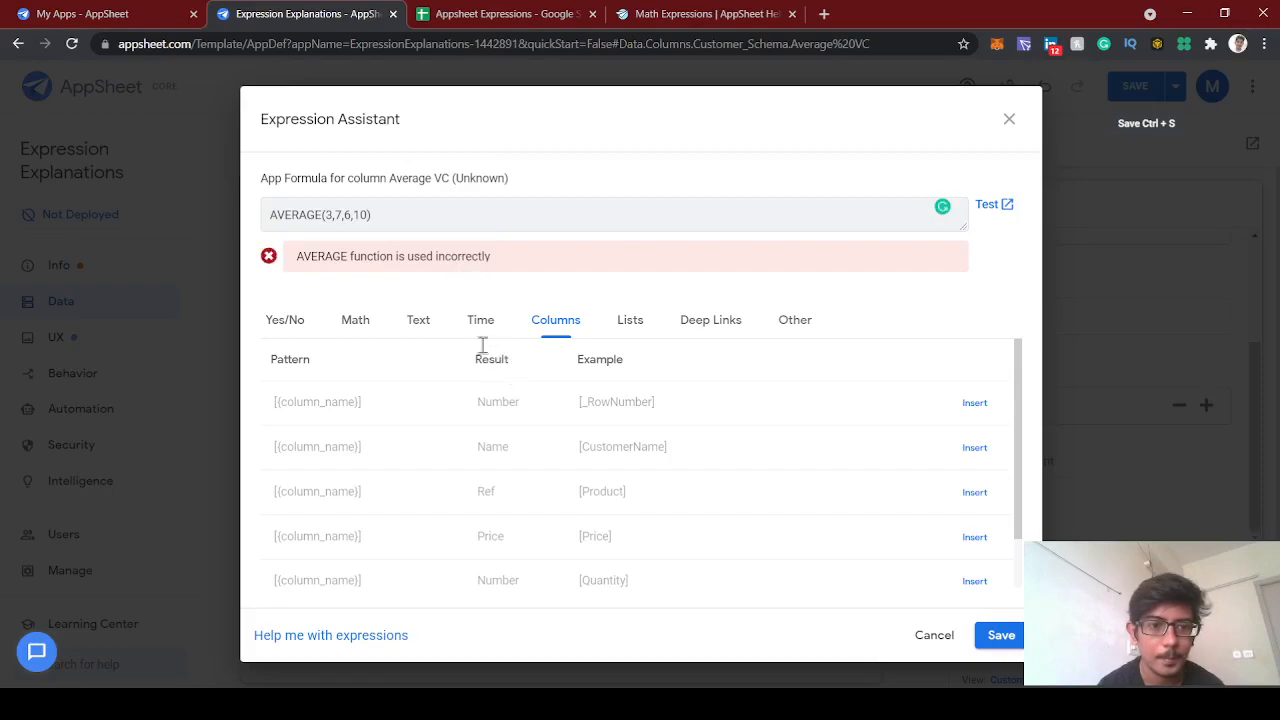
{"action": "mouse_move", "coordinate": [610, 338]}
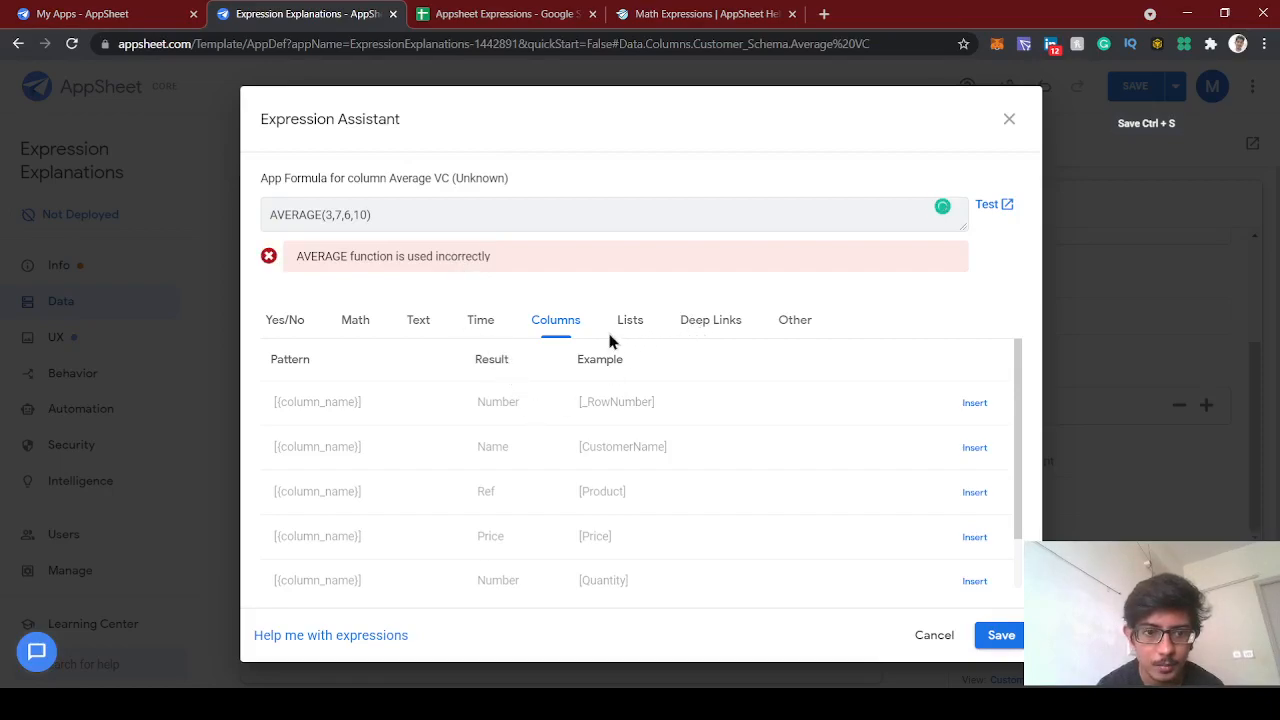
{"action": "mouse_move", "coordinate": [684, 330]}
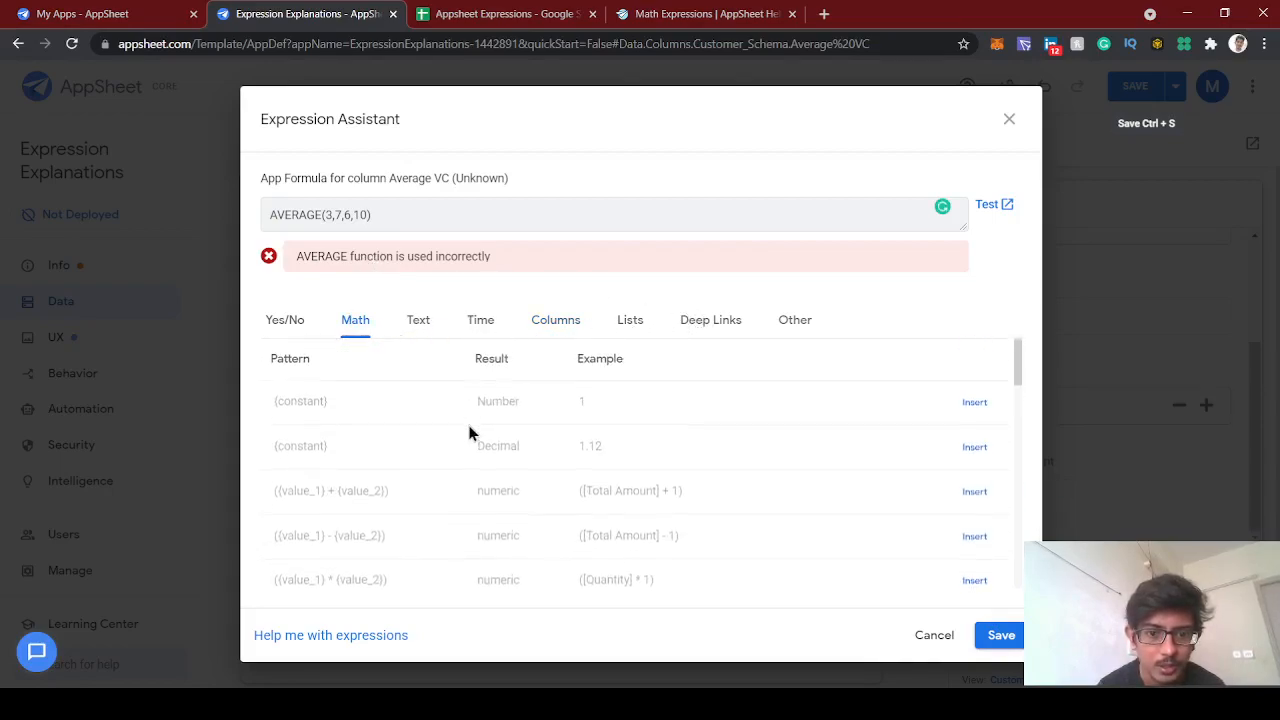
Correct the Average VC formula to AVERAGE(LIST(3,7,6,10)) and save it in the Expression Assistant.
{"action": "scroll", "scroll_direction": "down", "scroll_amount": 3}
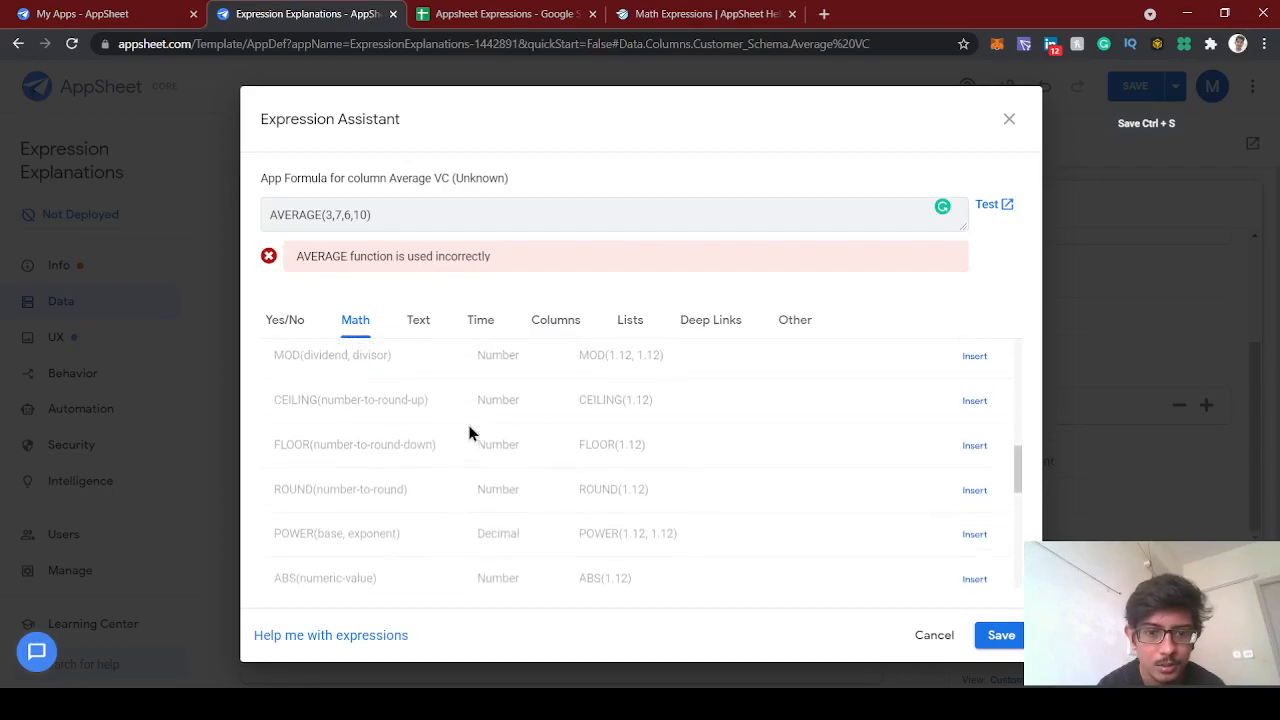
{"action": "scroll", "scroll_direction": "down", "scroll_amount": 3}
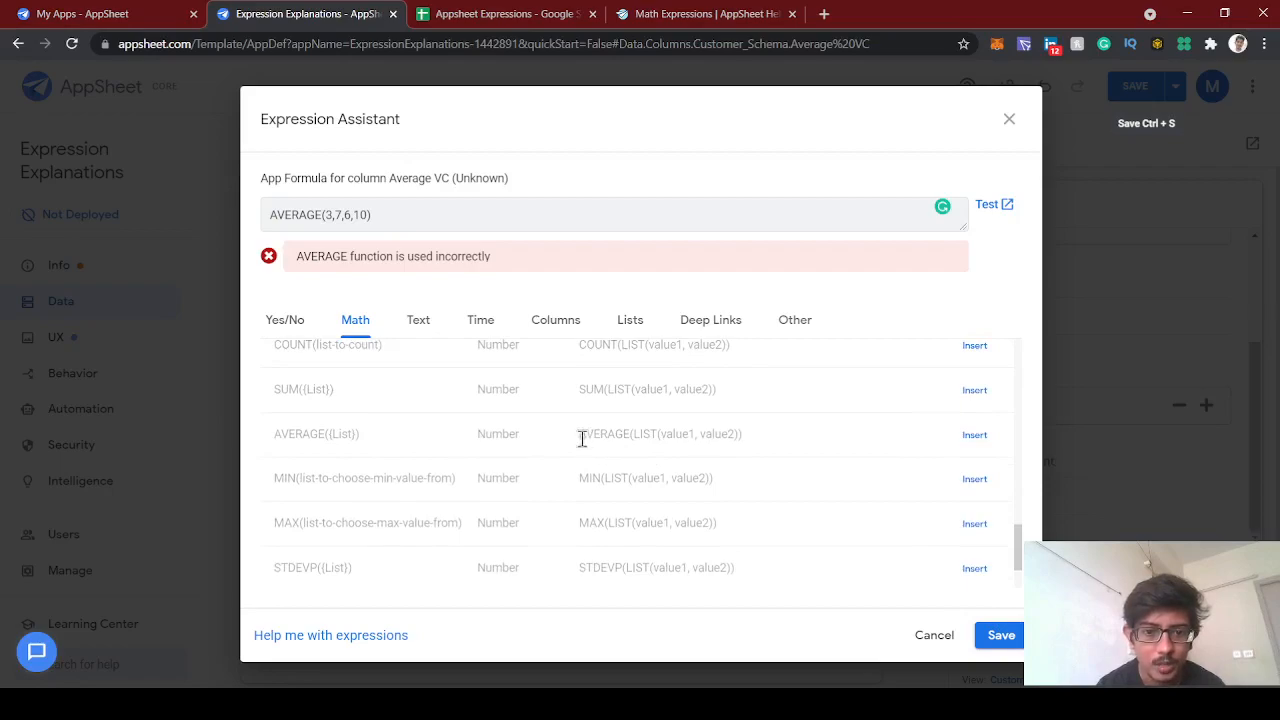
{"action": "double_click", "coordinate": [496, 434]}
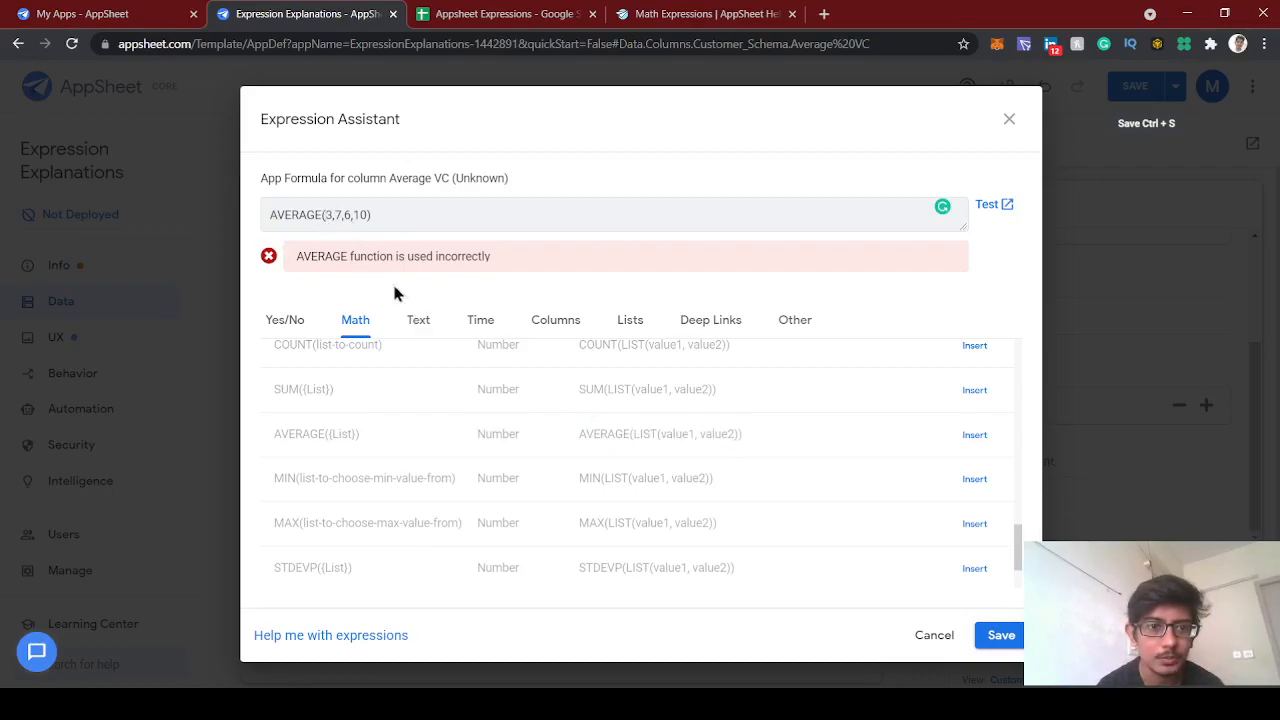
{"action": "type", "text": "LIST("}
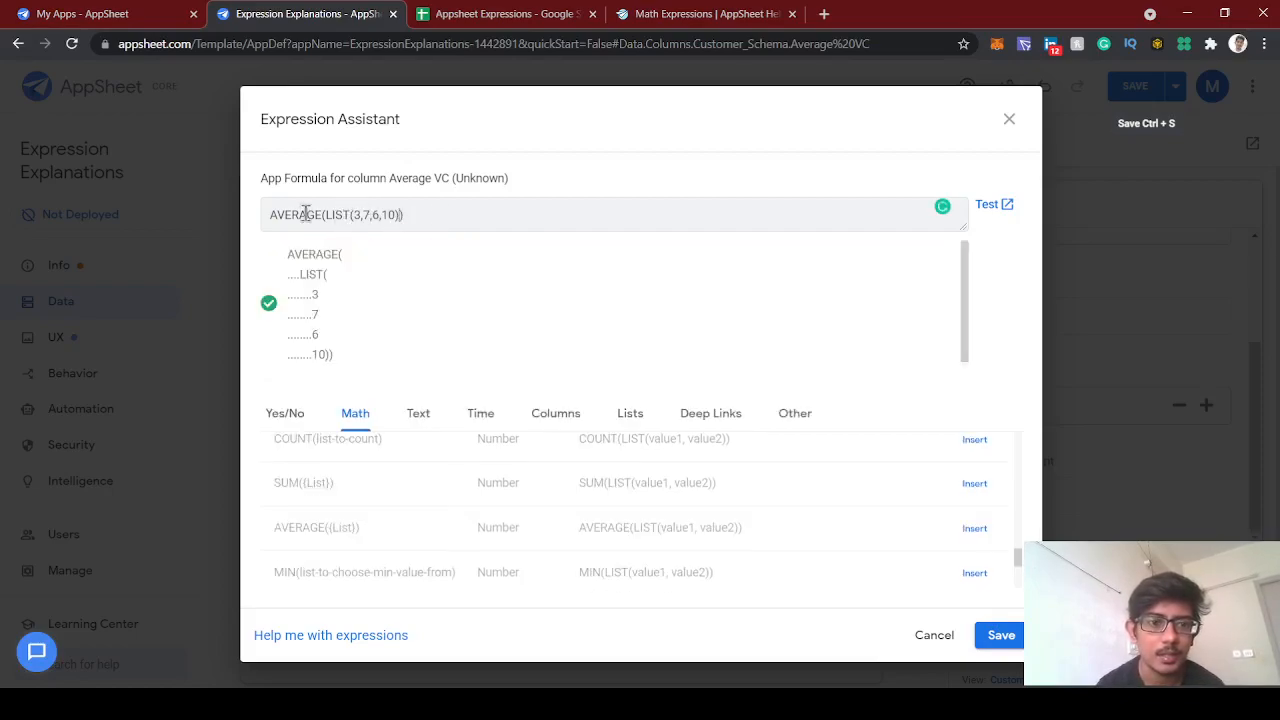
{"action": "mouse_move", "coordinate": [466, 246]}
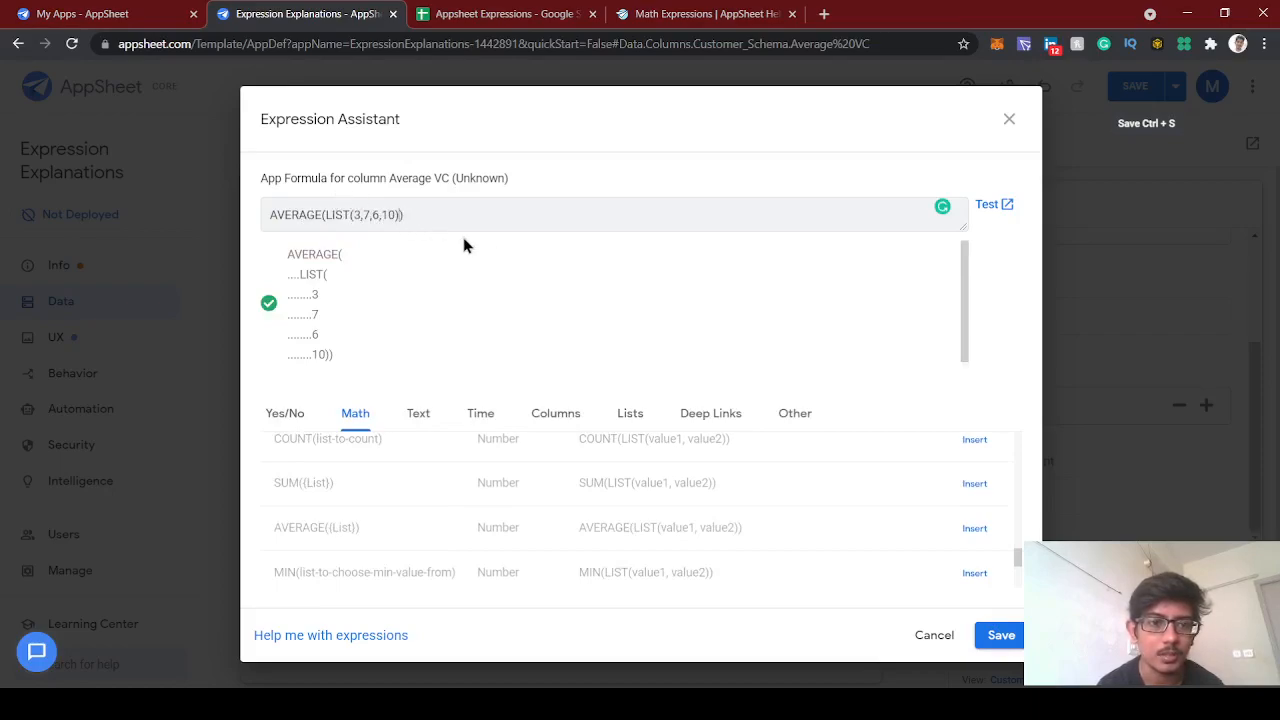
{"action": "mouse_move", "coordinate": [888, 580]}
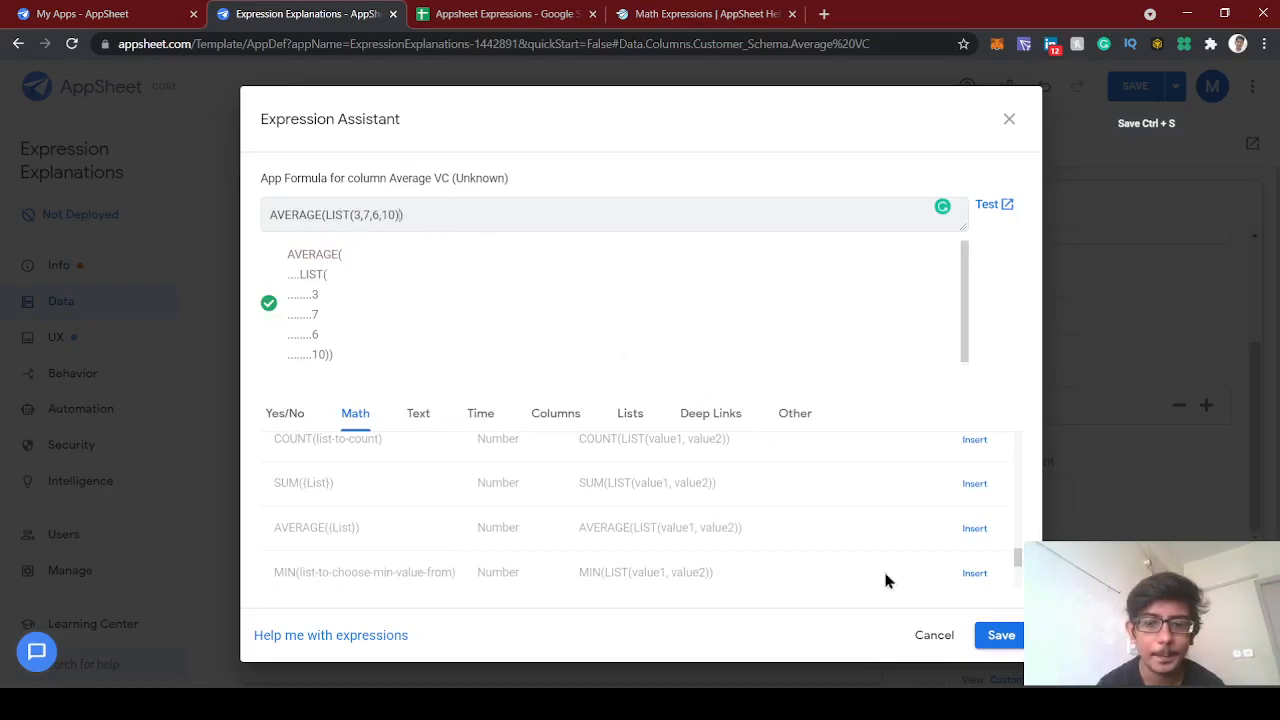
{"action": "left_click", "coordinate": [1000, 636]}
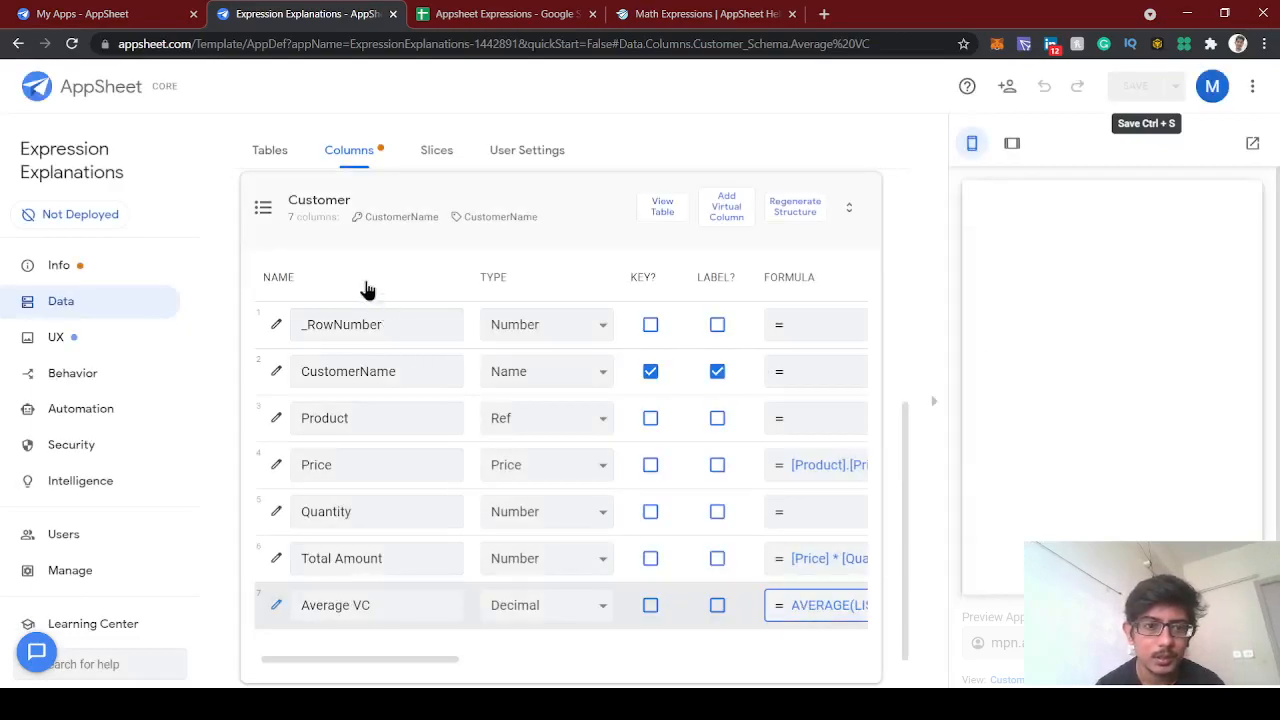
Review the Average VC formula unchanged, confirm the preview shows 6.50, and return to the Math Expressions help.
{"action": "left_click", "coordinate": [828, 604]}
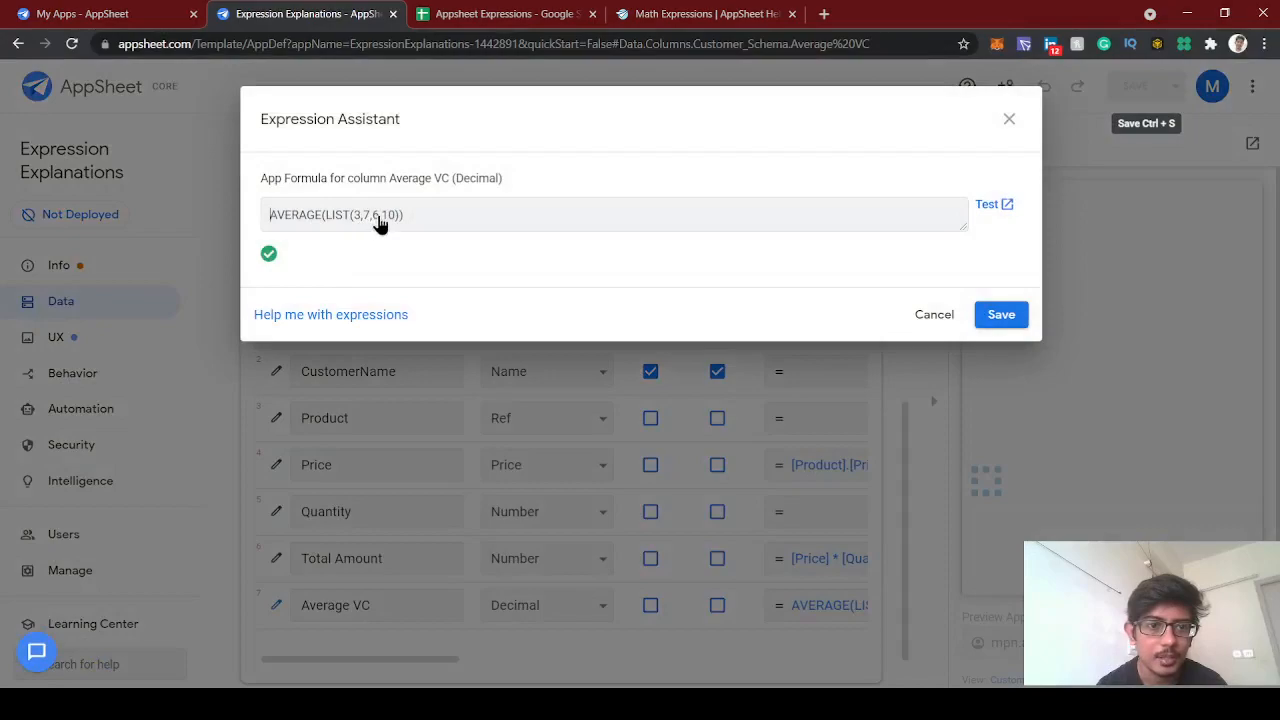
{"action": "left_click", "coordinate": [380, 214]}
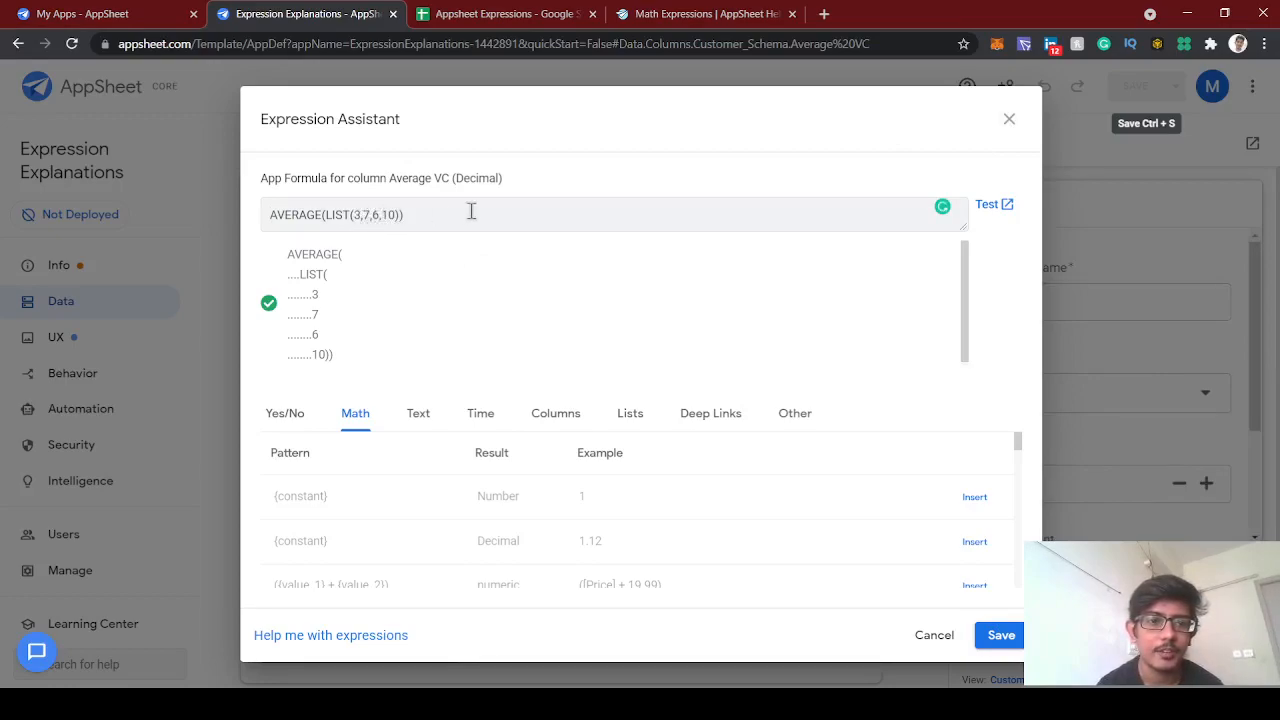
{"action": "mouse_move", "coordinate": [1008, 120]}
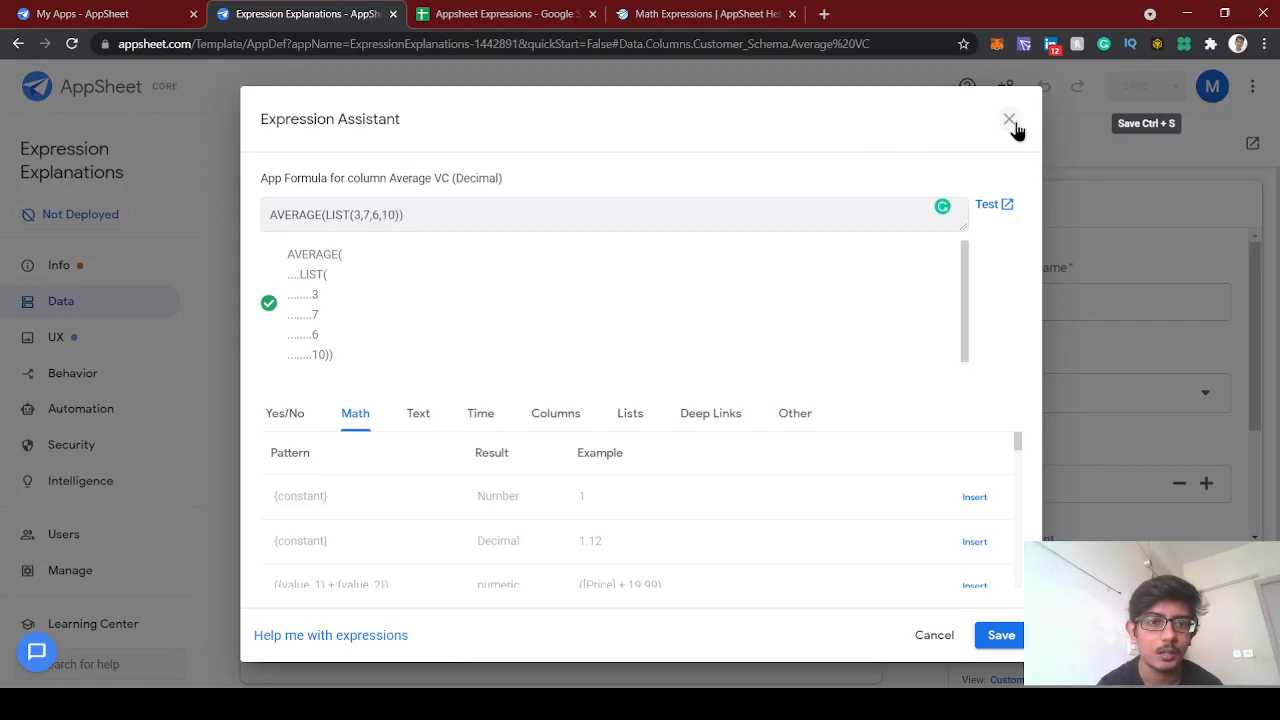
{"action": "left_click", "coordinate": [1008, 120]}
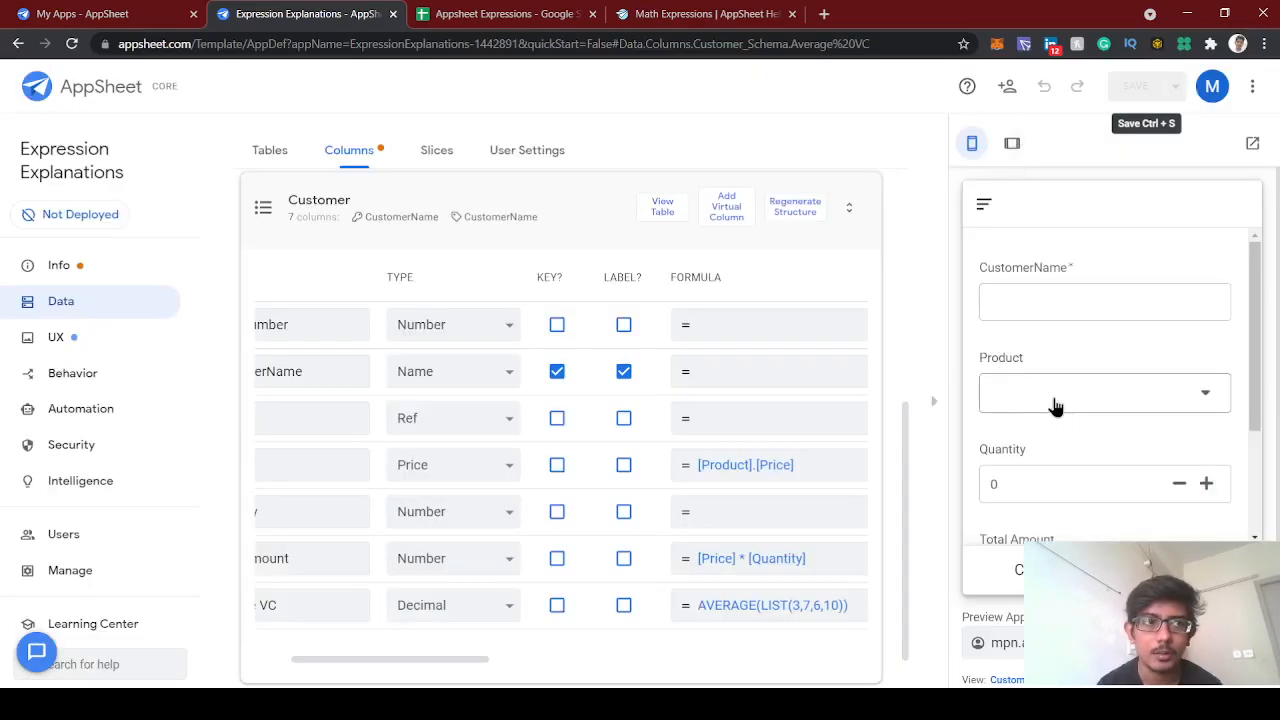
{"action": "scroll", "scroll_direction": "down", "scroll_amount": 3}
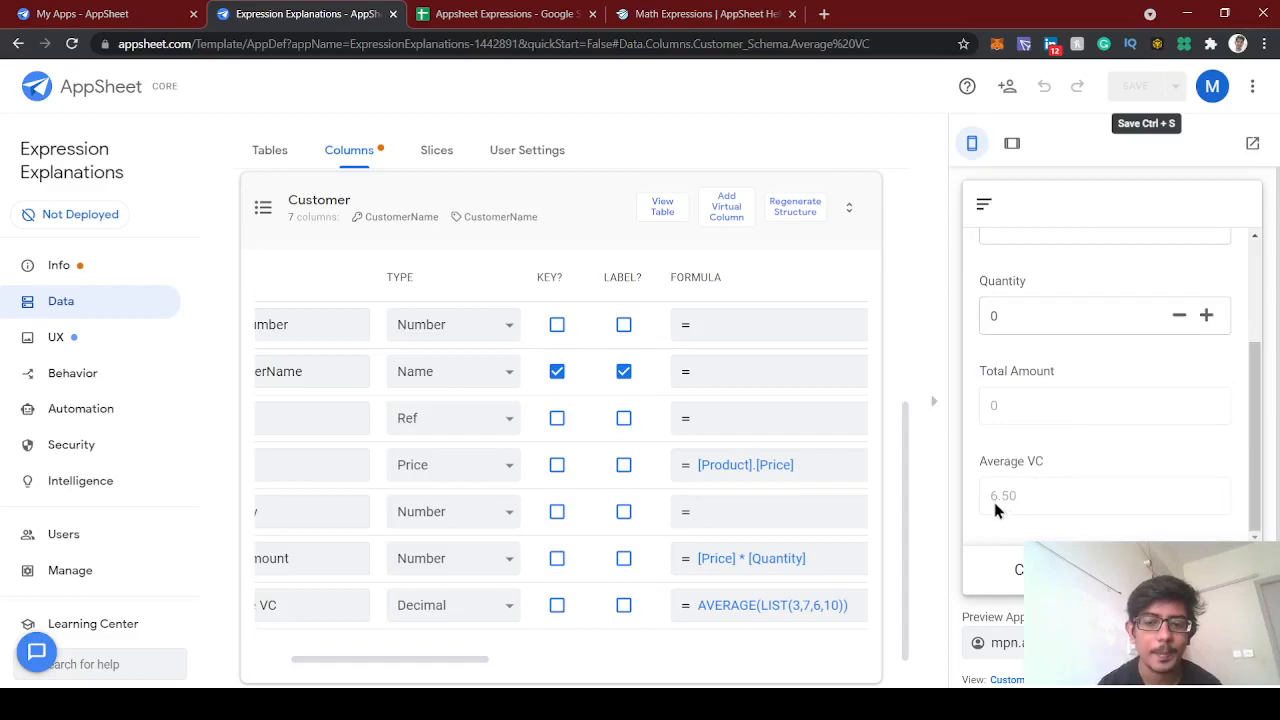
{"action": "mouse_move", "coordinate": [1018, 508]}
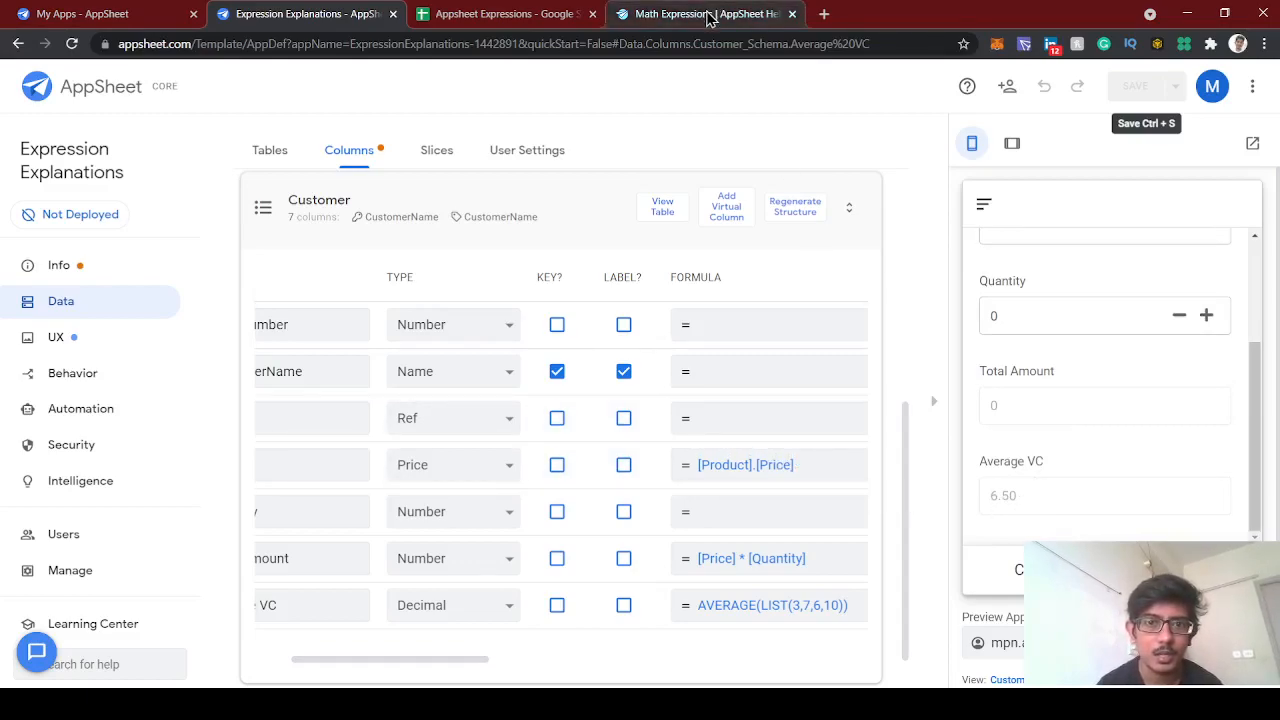
{"action": "left_click", "coordinate": [710, 14]}
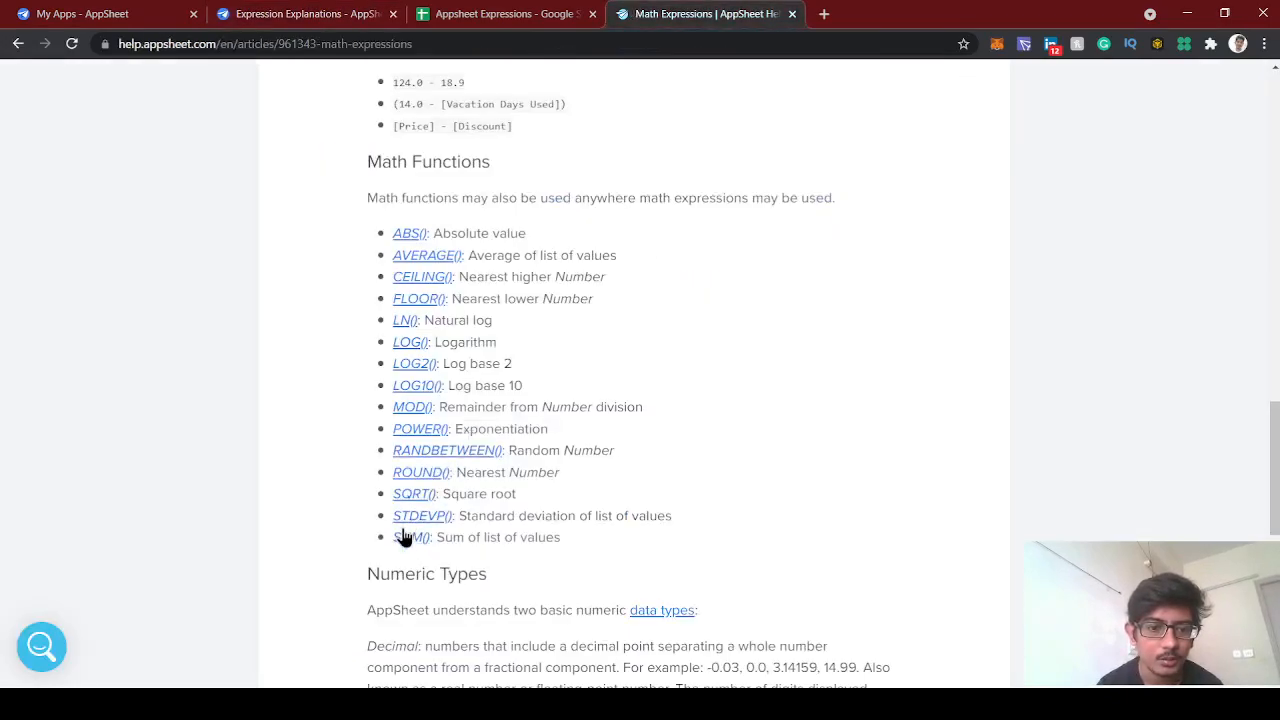
{"action": "mouse_move", "coordinate": [452, 472]}
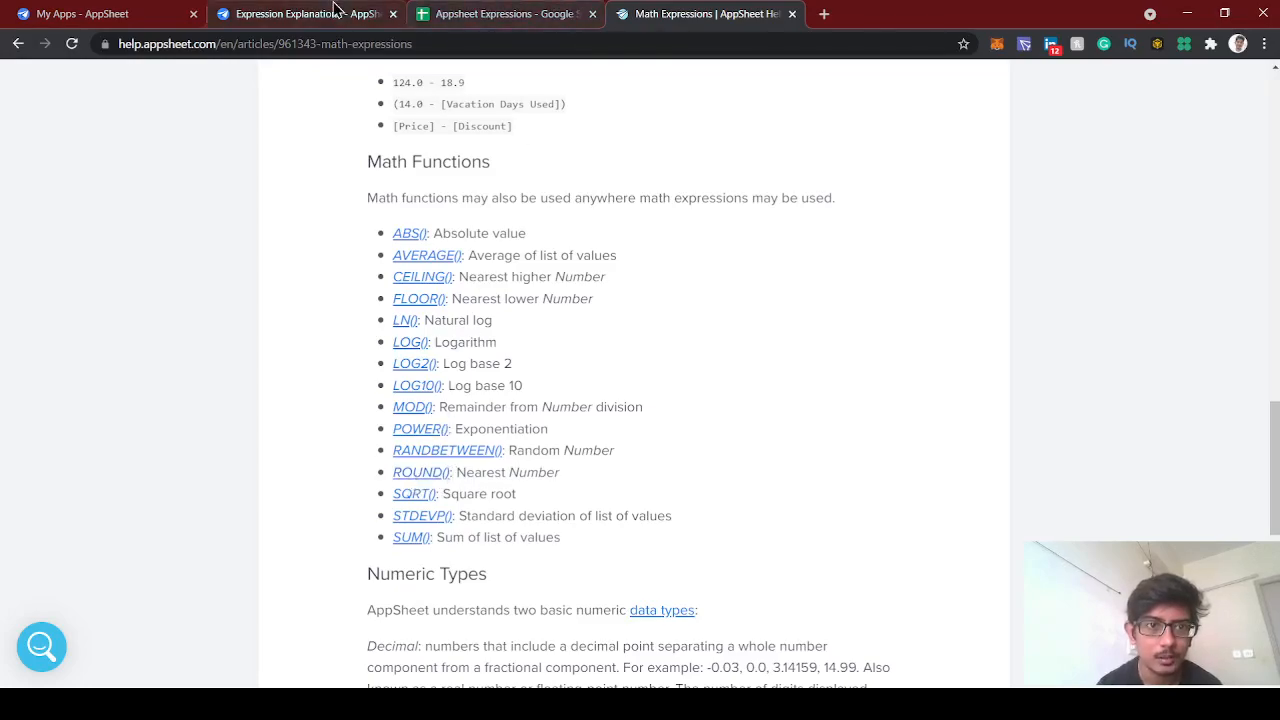
Return from the Math Functions help list to the AppSheet app editor.
{"action": "left_click", "coordinate": [300, 16]}
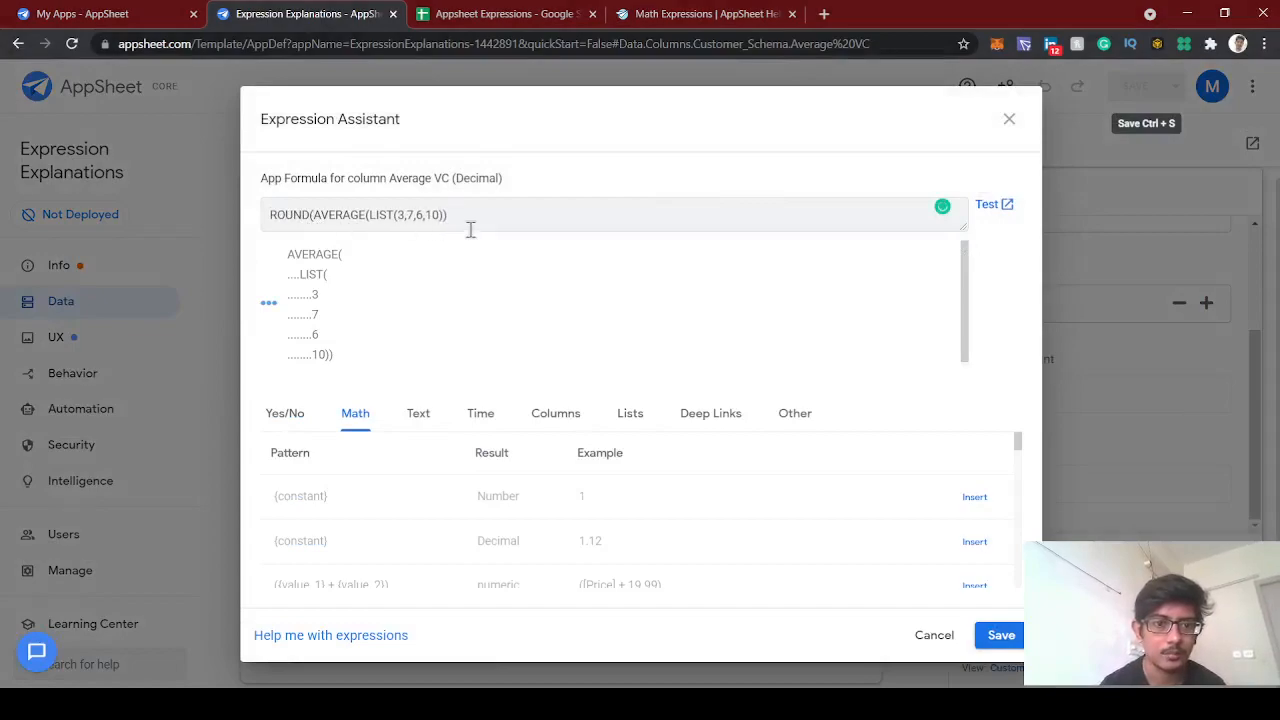
Save Average VC as ROUND(AVERAGE(LIST(3,7,6,10))), save the app, and confirm the preview shows 7.00.
{"action": "type", "text": ")"}
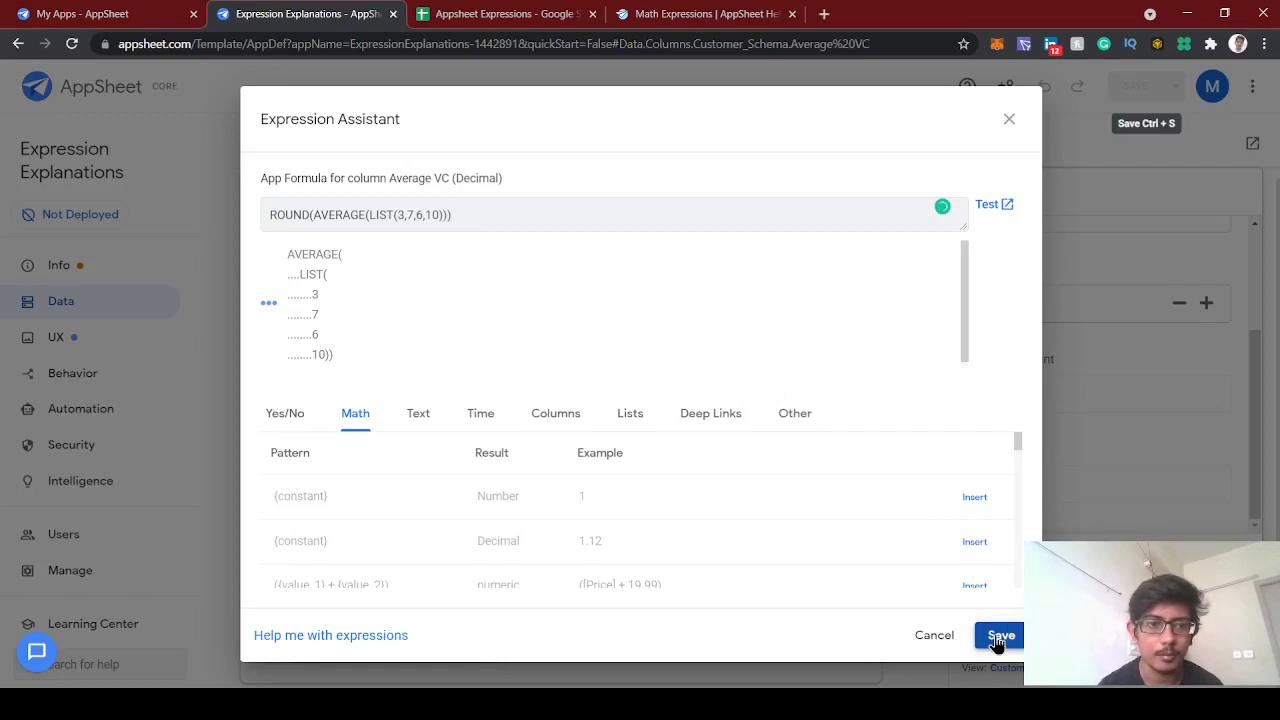
{"action": "left_click", "coordinate": [1000, 636]}
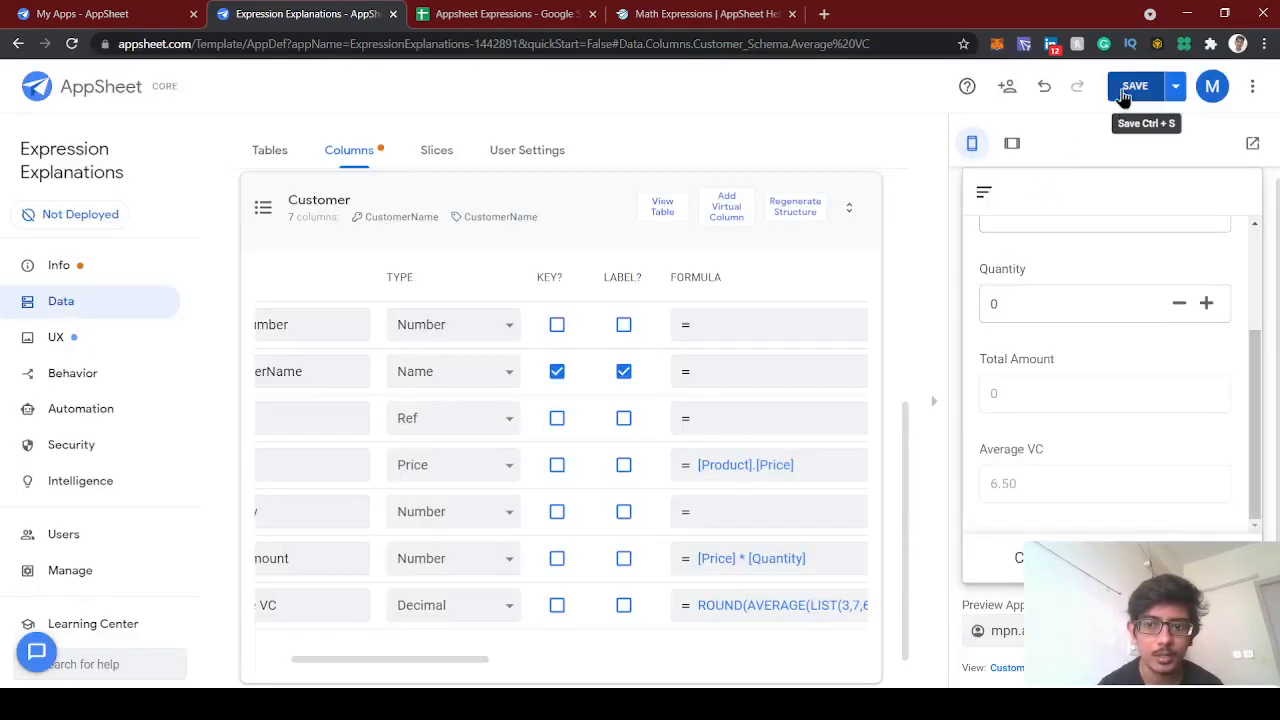
{"action": "left_click", "coordinate": [716, 12]}
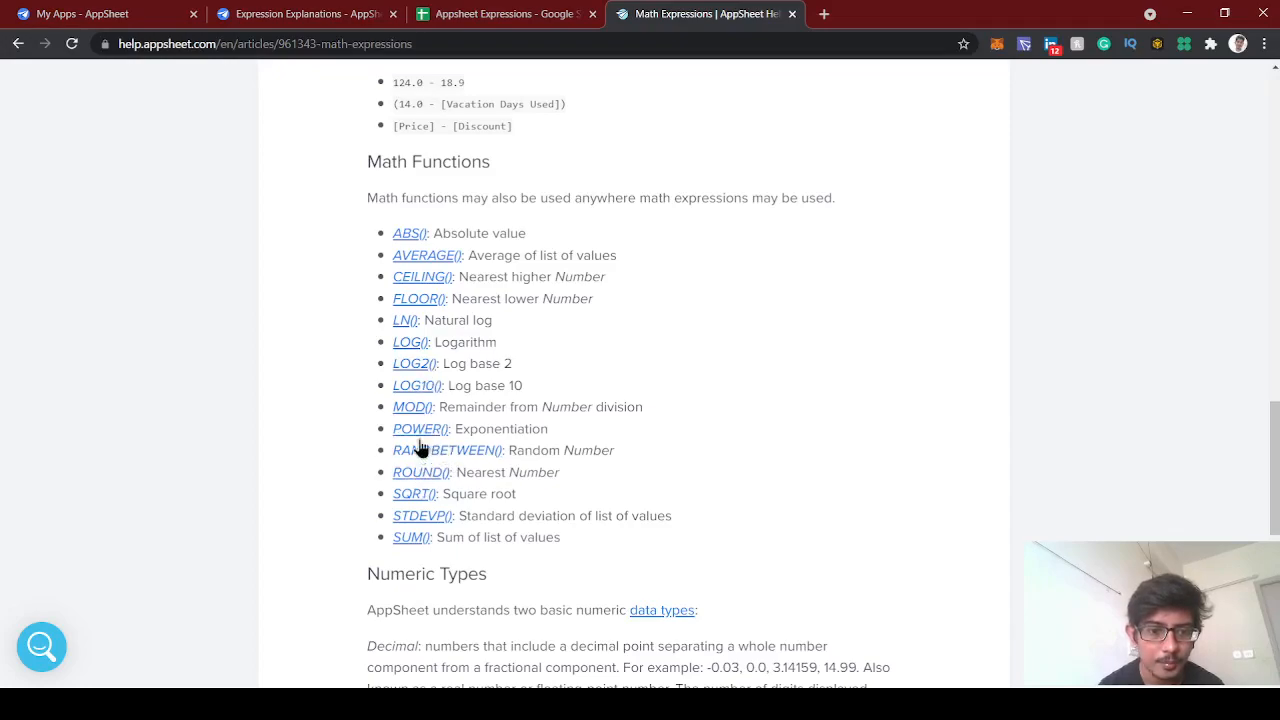
{"action": "mouse_move", "coordinate": [416, 468]}
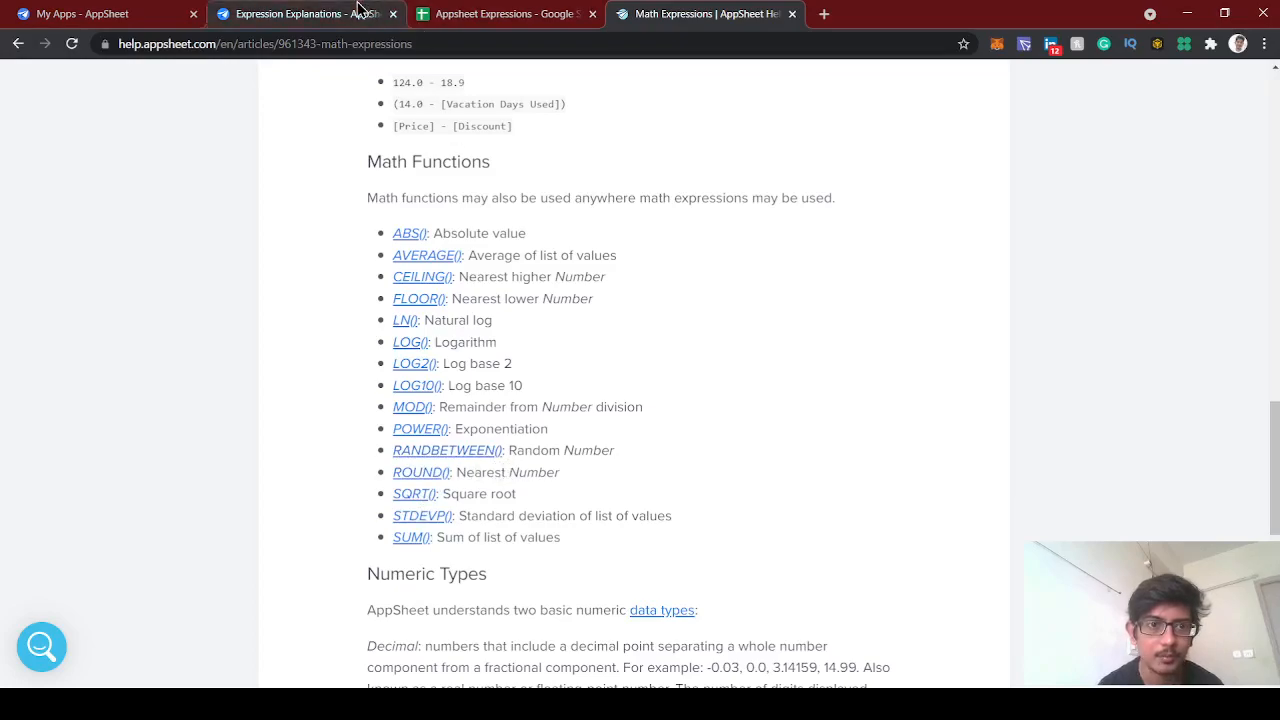
{"action": "left_click", "coordinate": [300, 16]}
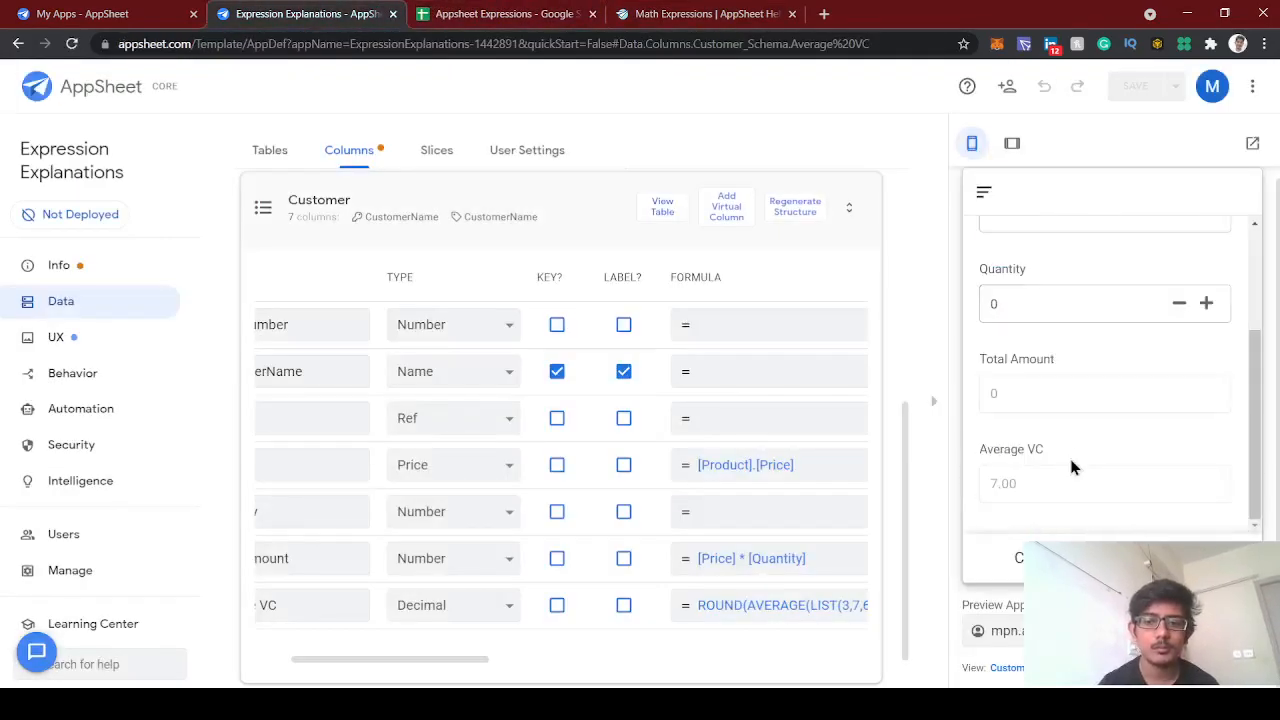
{"action": "mouse_move", "coordinate": [980, 484]}
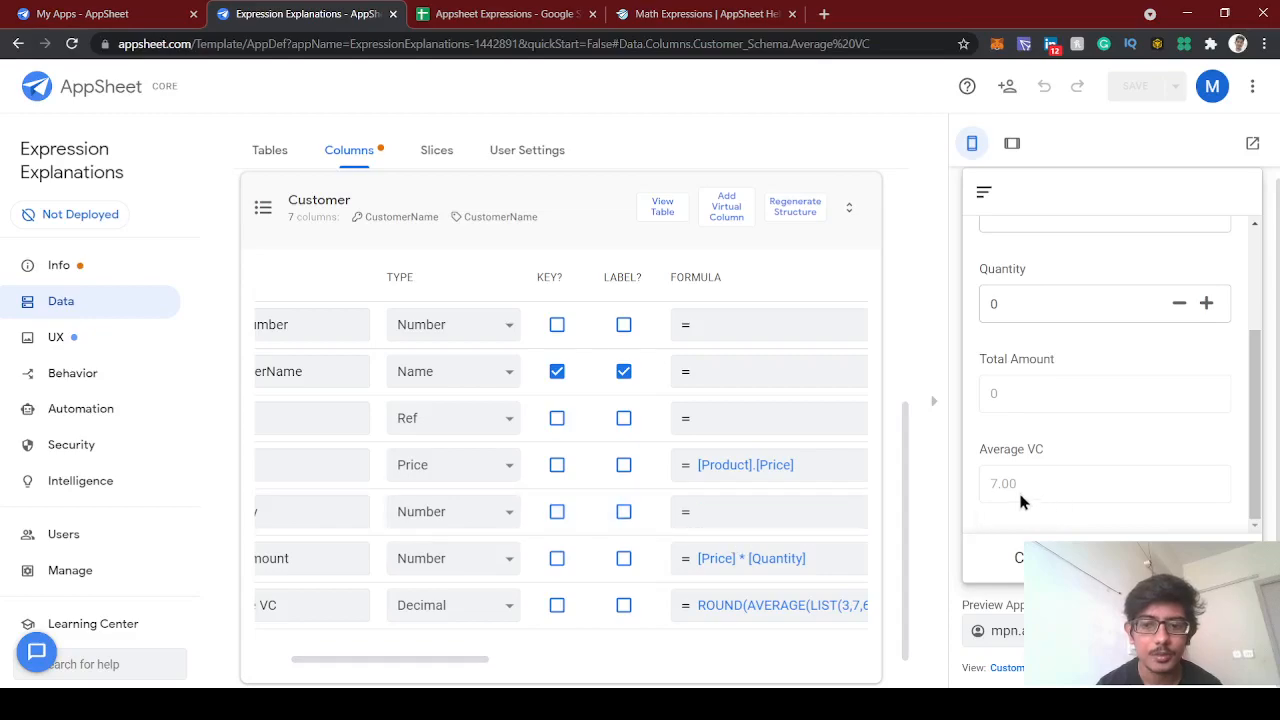
{"action": "mouse_move", "coordinate": [1012, 496]}
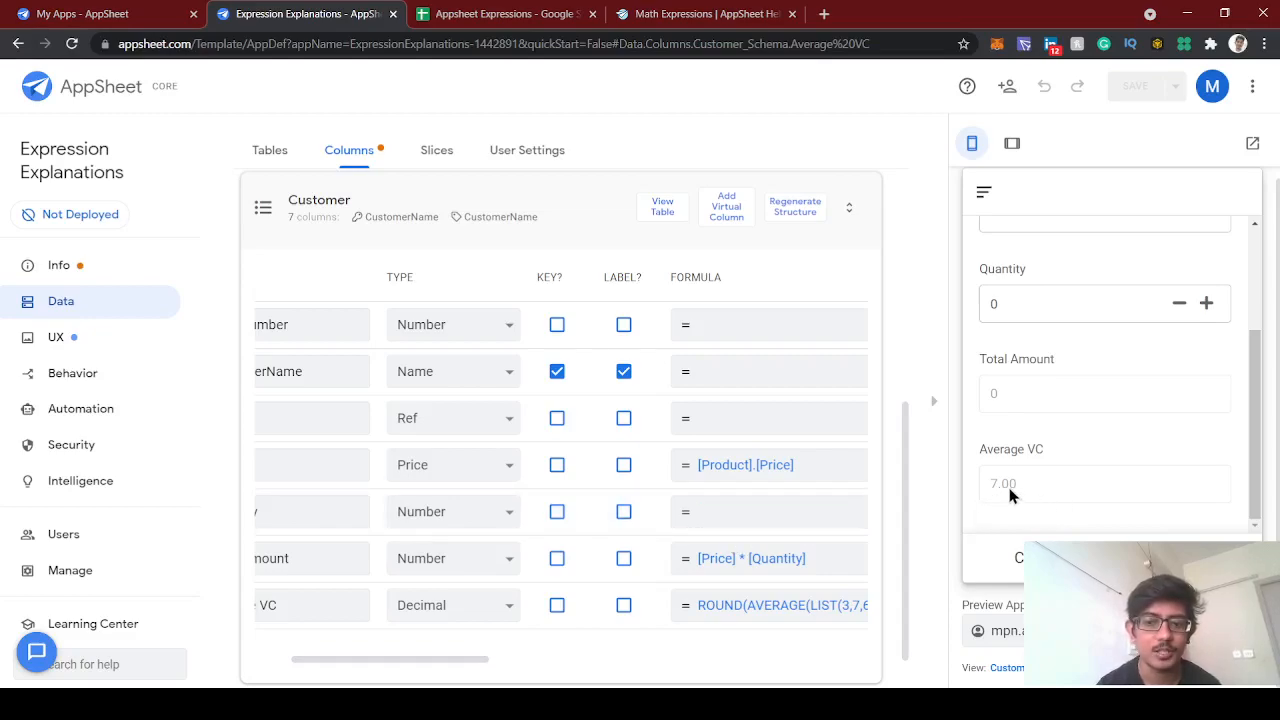
{"action": "left_click", "coordinate": [708, 12]}
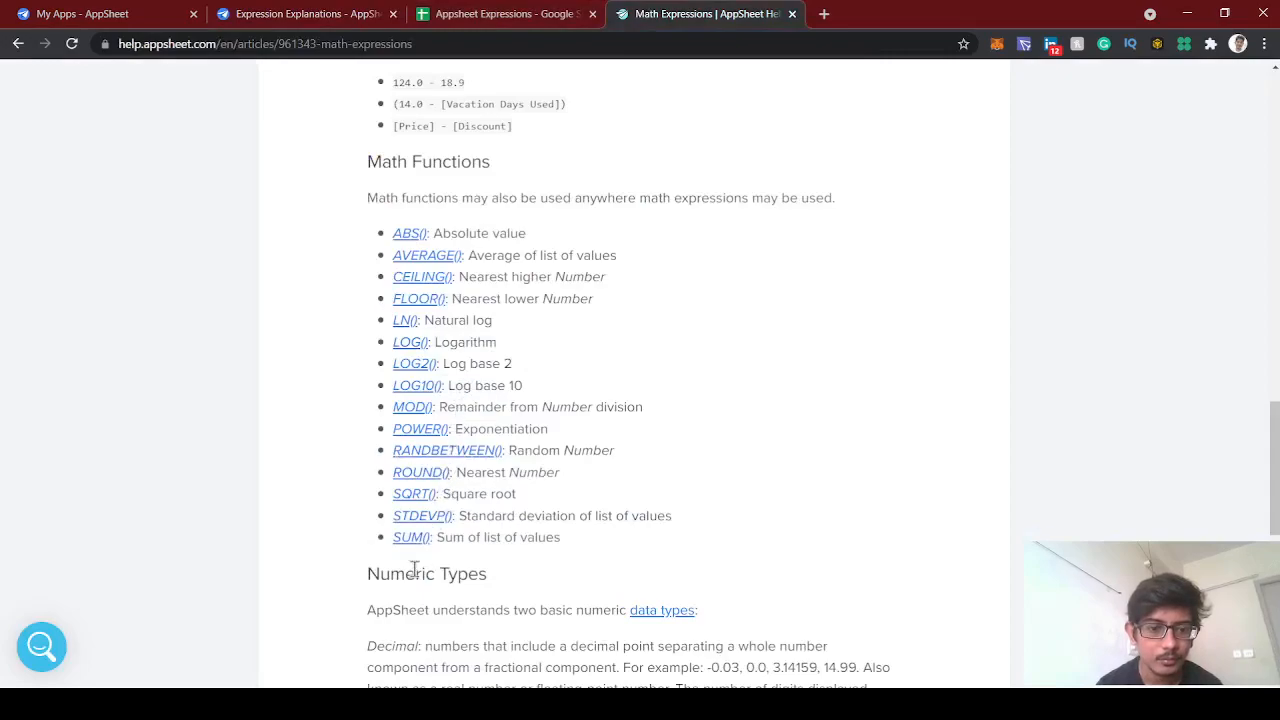
Browse the Math Expressions article and the Expressions collection listing Math, List and Text articles.
{"action": "scroll", "scroll_direction": "down", "scroll_amount": 3}
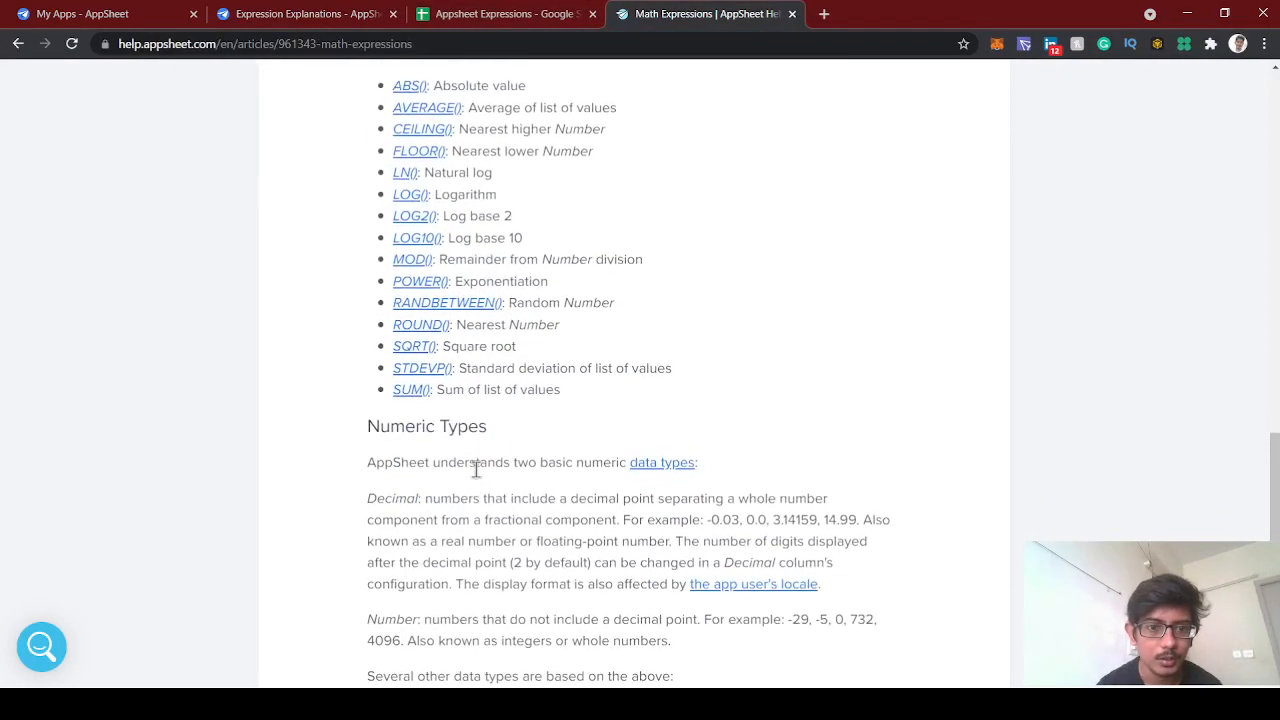
{"action": "scroll", "scroll_direction": "down", "scroll_amount": 3}
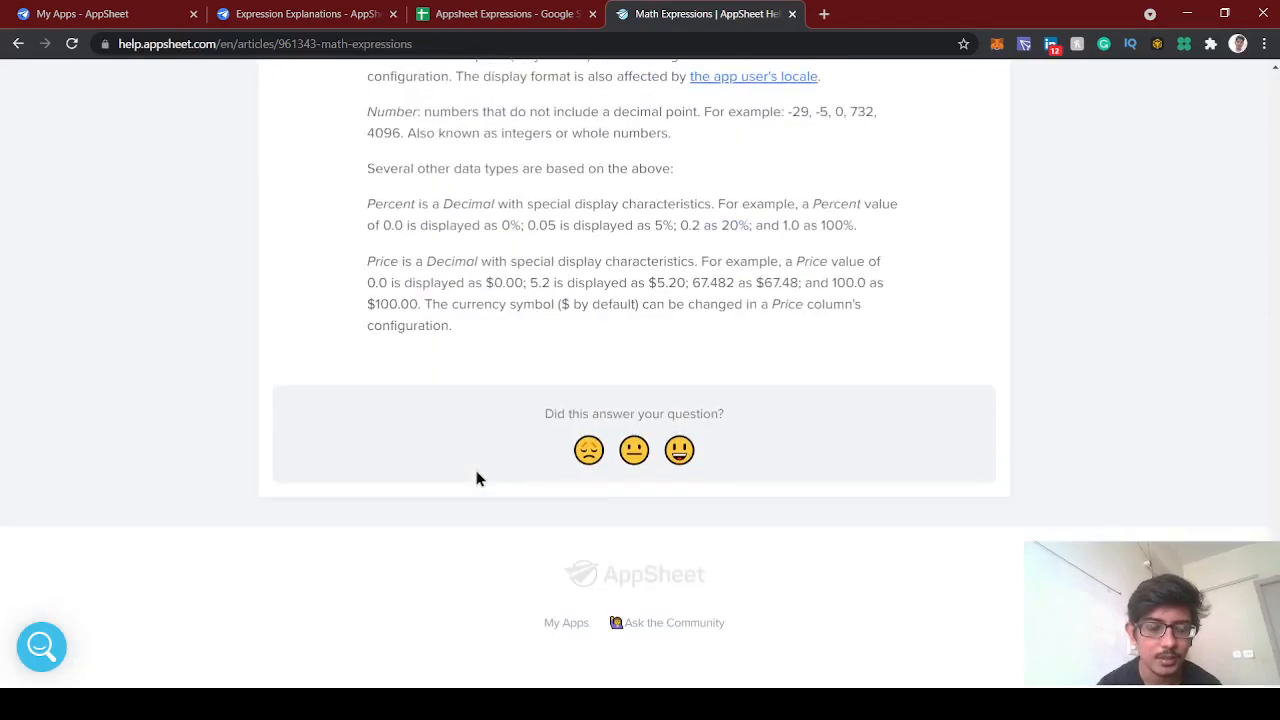
{"action": "scroll", "scroll_direction": "up", "scroll_amount": 3}
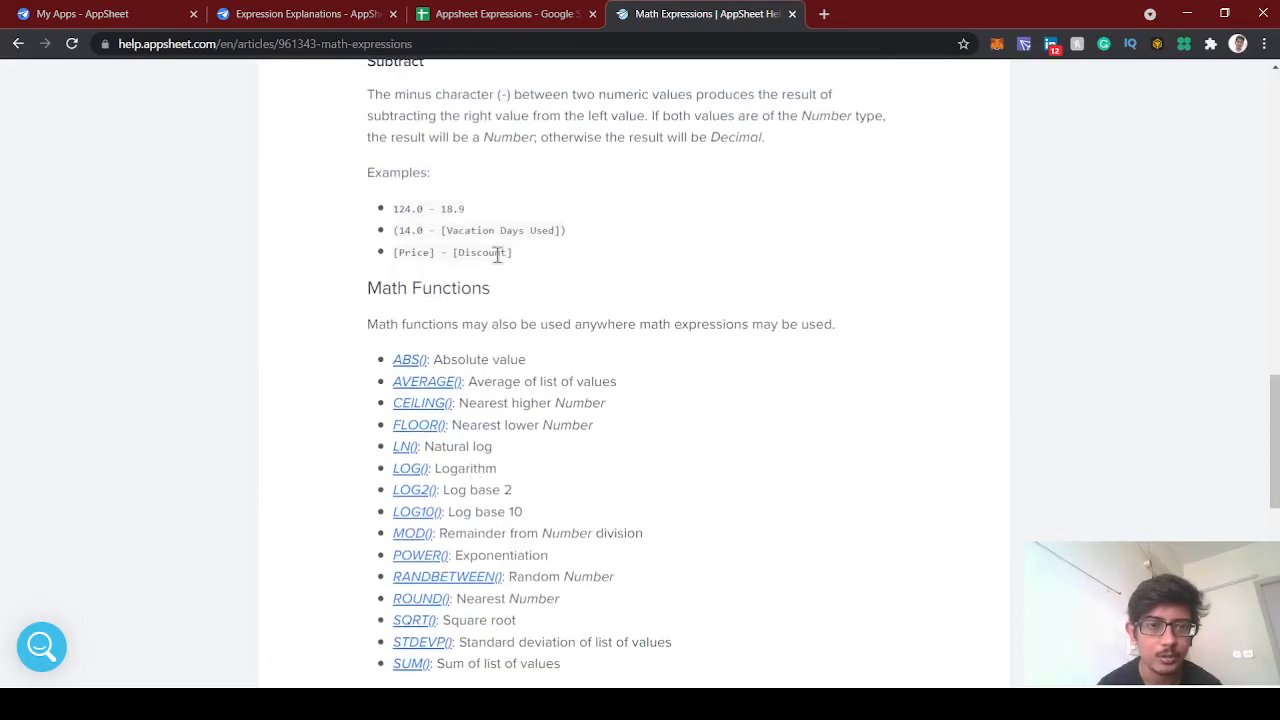
{"action": "scroll", "scroll_direction": "up", "scroll_amount": 3}
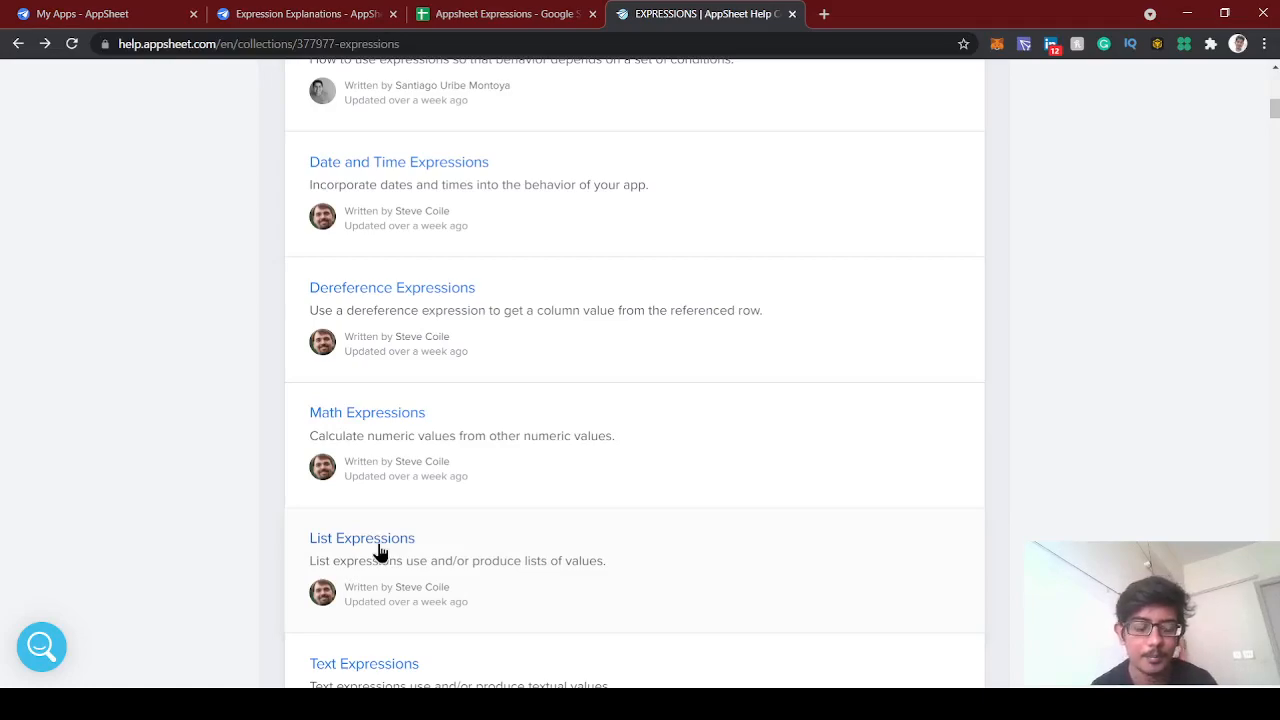
{"action": "mouse_move", "coordinate": [344, 548]}
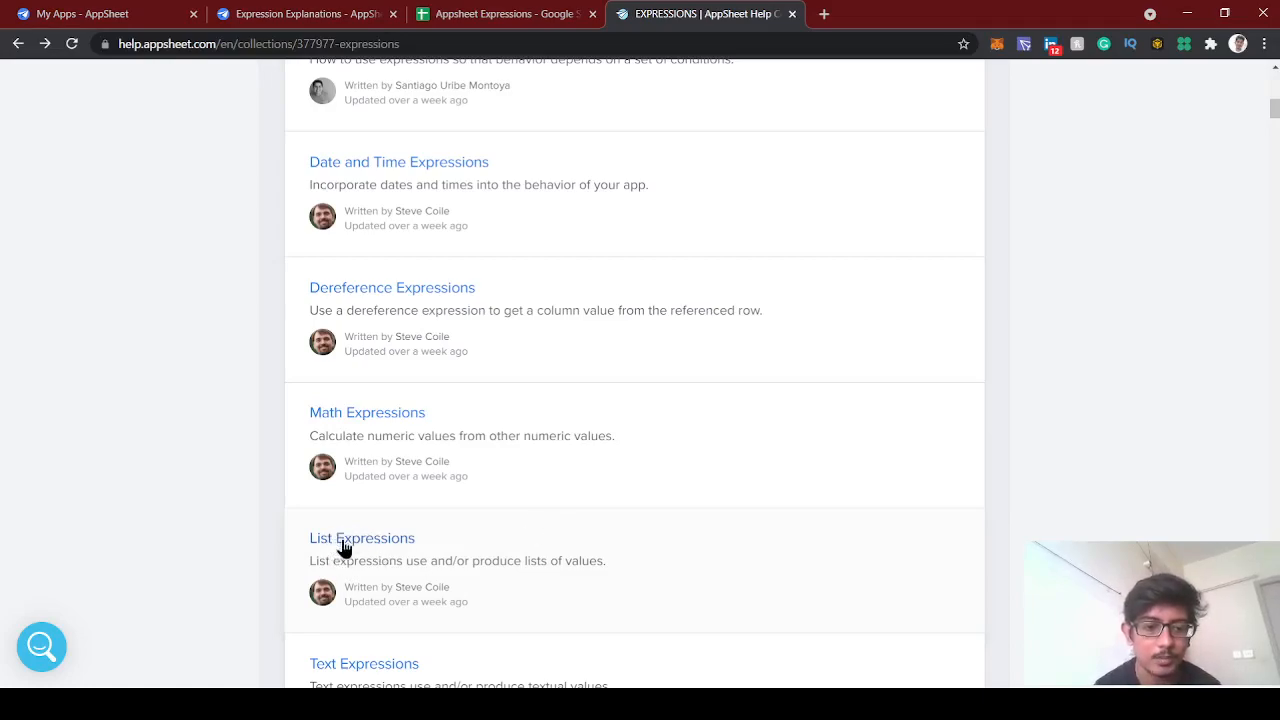
{"action": "mouse_move", "coordinate": [534, 502]}
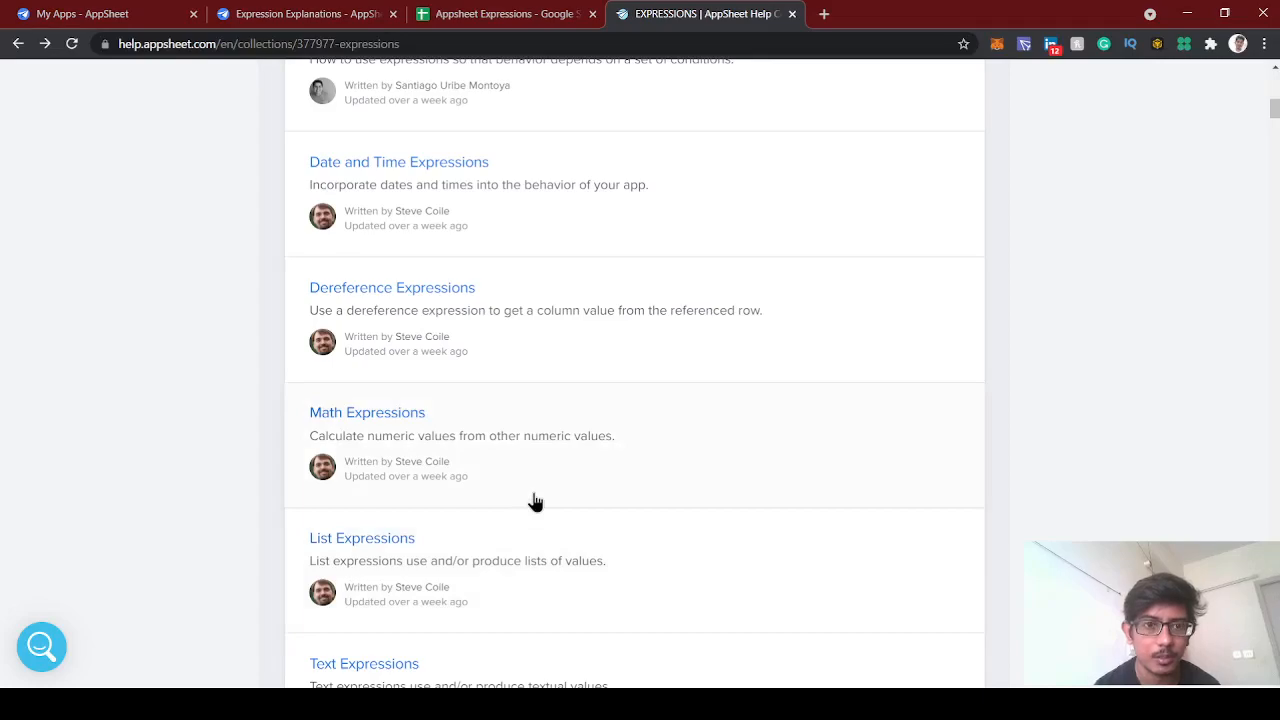
{"action": "scroll", "scroll_direction": "down", "scroll_amount": 3}
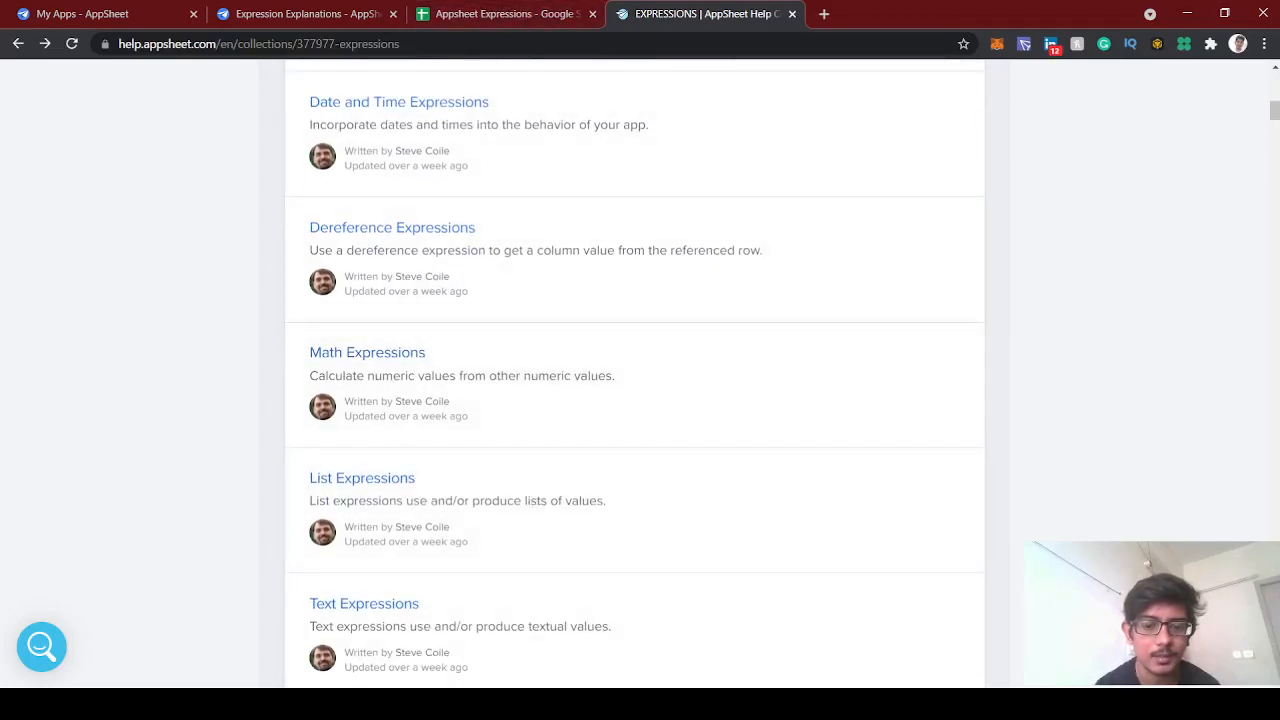